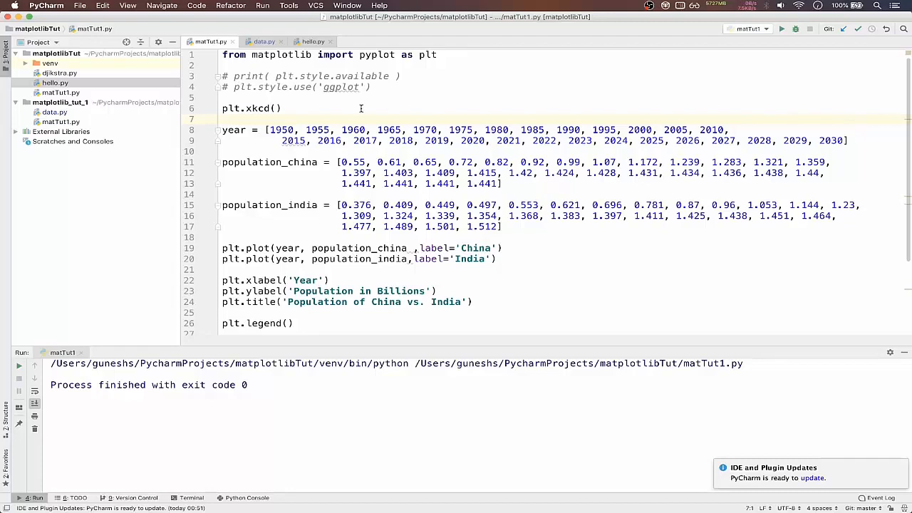
mouse_move(322, 108)
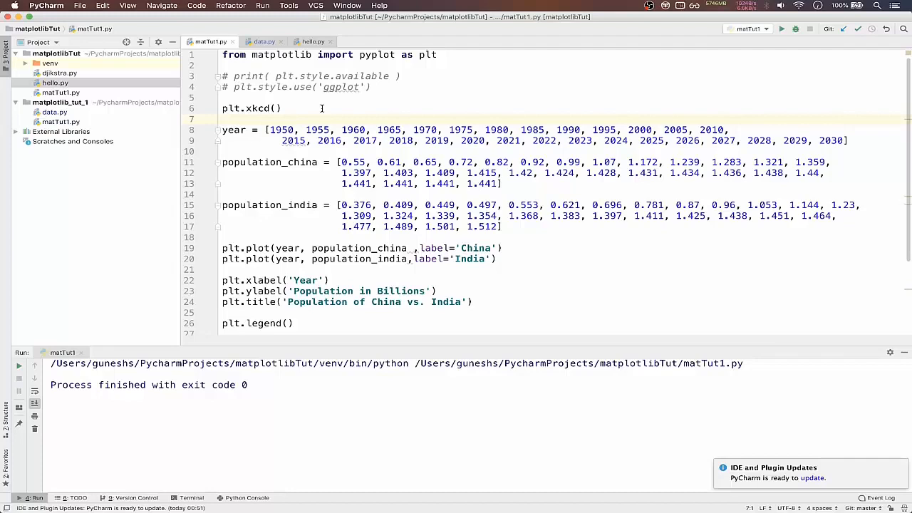
Run the script and enlarge the Figure 1 window showing the China vs. India chart
left_click(792, 29)
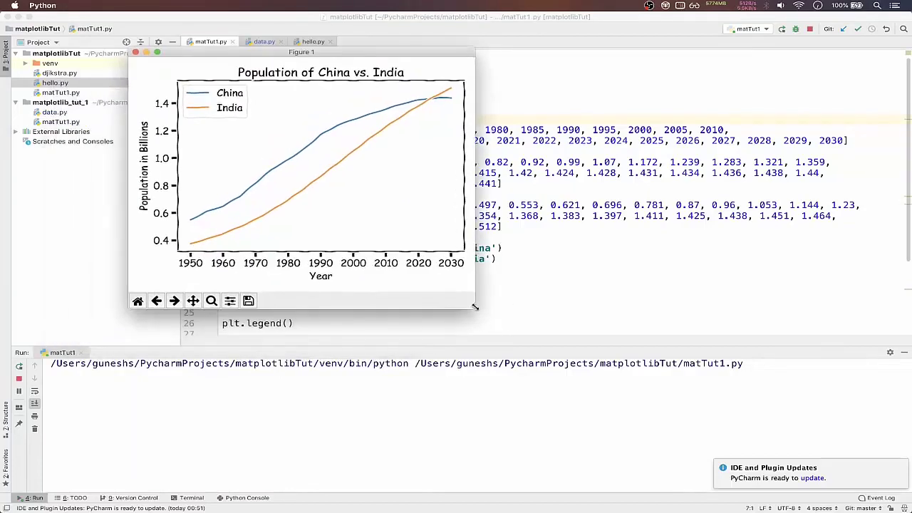
left_click_drag(476, 308, 679, 386)
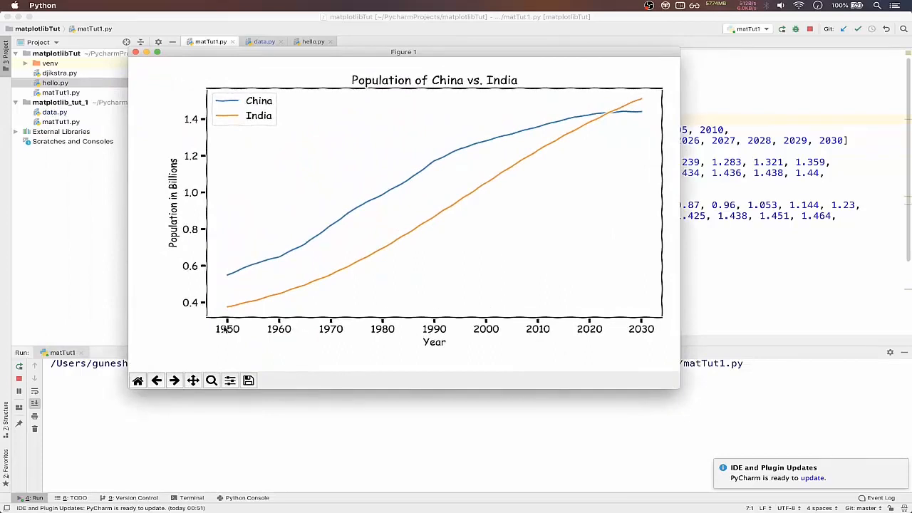
mouse_move(370, 295)
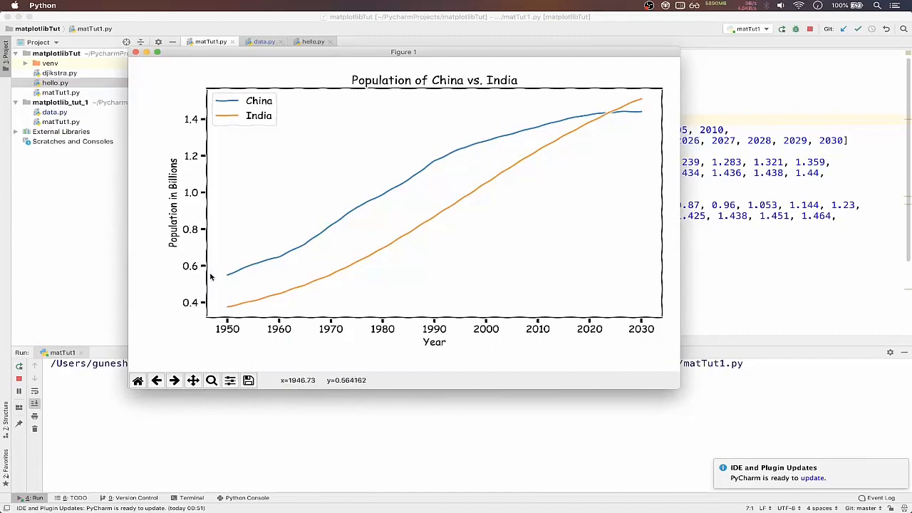
mouse_move(293, 194)
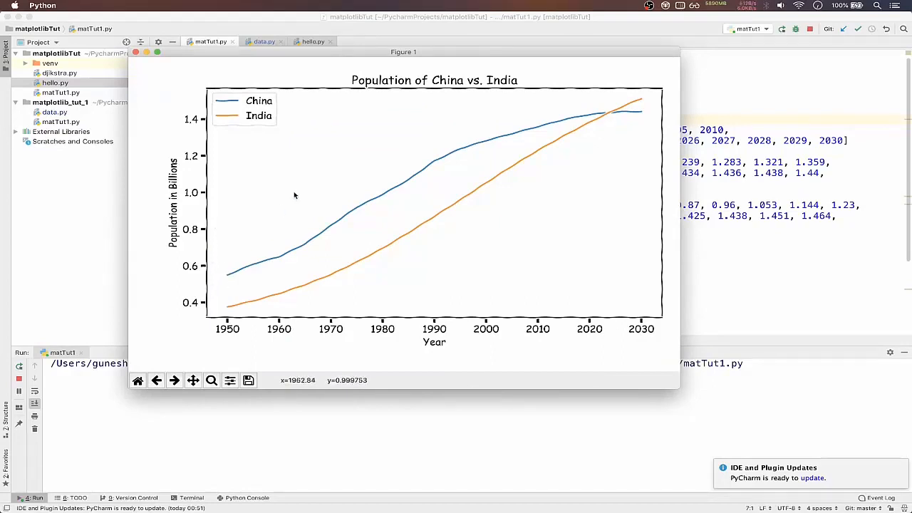
mouse_move(598, 137)
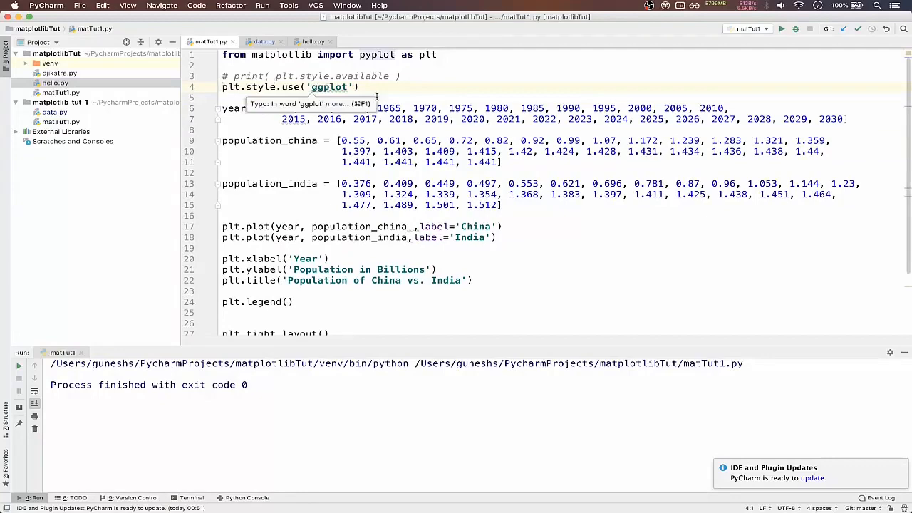
Comment out the two plt.plot calls for China and India with Cmd+/
scroll("down", 3)
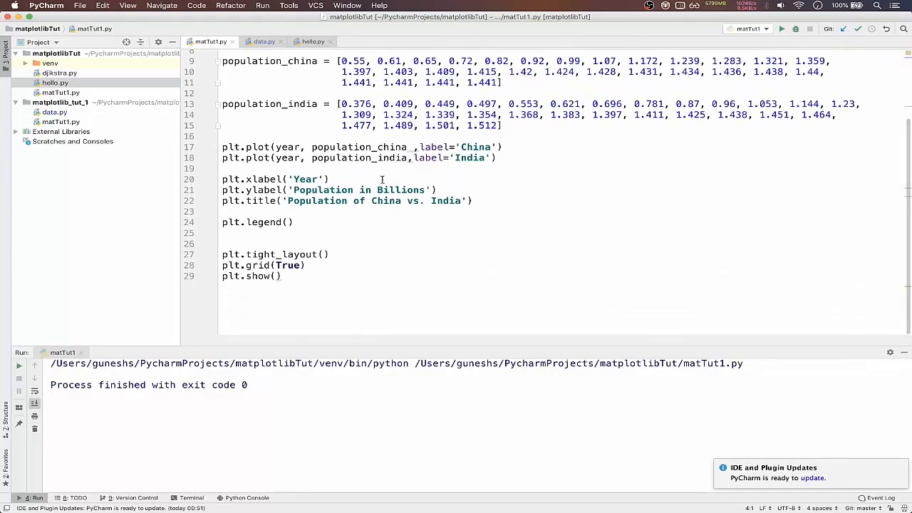
mouse_move(539, 169)
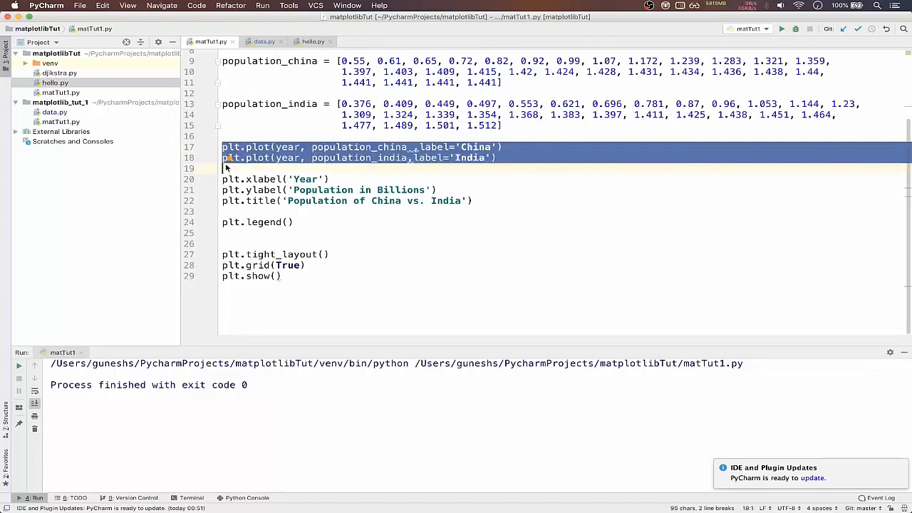
key("cmd+/")
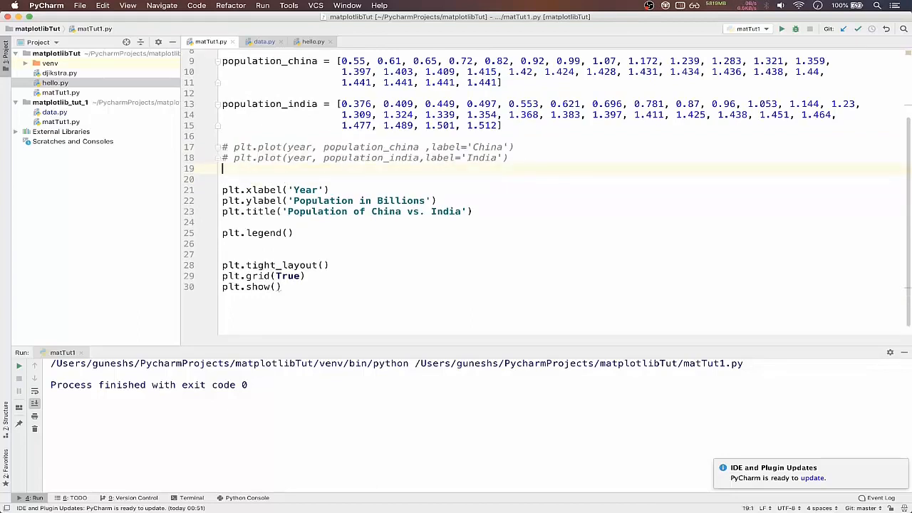
Add note lines 3 and 3*1 below the disabled plot calls
key("Return")
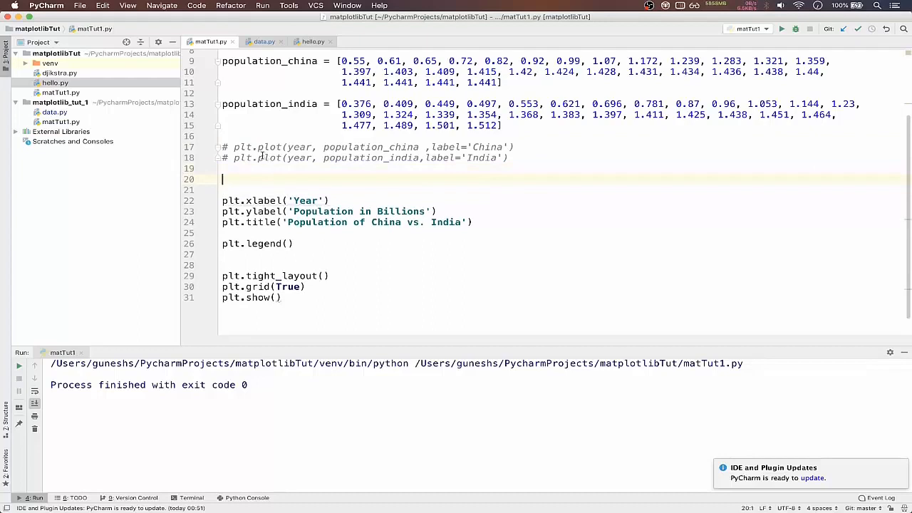
mouse_move(240, 192)
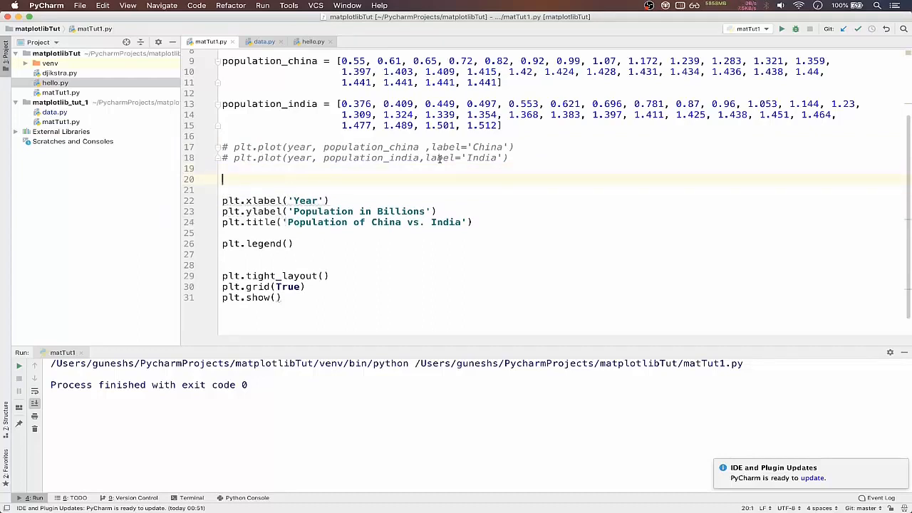
type("3")
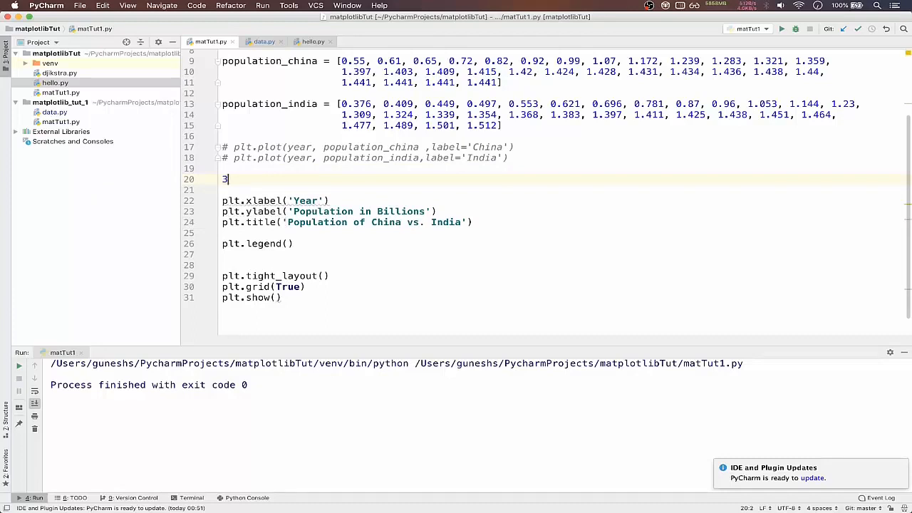
key("Enter")
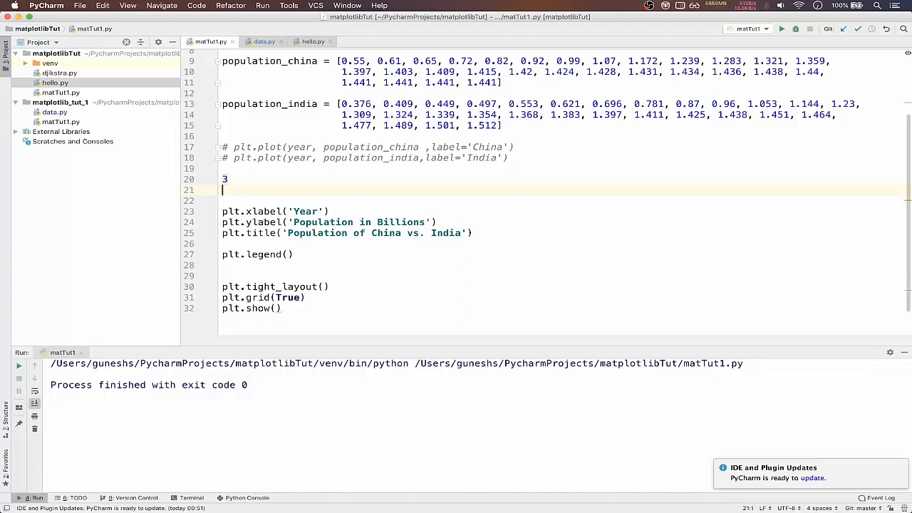
type("3*1")
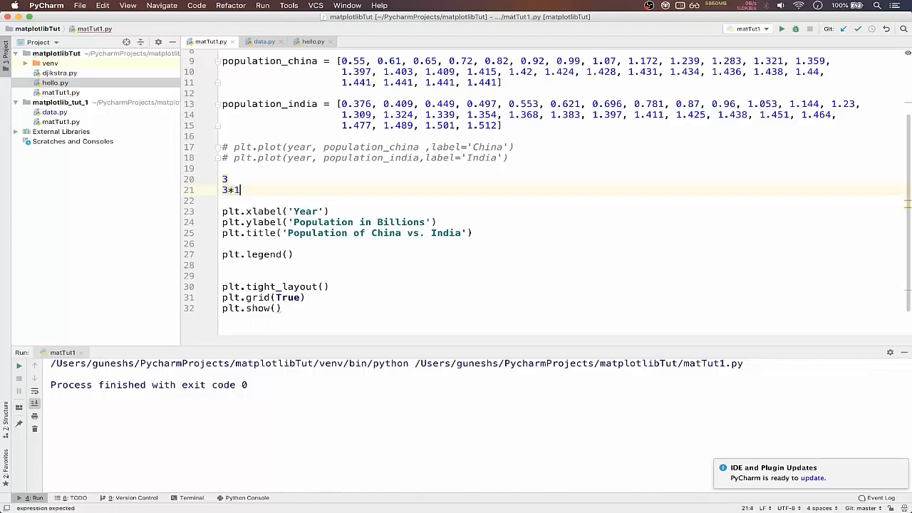
key("Enter")
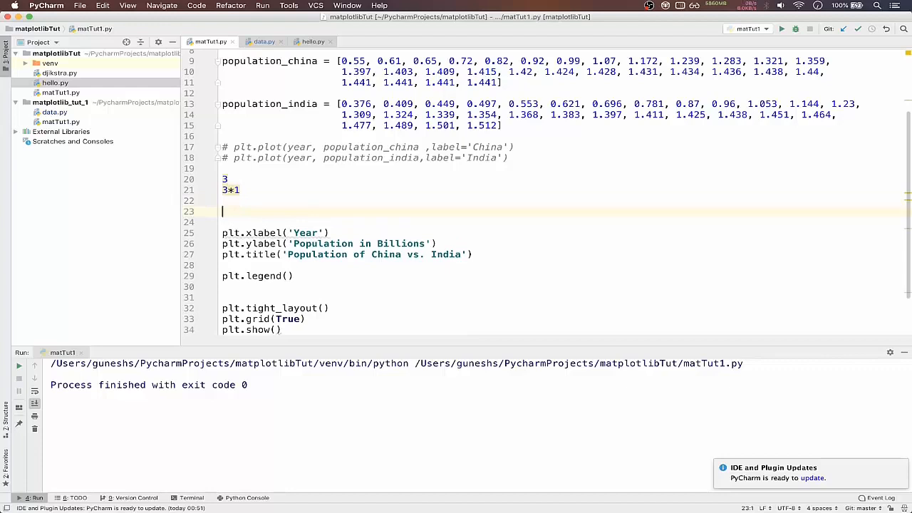
Add the subplot position notes 1 3 1, 1 3 2 and 1 3 3 on new lines
type("1")
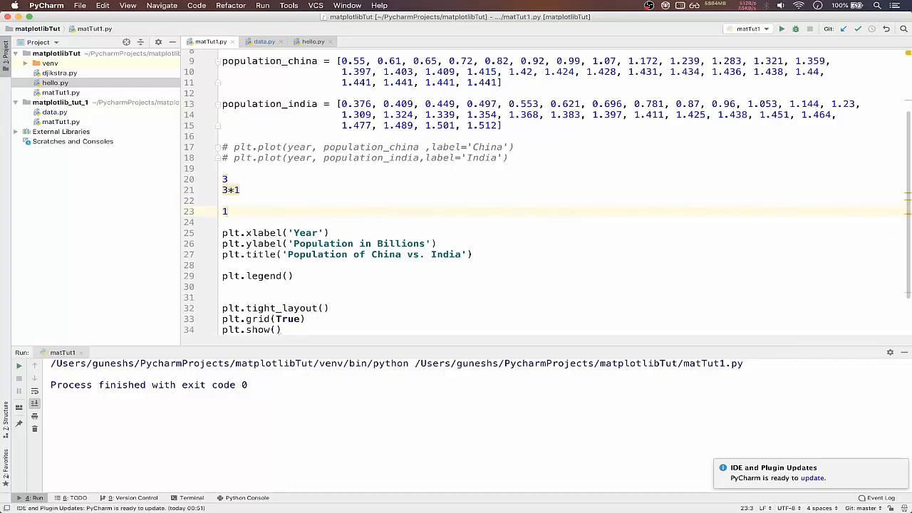
type("_3")
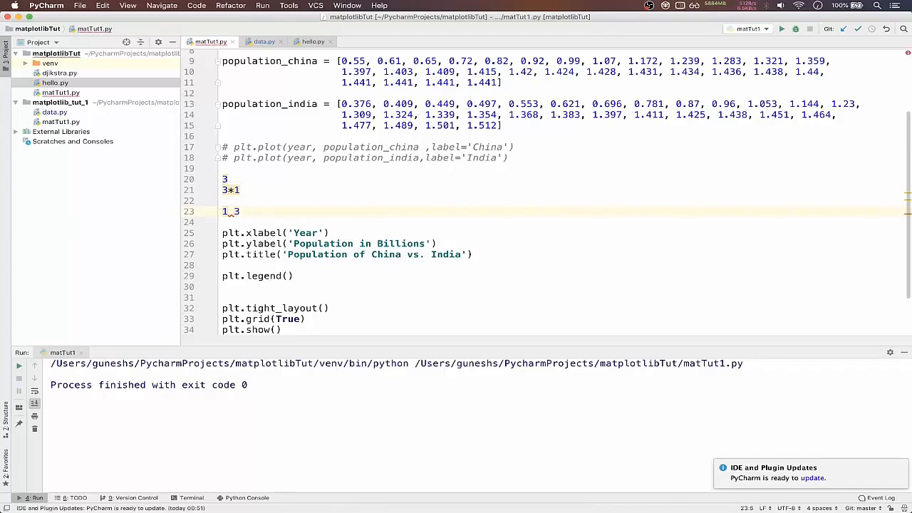
type("_1")
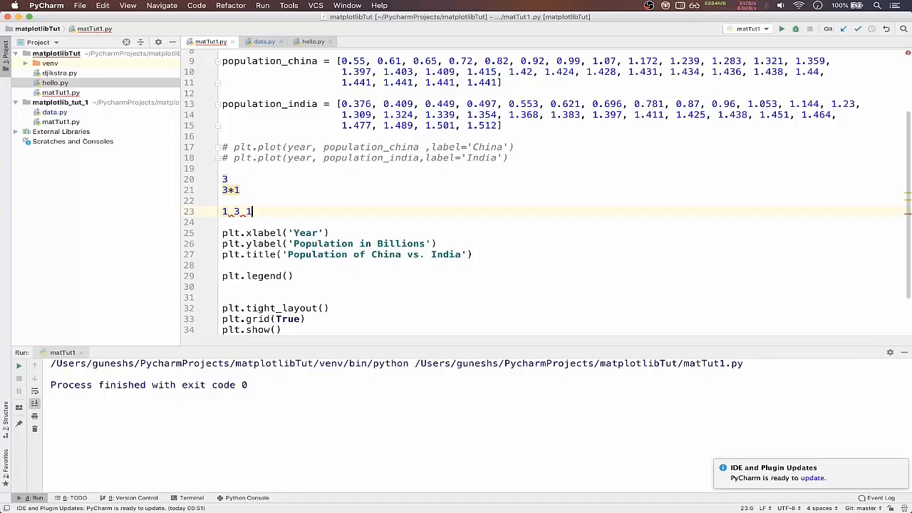
key("Enter")
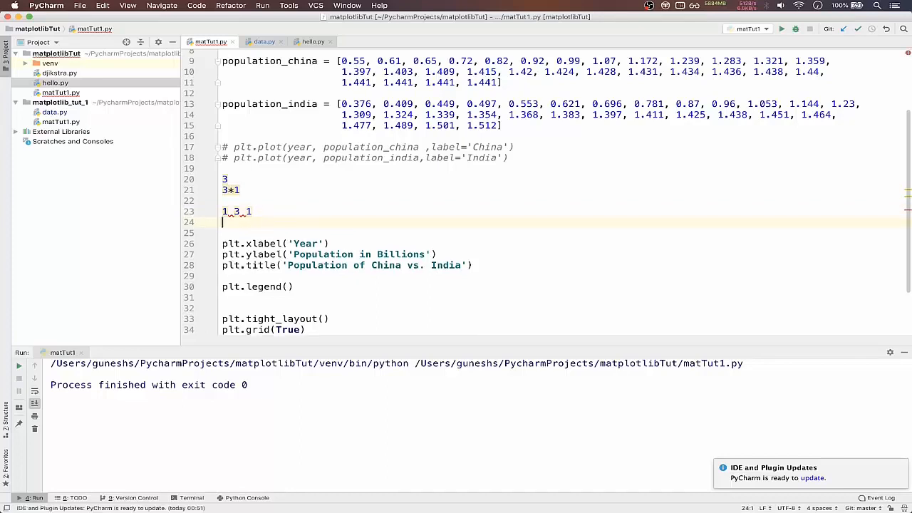
type("1_3")
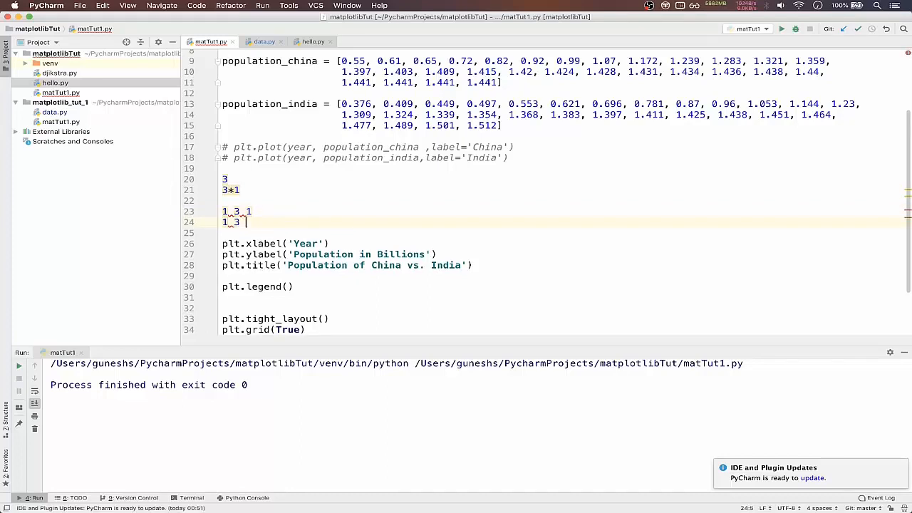
type("_2")
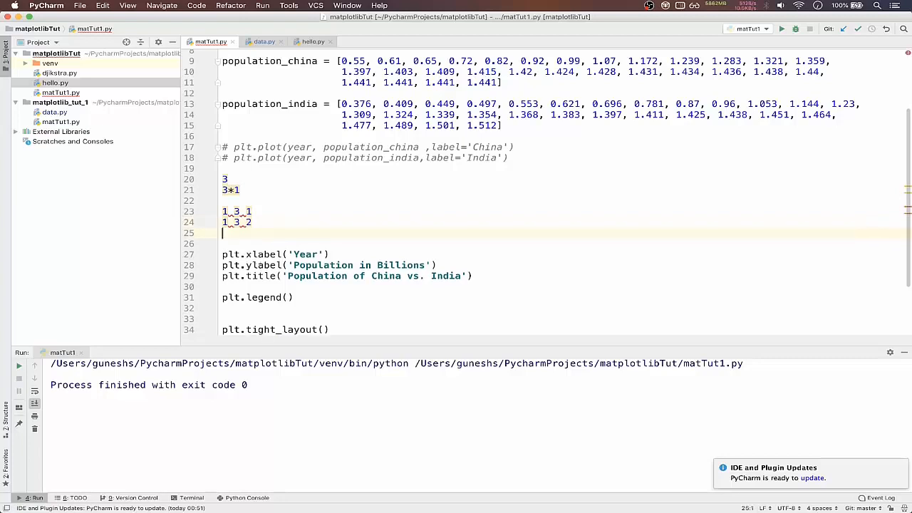
type("1_3_")
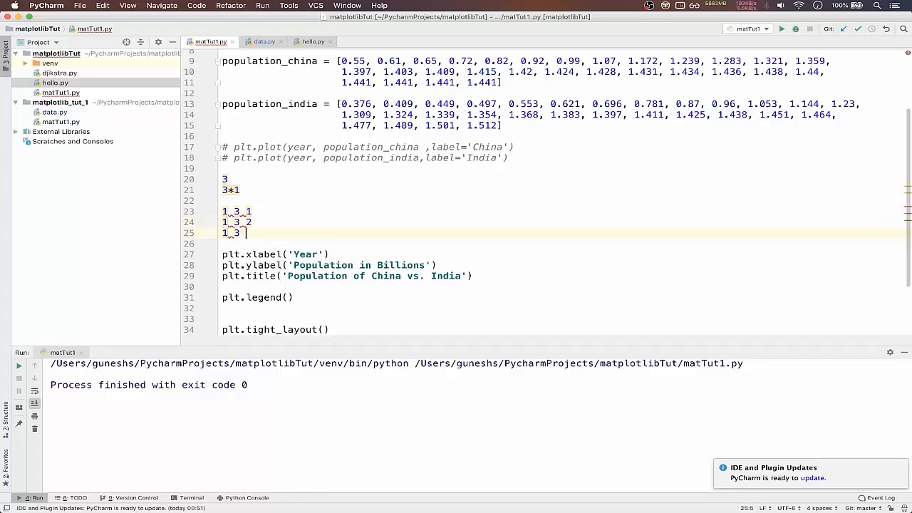
type("3")
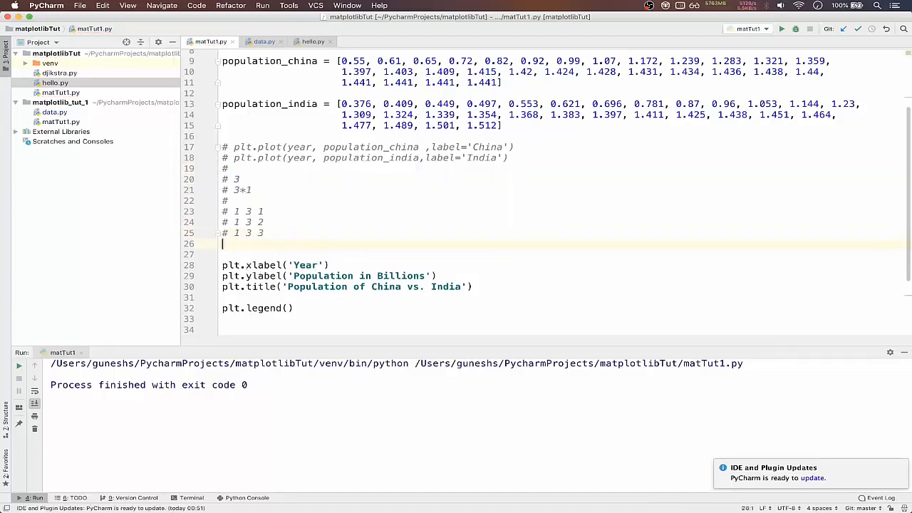
Write plt.subplot(1, 2, 1) below the notes and begin the next plt line
type("plt")
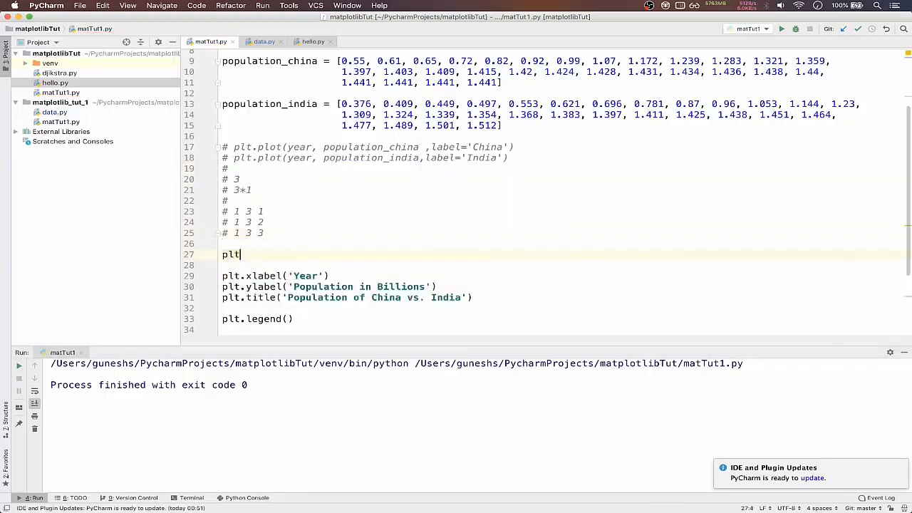
type(".subplot")
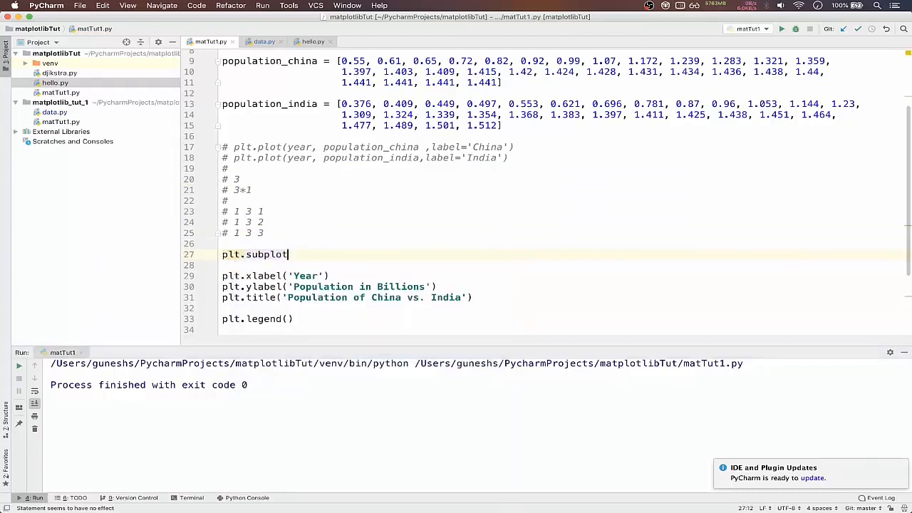
type("()")
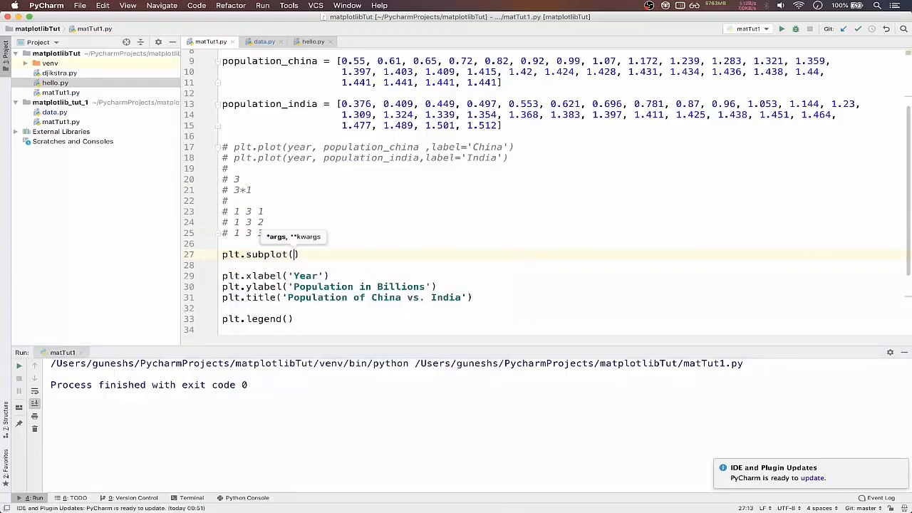
type("1 ,")
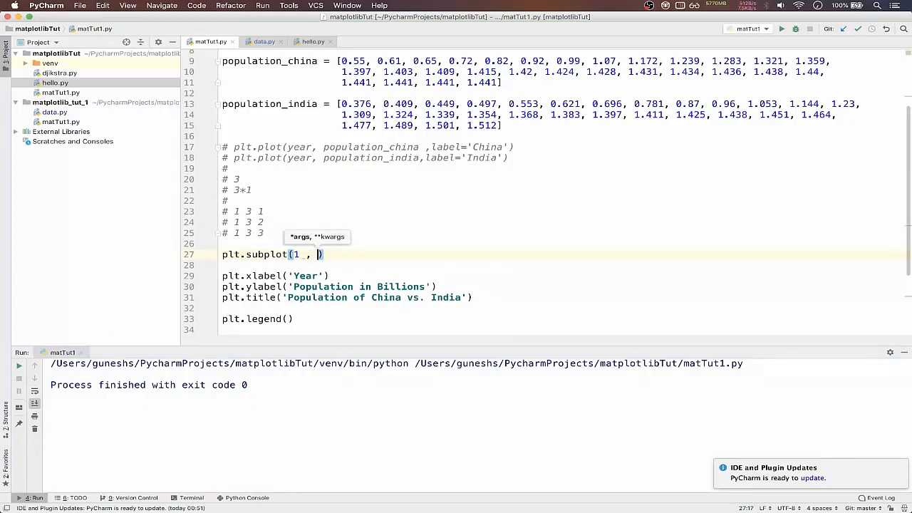
type("2")
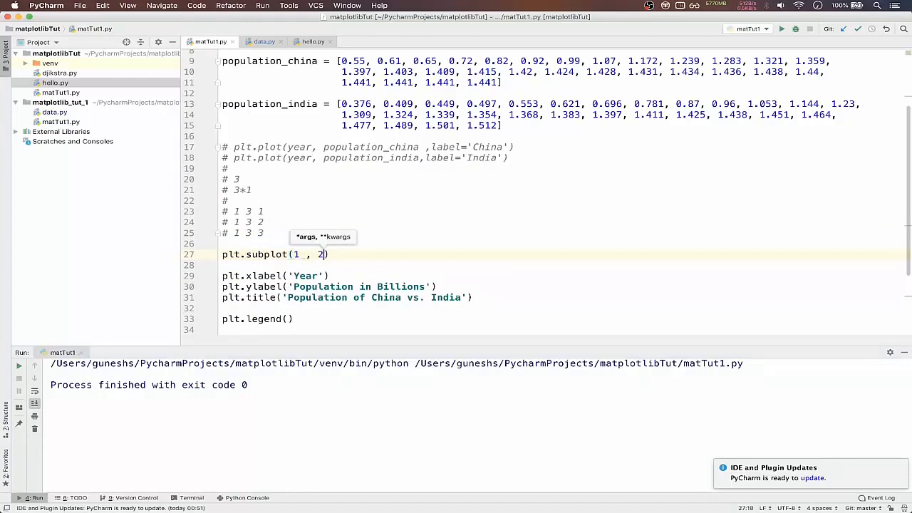
type(",")
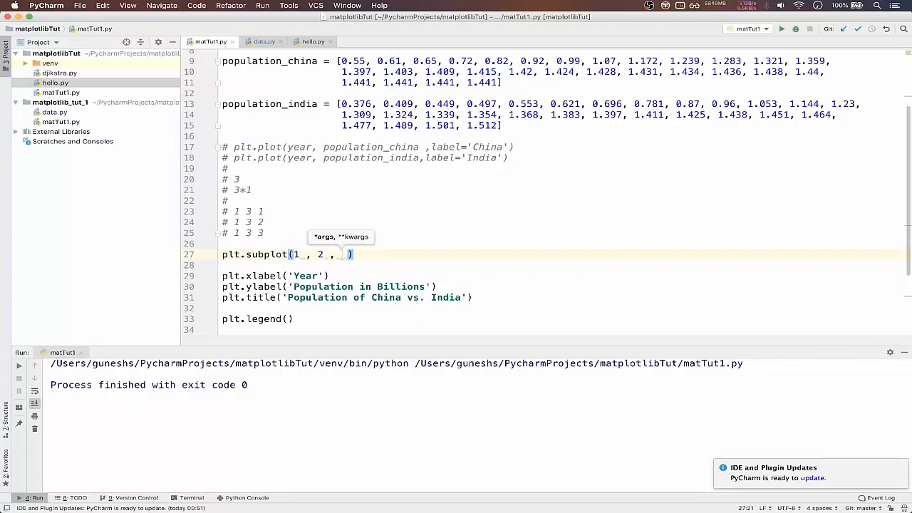
type("1")
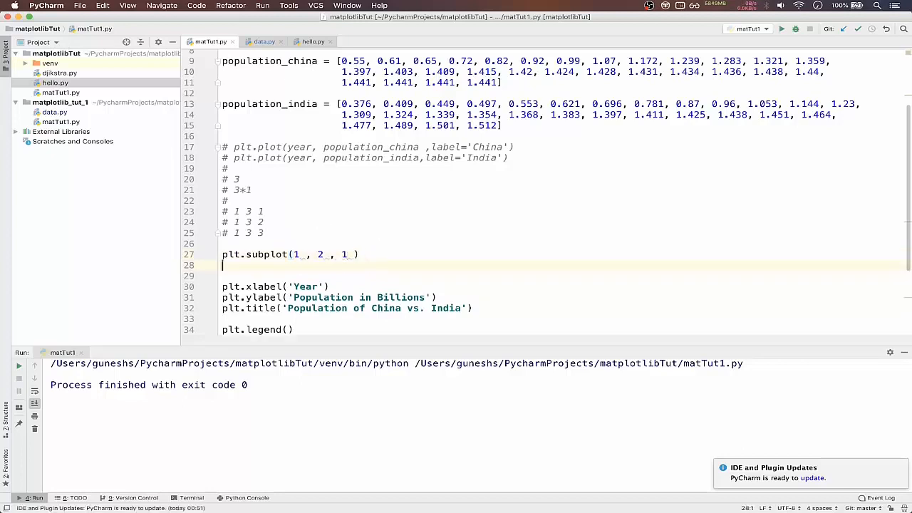
type("plt")
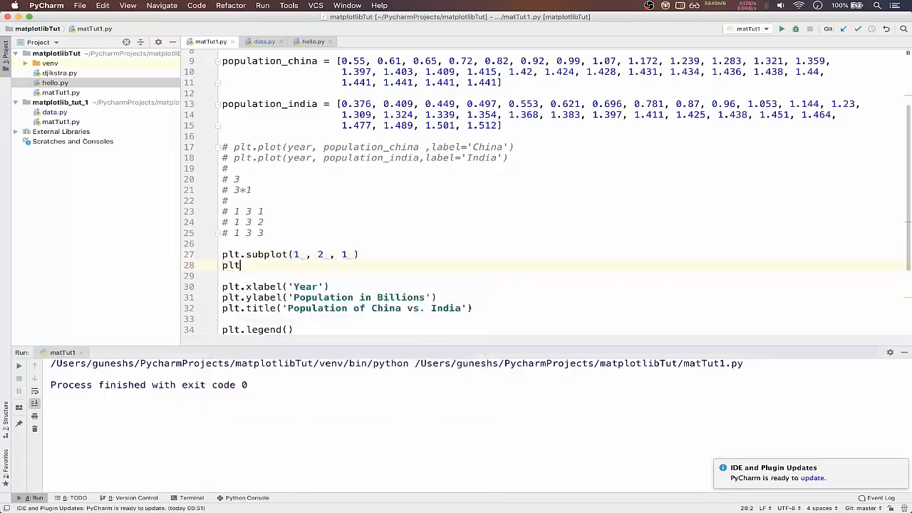
Write plt.plot(year, population_china, label="Chien", color="red") in the first subplot
type(".")
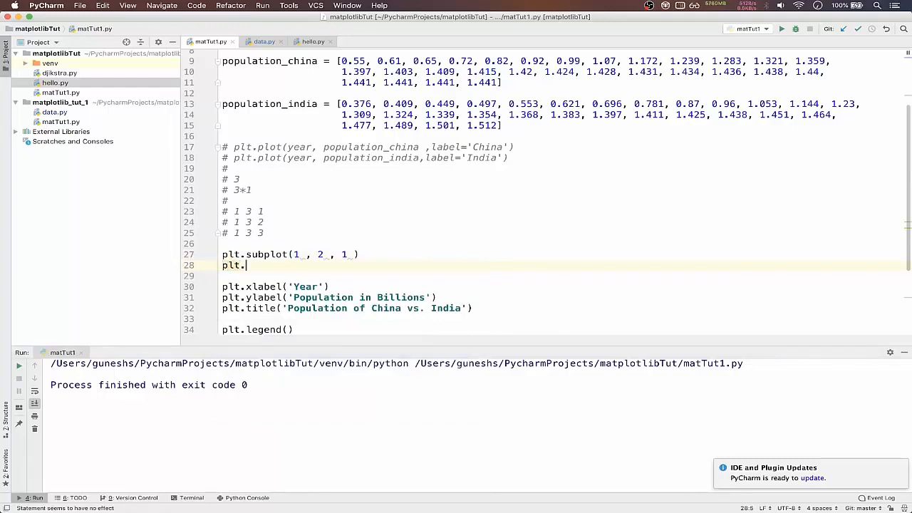
type("plot")
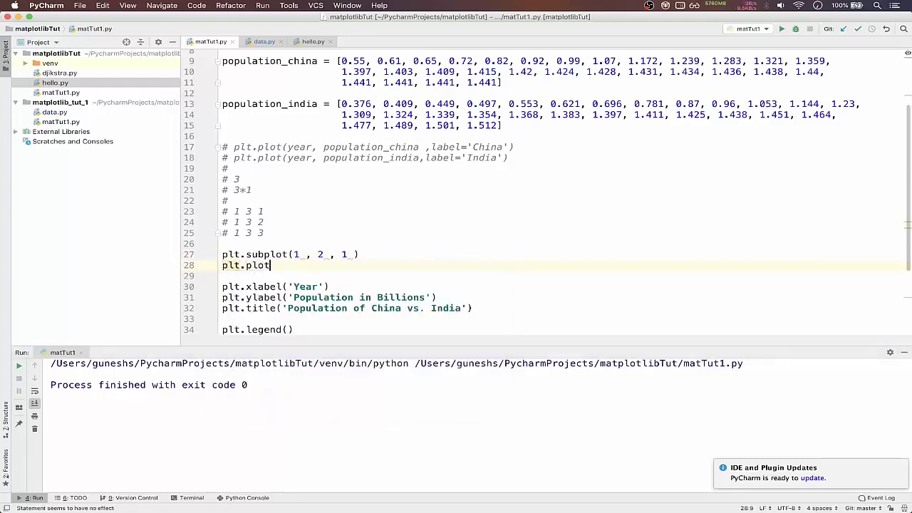
type("(y")
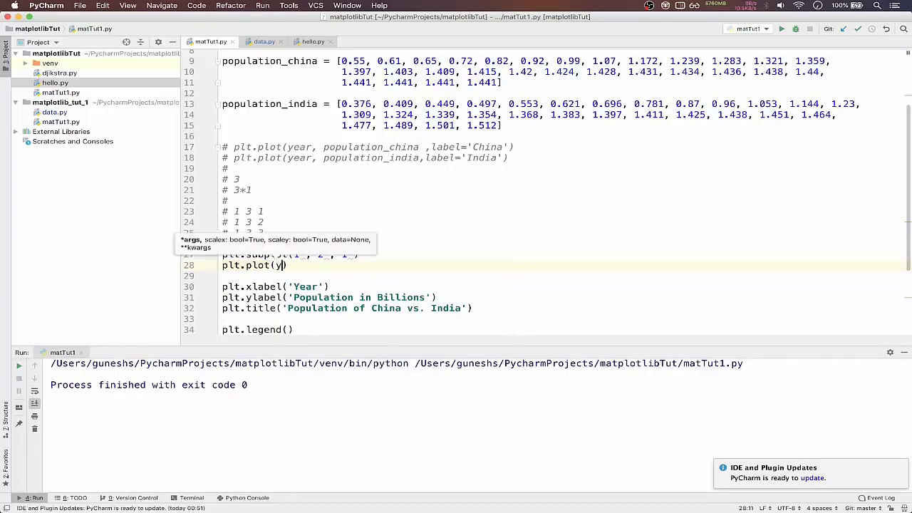
type("ear,")
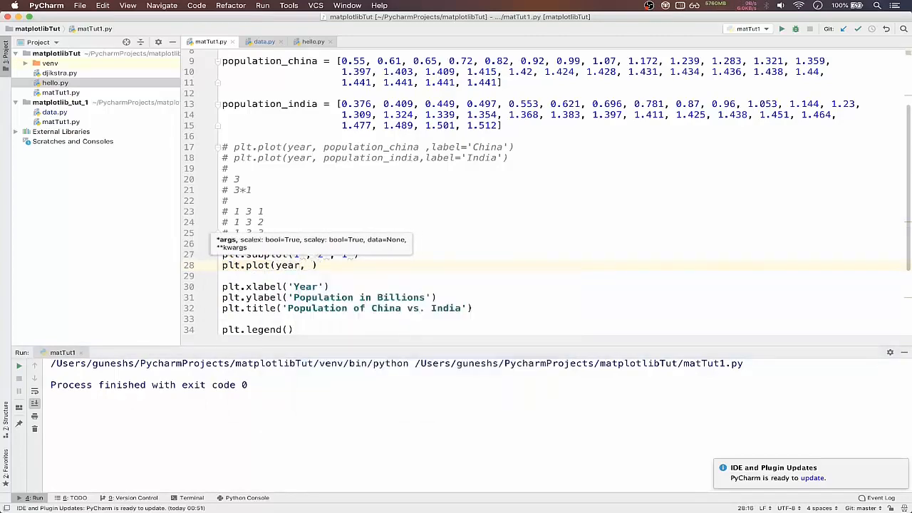
type("population_china")
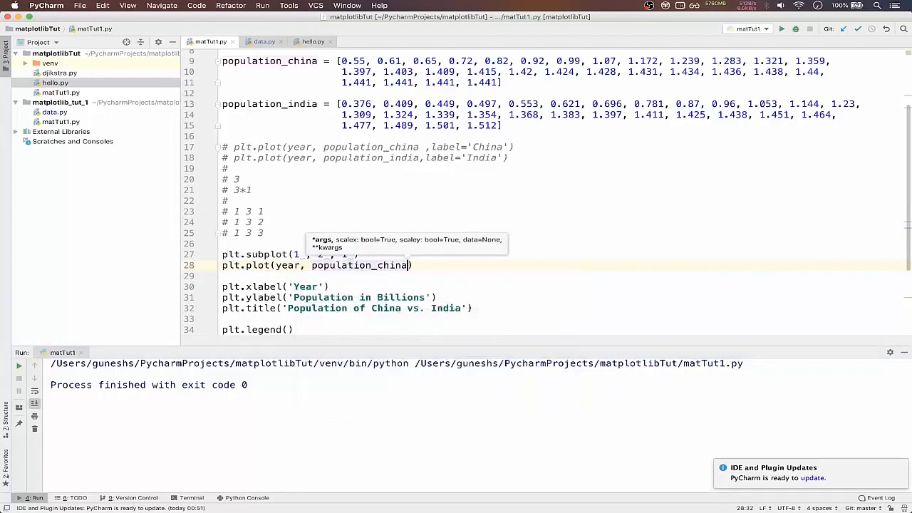
type(", label=")
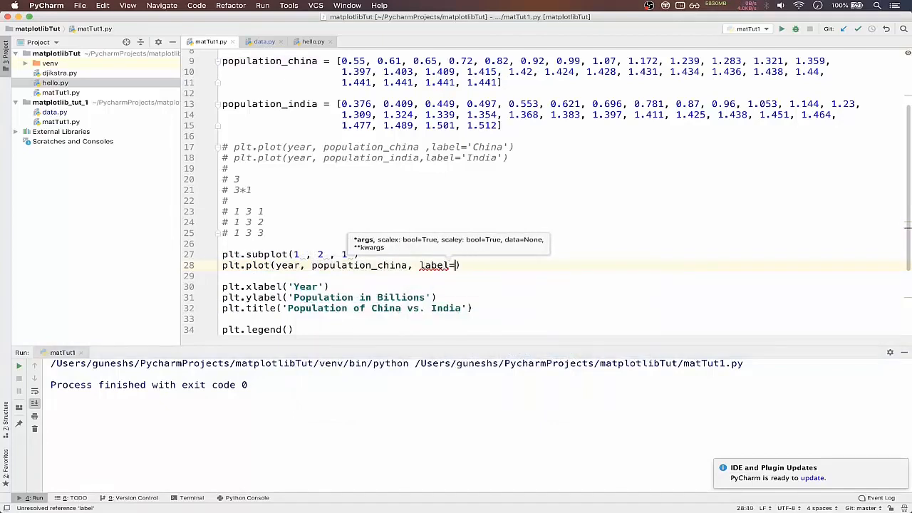
type("\"Chien\"")
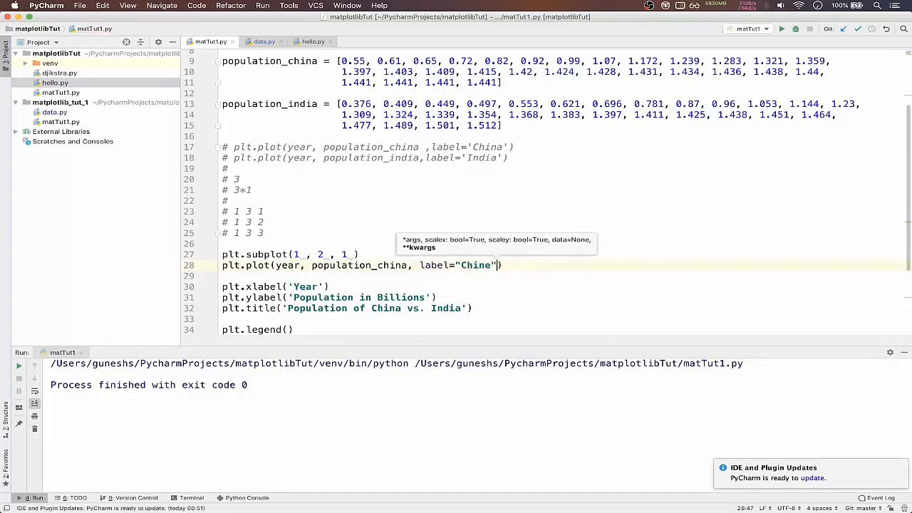
type(", col")
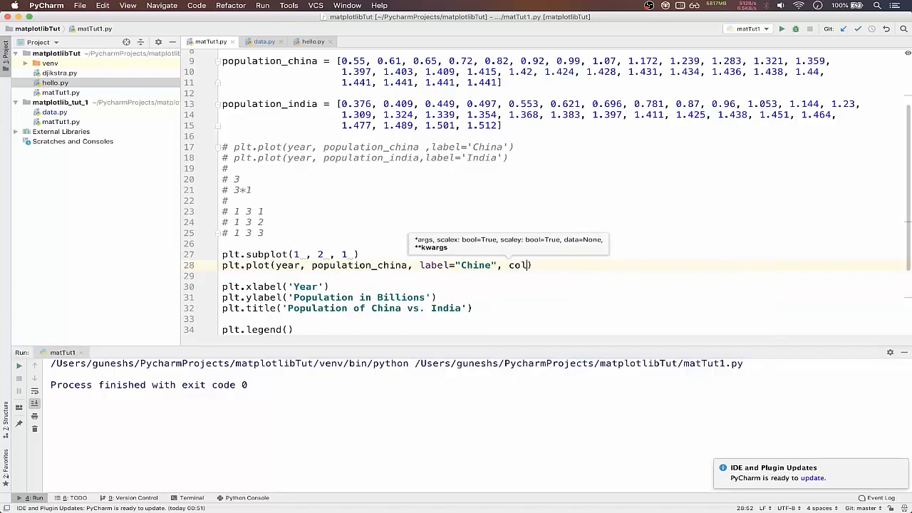
type("or=\"\"")
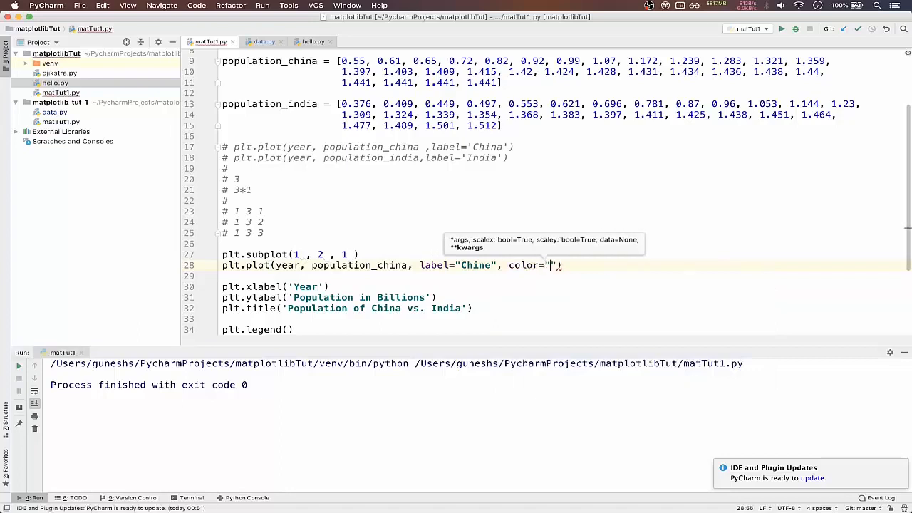
type("O")
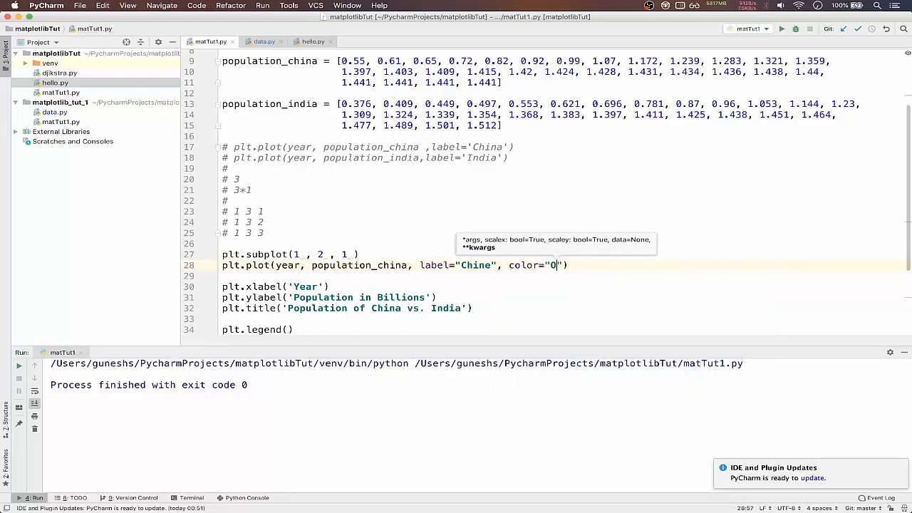
key("Backspace")
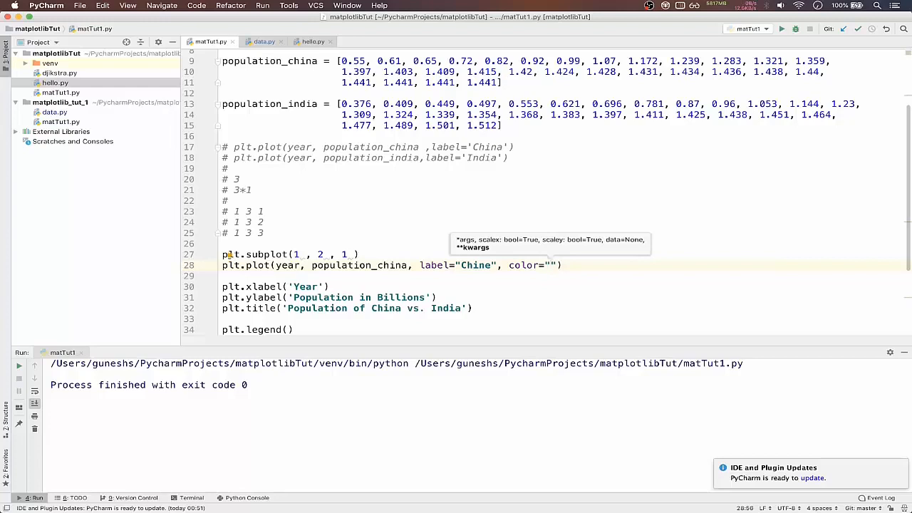
type("red")
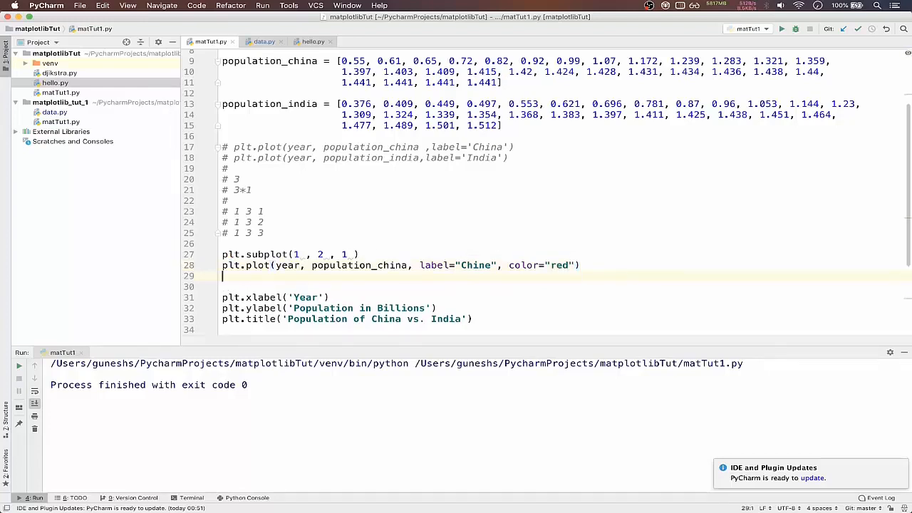
Title the first subplot with plt.title("Subplot ...")
type("plt")
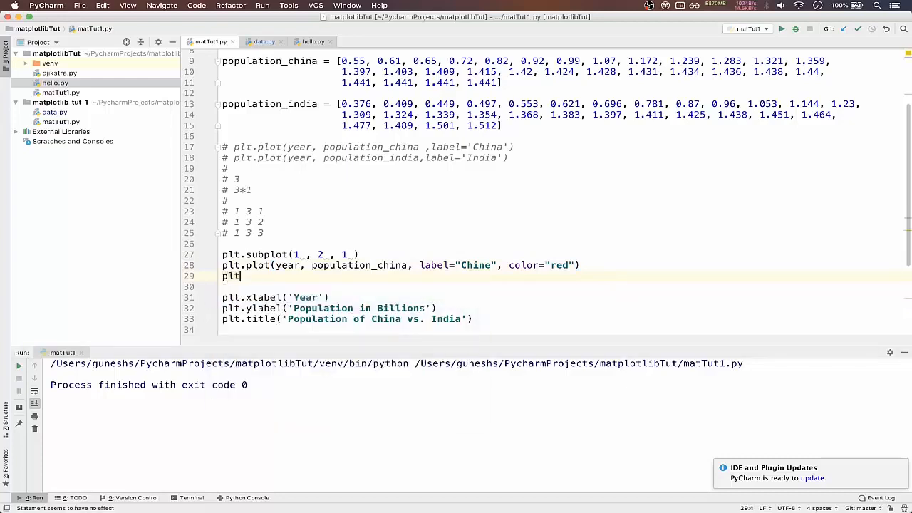
type(".title(\"")
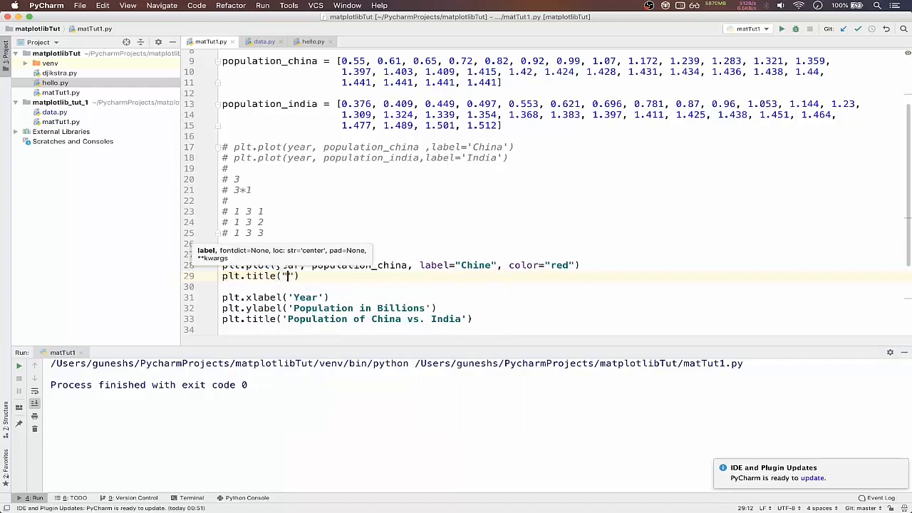
type("Subplot 1")
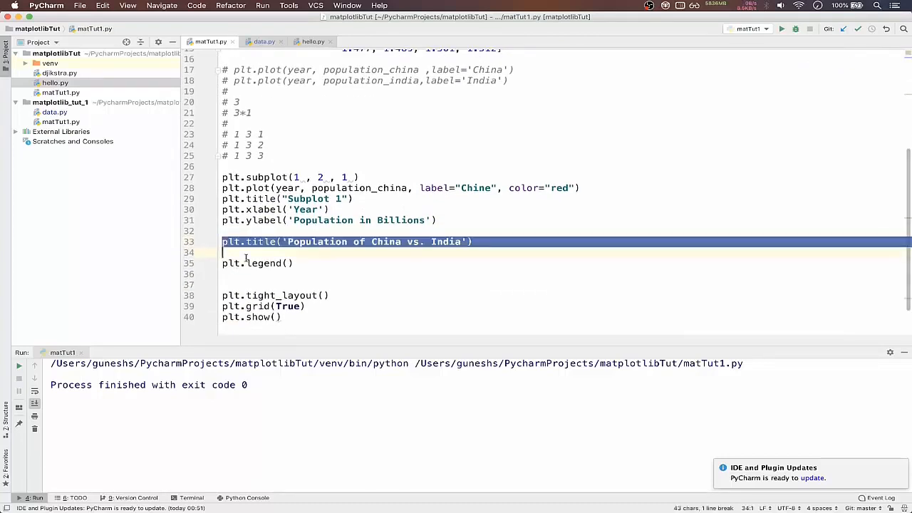
Delete the old title line and write plt.subplot(1, 2, 2) for the second subplot
key("Delete")
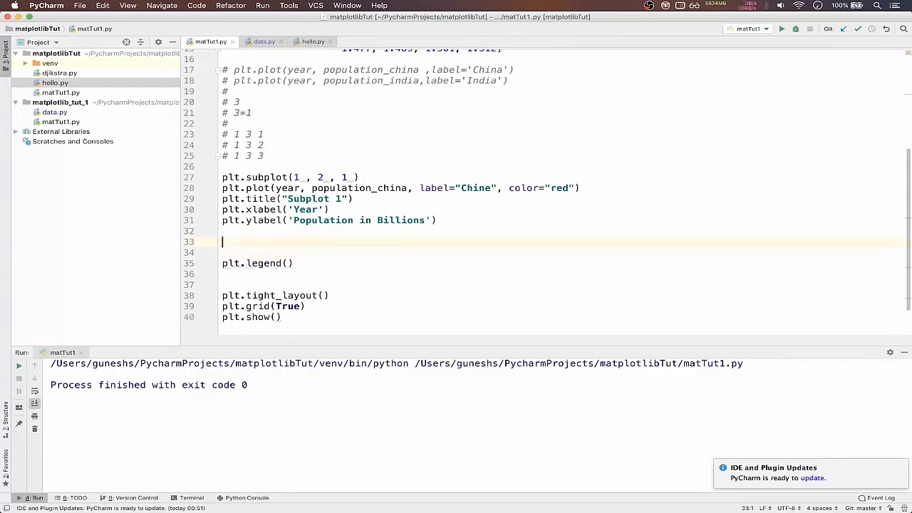
type("plt.")
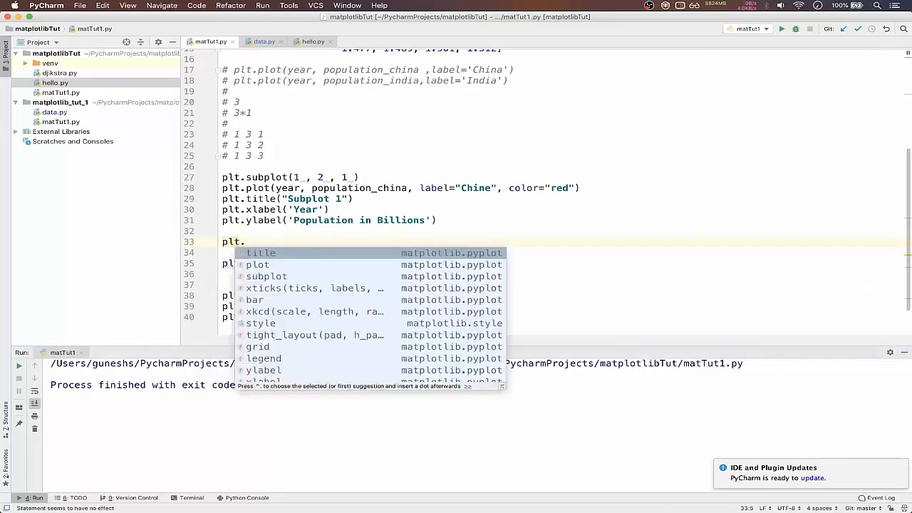
left_click(267, 277)
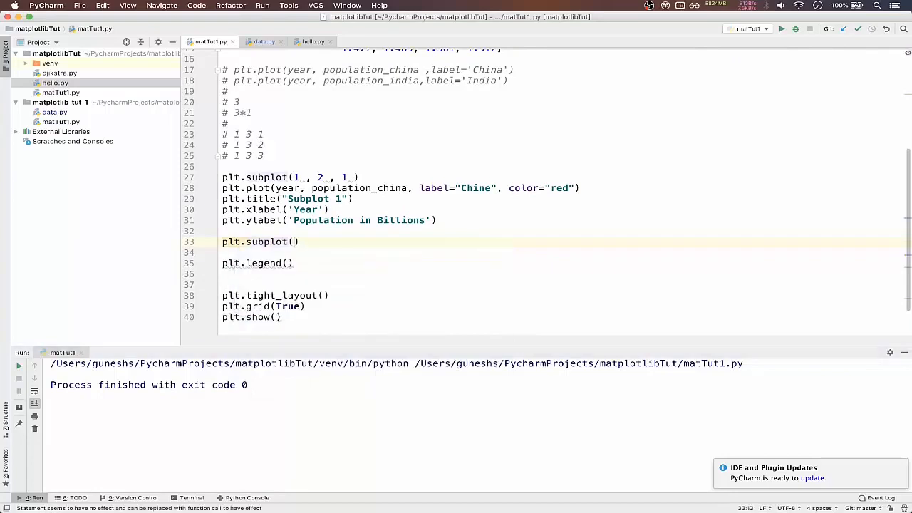
type("1,")
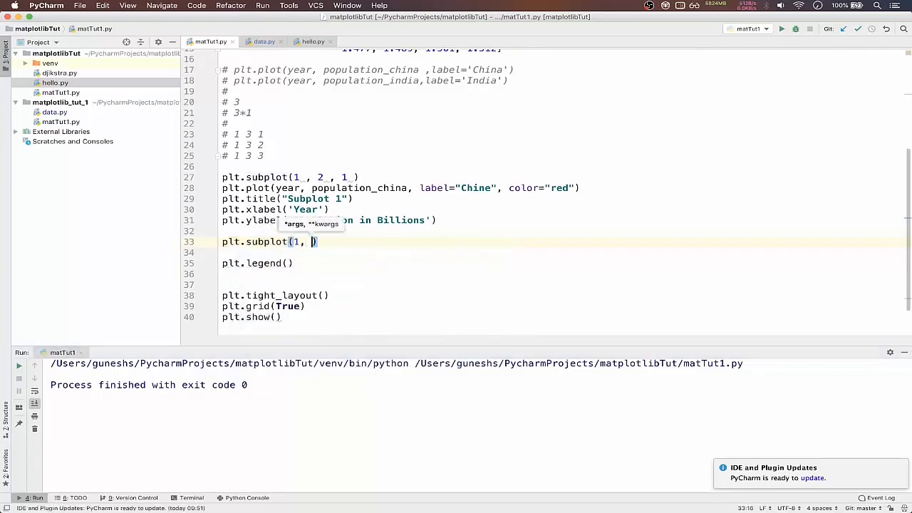
type("2")
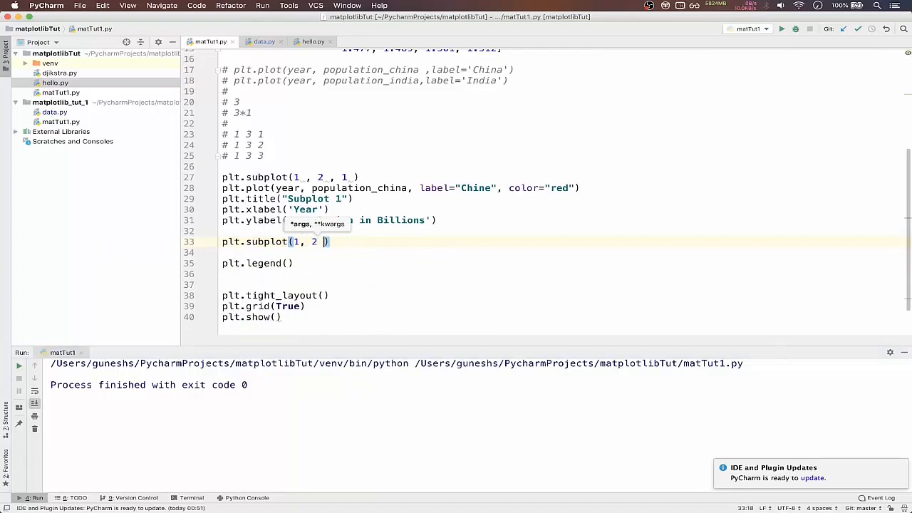
type(",")
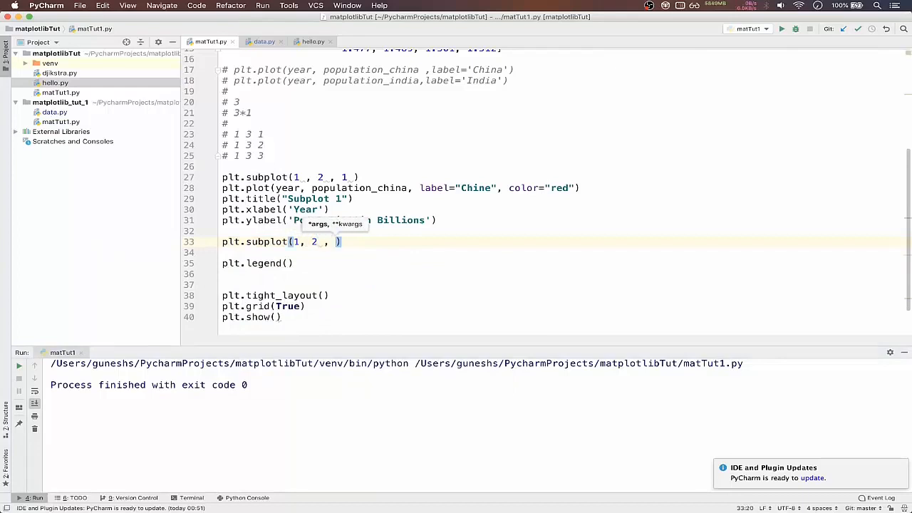
type("2")
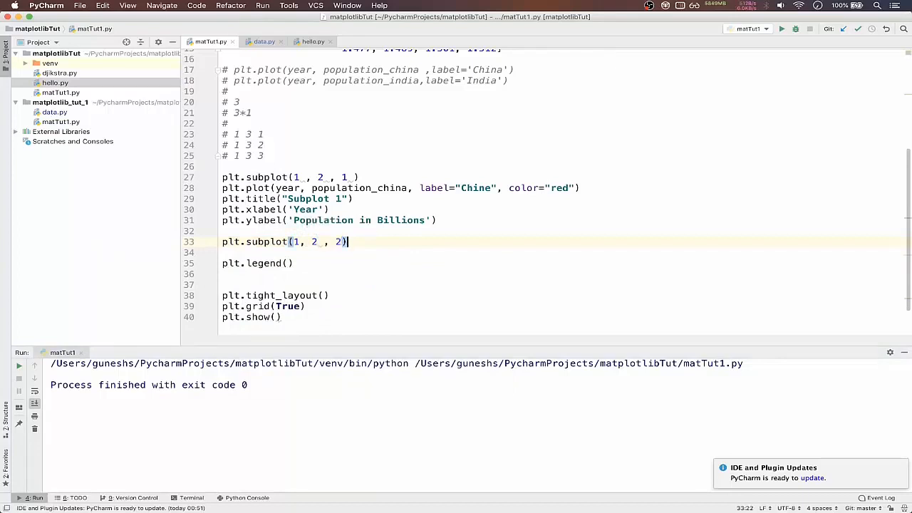
key("Enter")
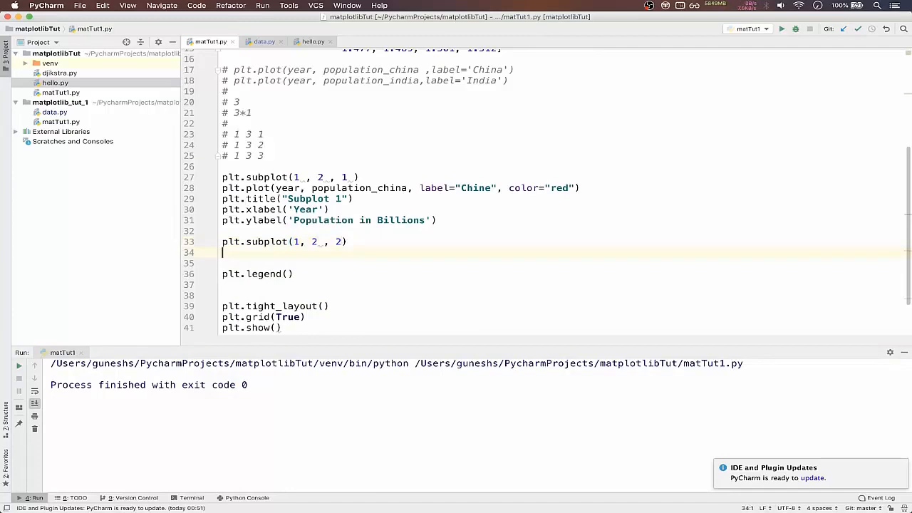
Write plt.plot(year, population_india, label="India", color="green") and select the legend line to reuse
type("plt.plot(")
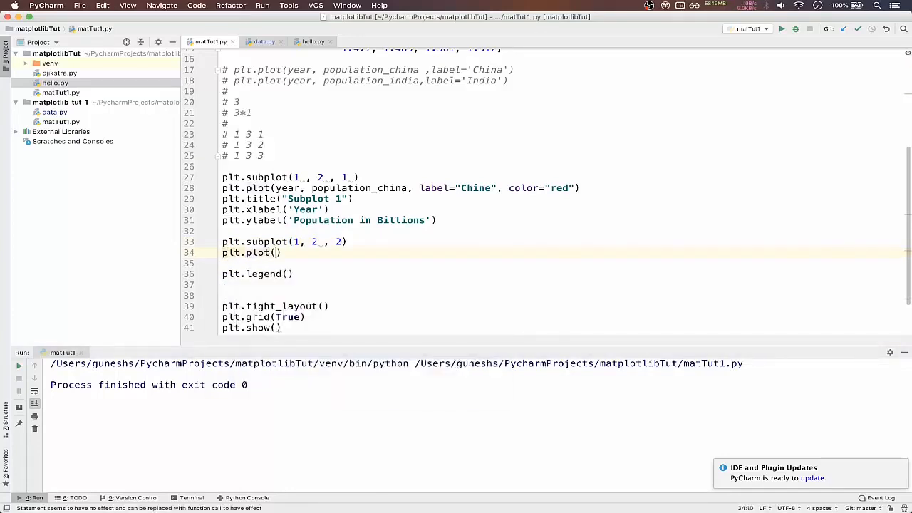
type("yesar")
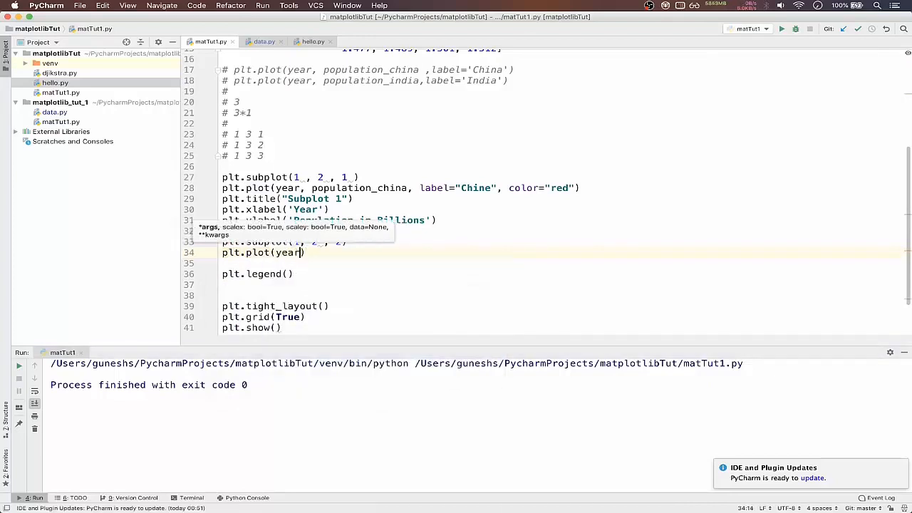
type("population_india, l")
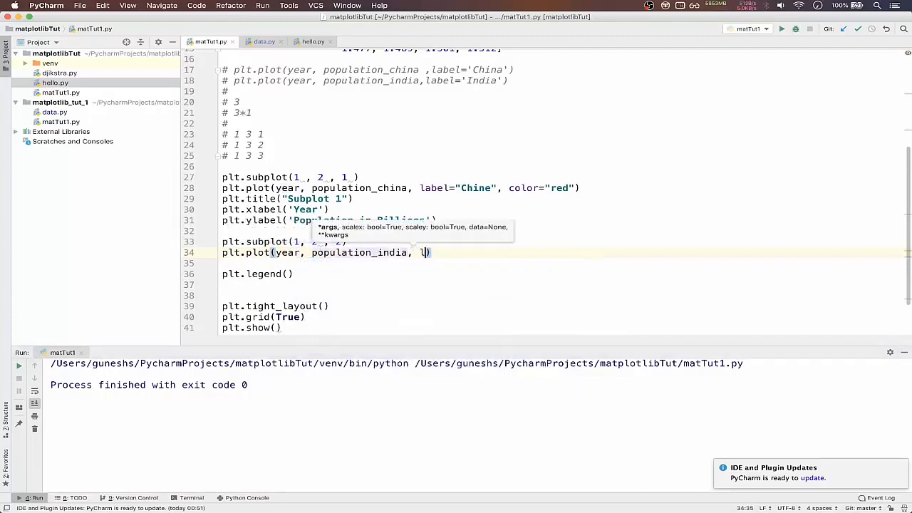
type("abel'")
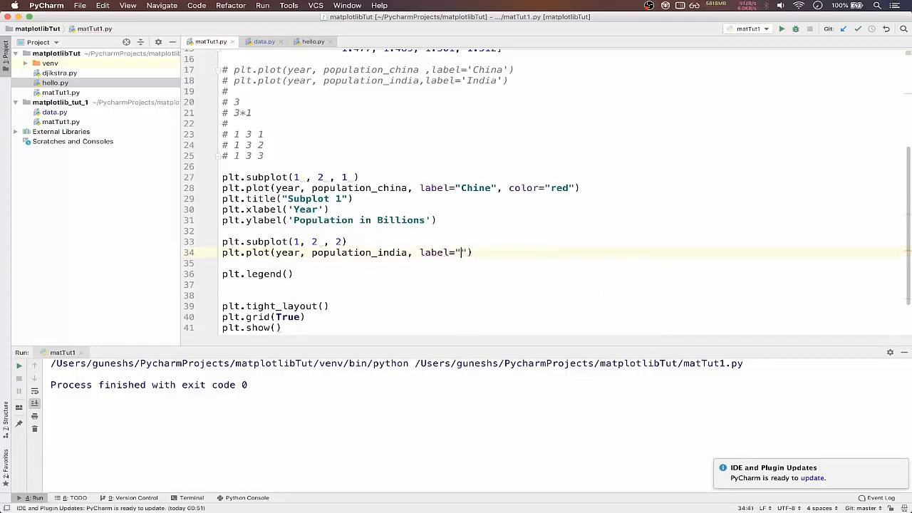
type("In")
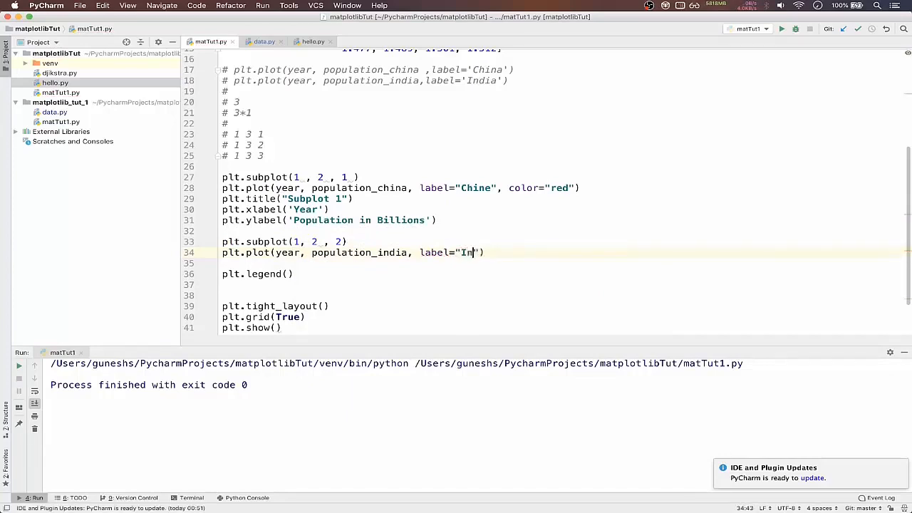
type("dia\",")
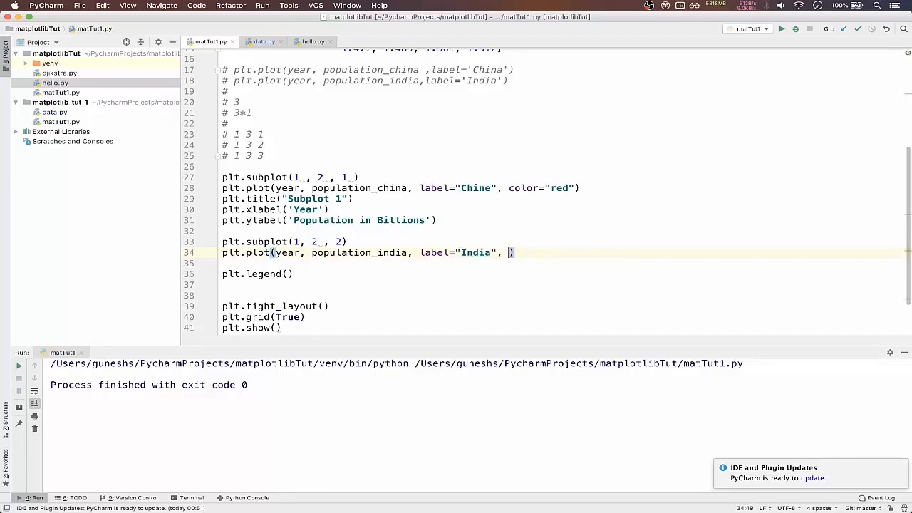
type("color=\"\"")
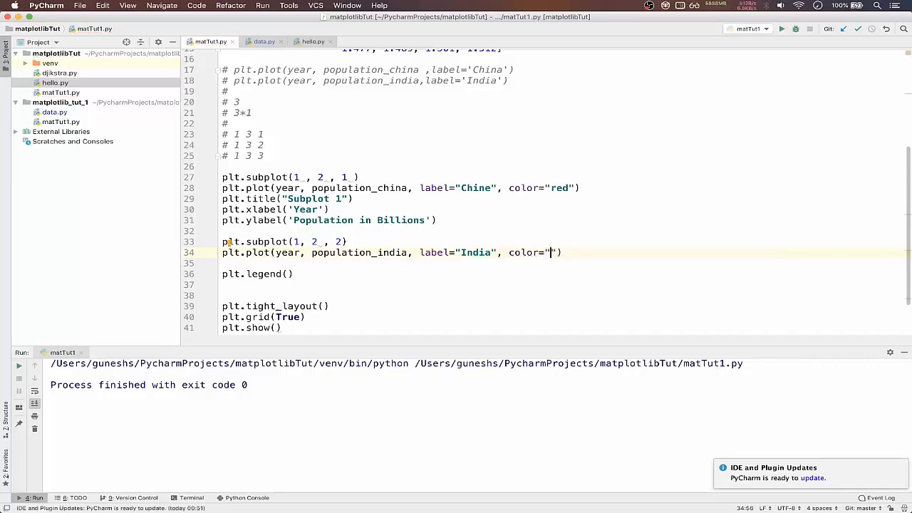
type("green")
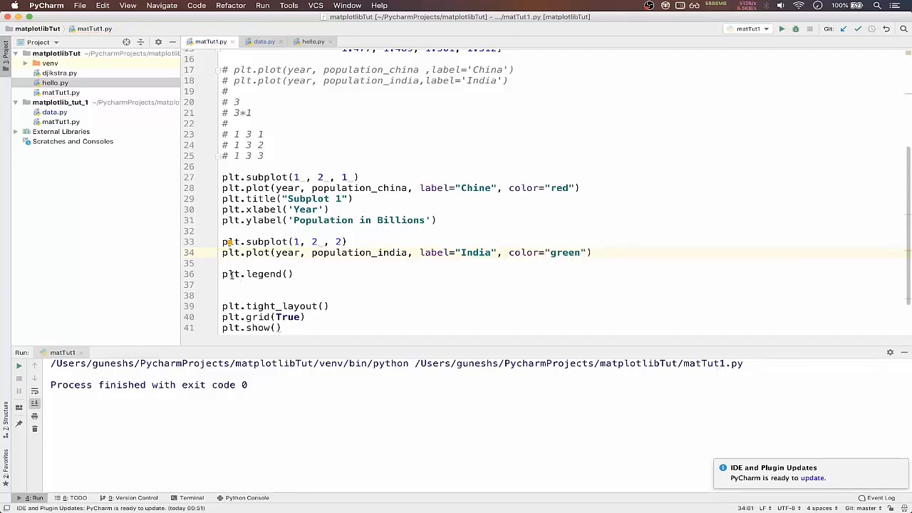
triple_click(257, 273)
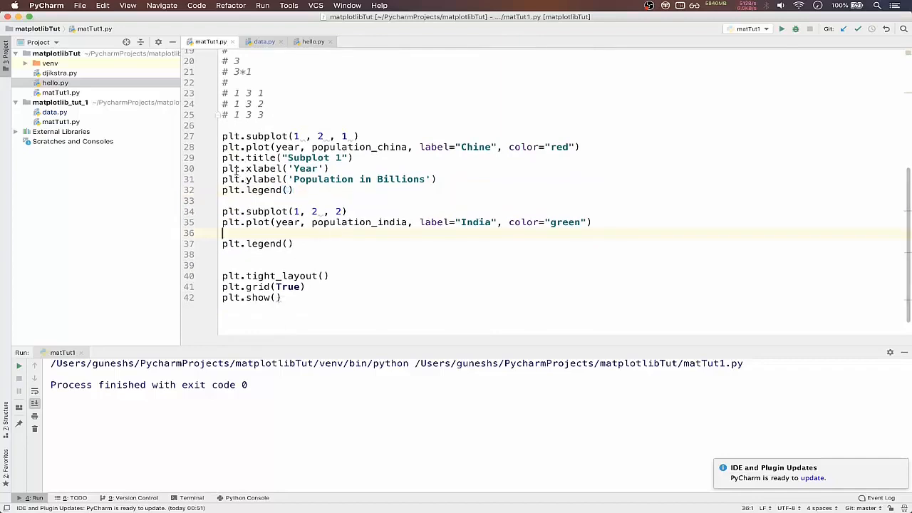
Give the second subplot plt.title("Subplot 2") and plt.xlabel('Year')
type("plt")
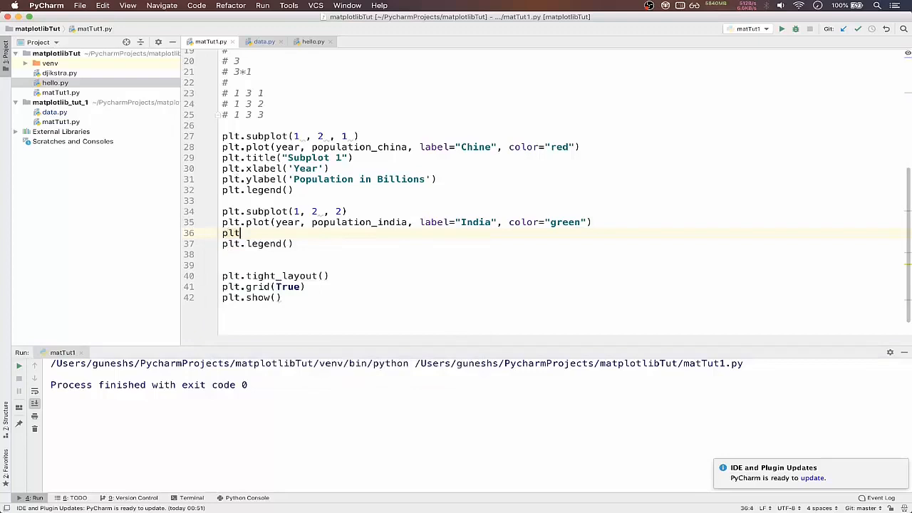
type(".title(\"Subplot 2")
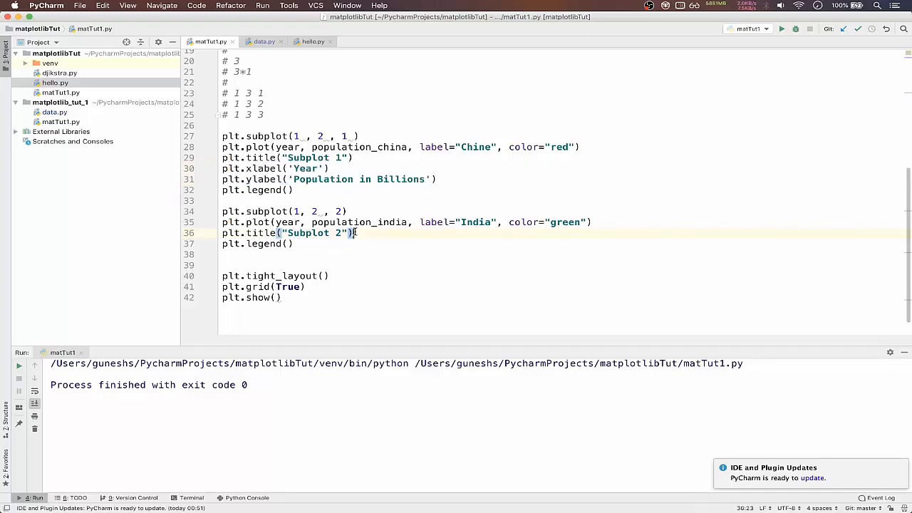
type("plt.xlabel('Year')")
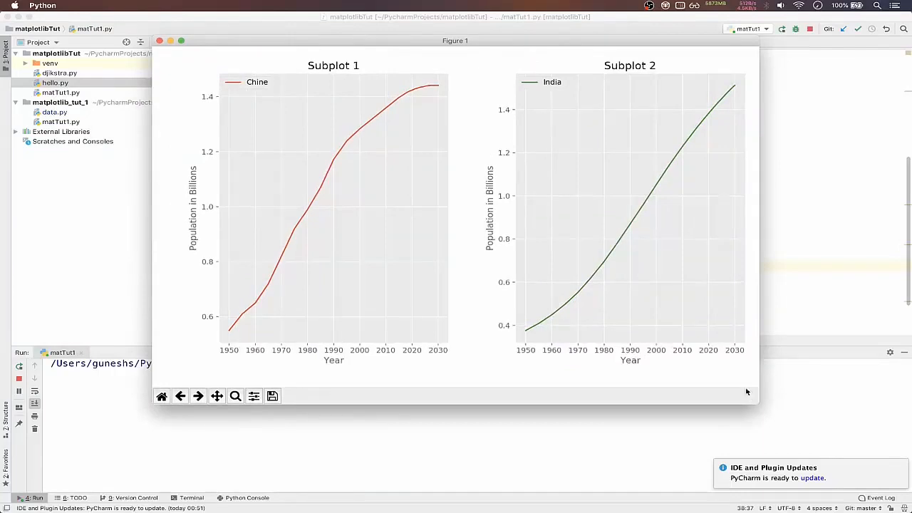
mouse_move(302, 285)
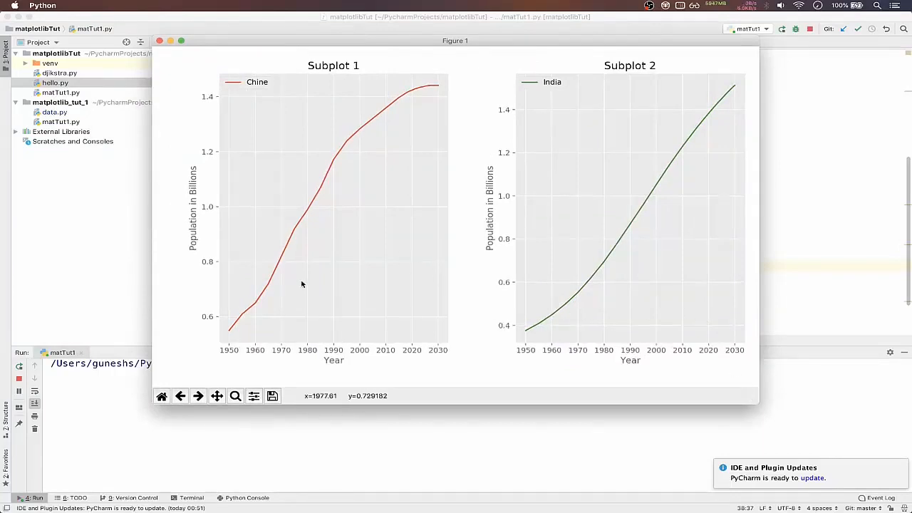
mouse_move(312, 83)
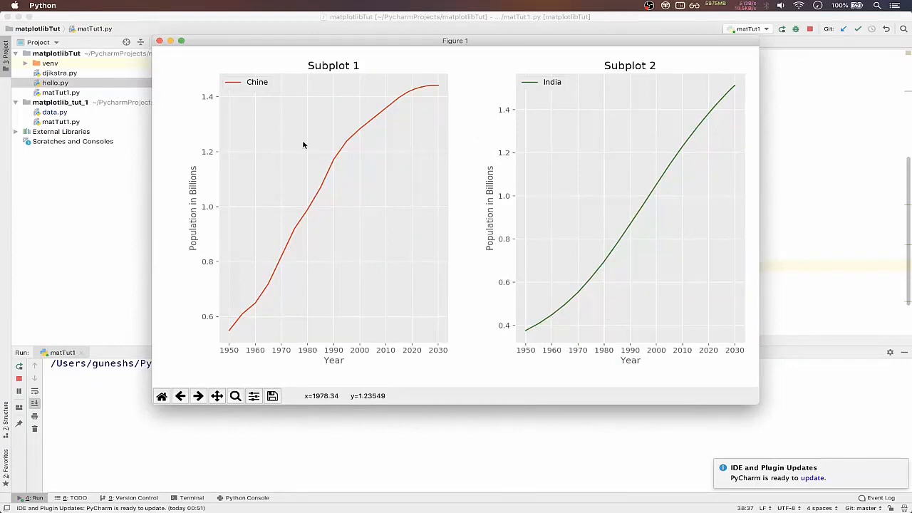
mouse_move(506, 197)
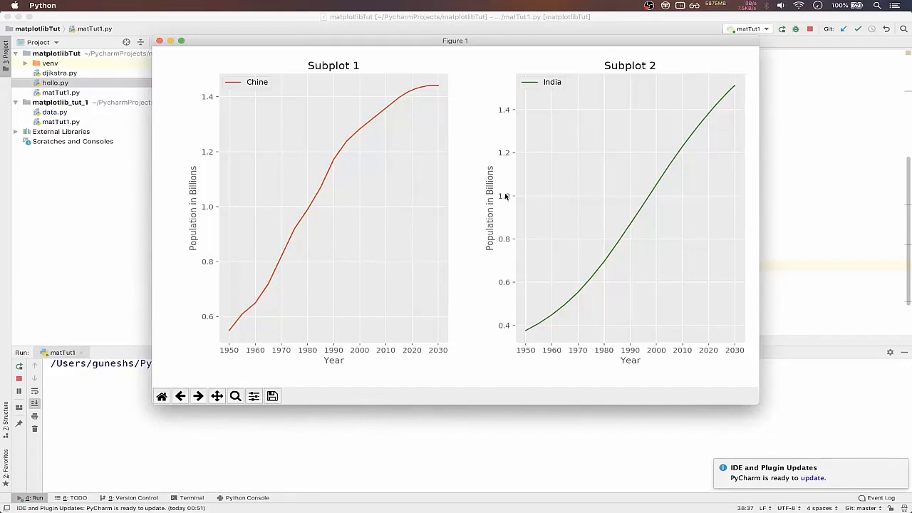
mouse_move(661, 162)
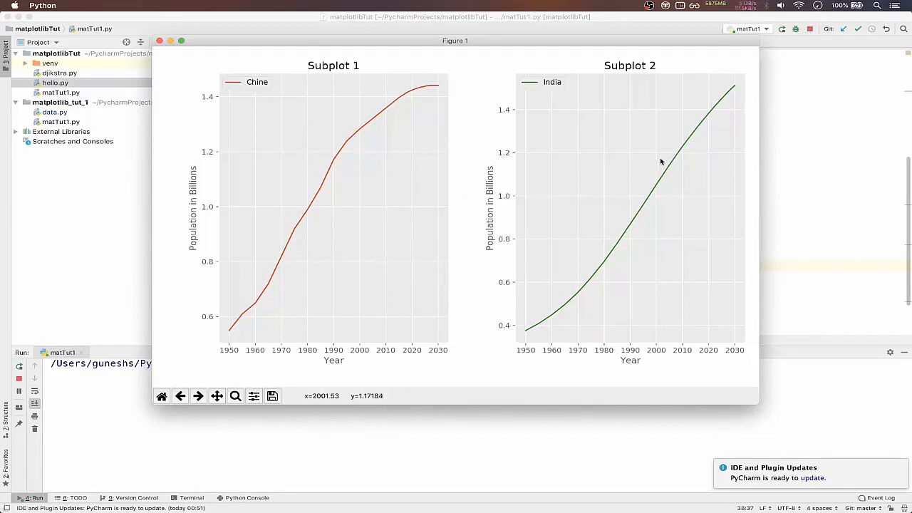
mouse_move(362, 117)
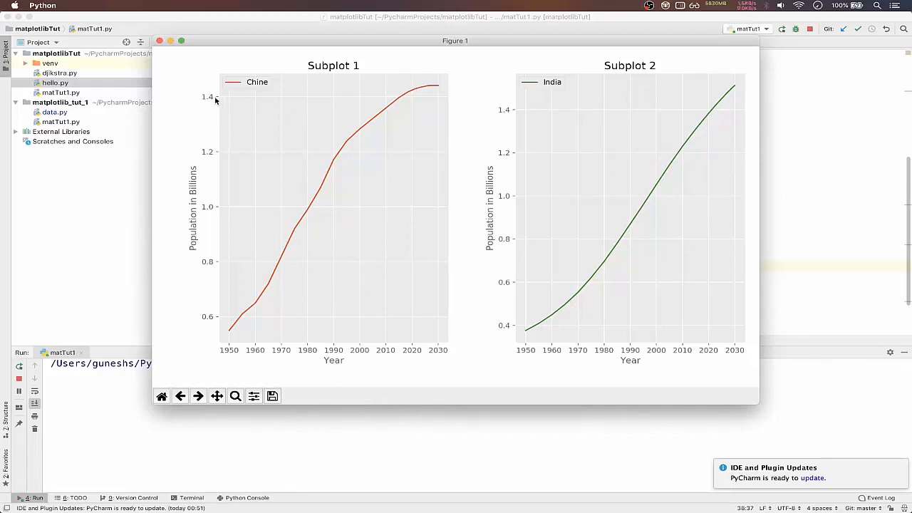
mouse_move(234, 191)
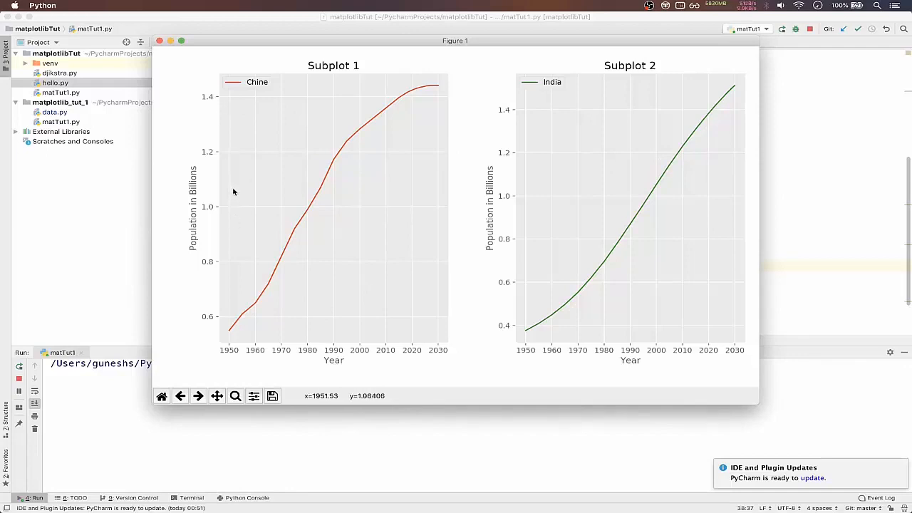
mouse_move(599, 231)
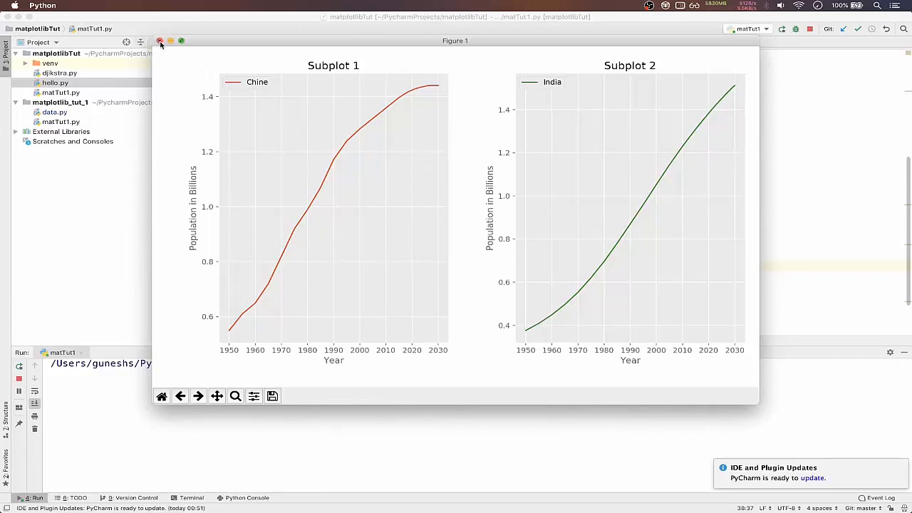
mouse_move(328, 151)
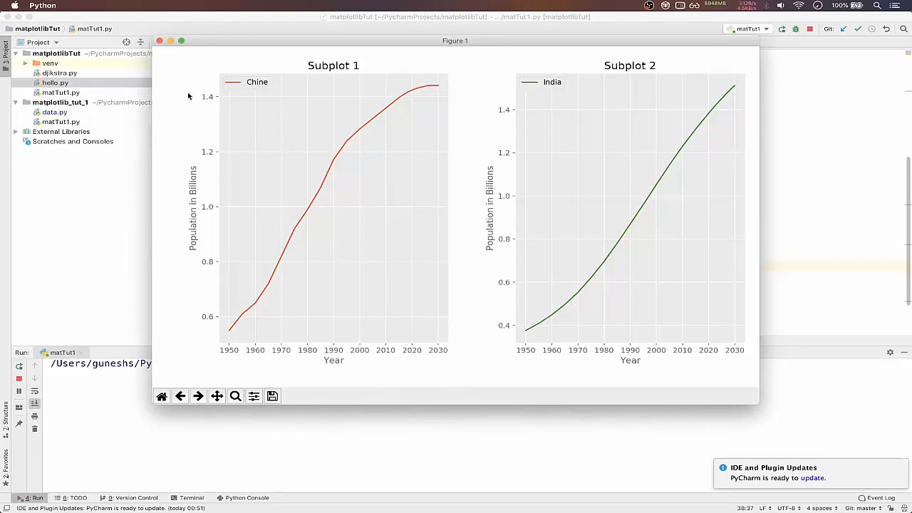
left_click(160, 40)
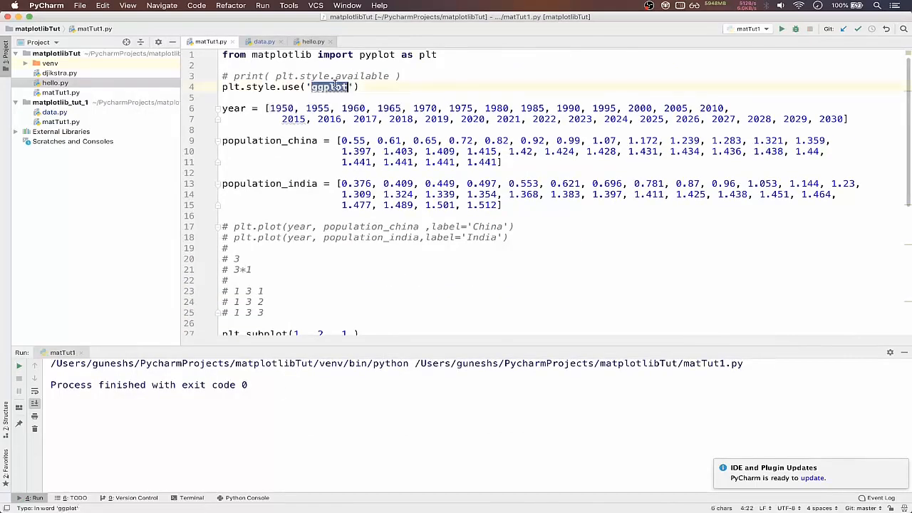
Replace 'ggplot' with 'fivethirtyeight' in plt.style.use()
type("f")
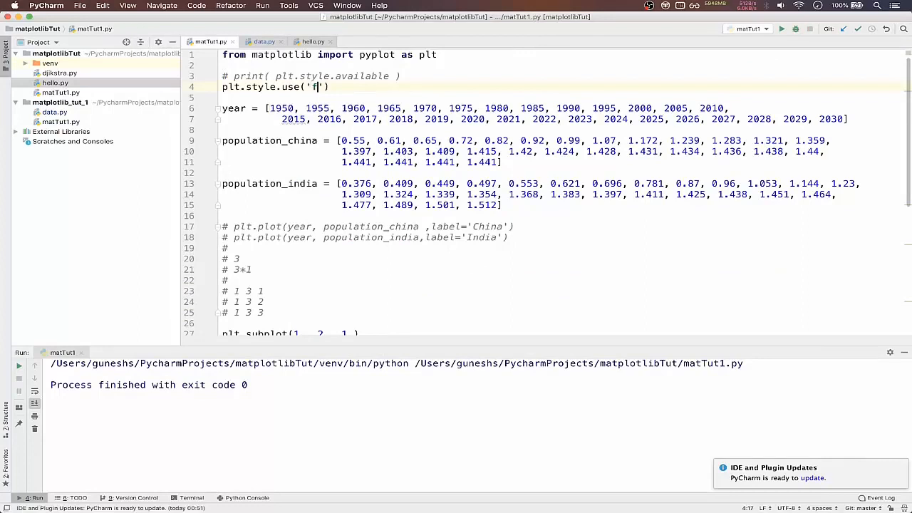
type("ivethirt")
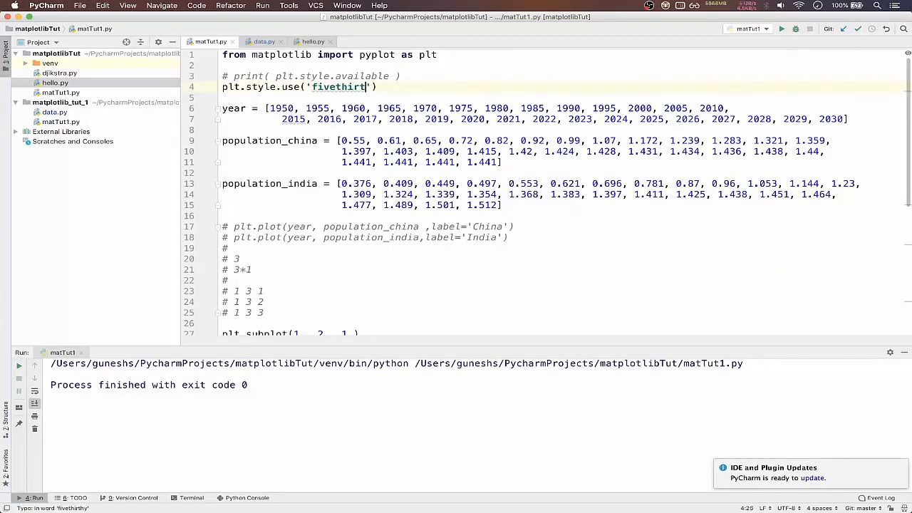
type("yeight")
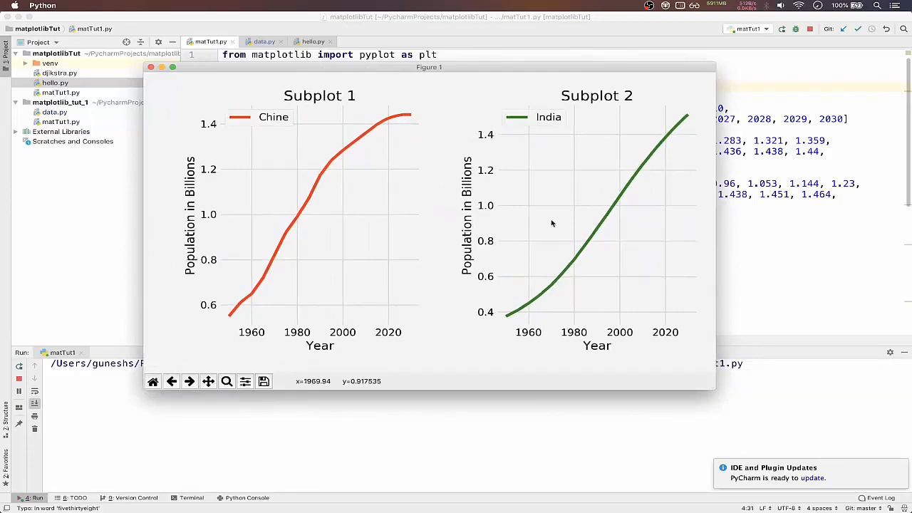
mouse_move(370, 141)
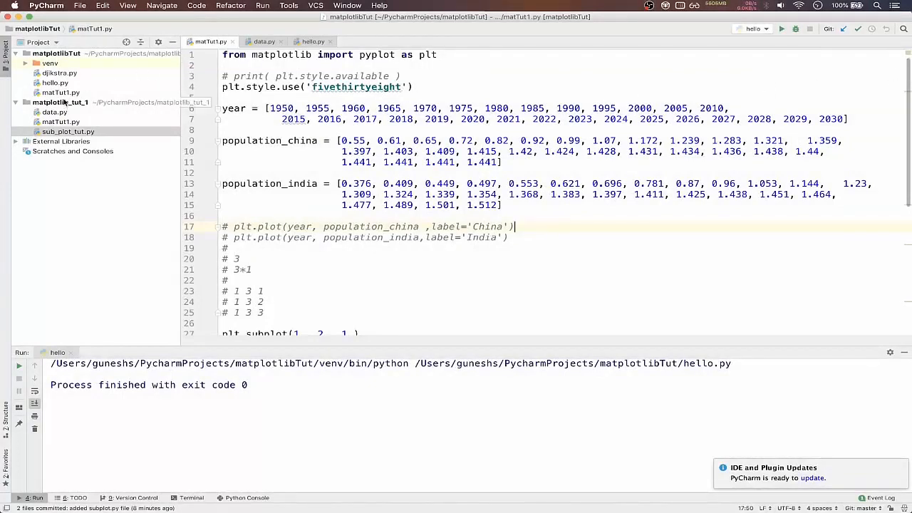
Create a new Python file bar_chart_tut in matplotlib_tut_1 and add it to Git
right_click(60, 103)
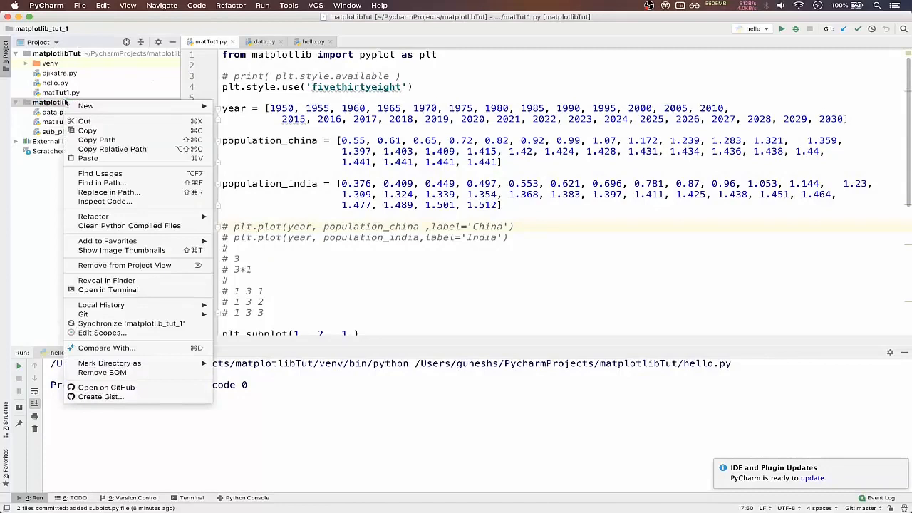
left_click(85, 106)
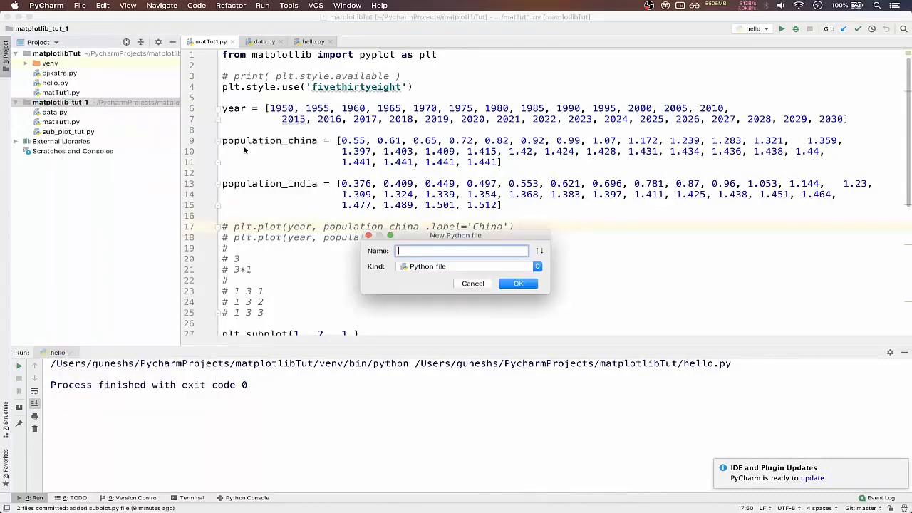
type("bar")
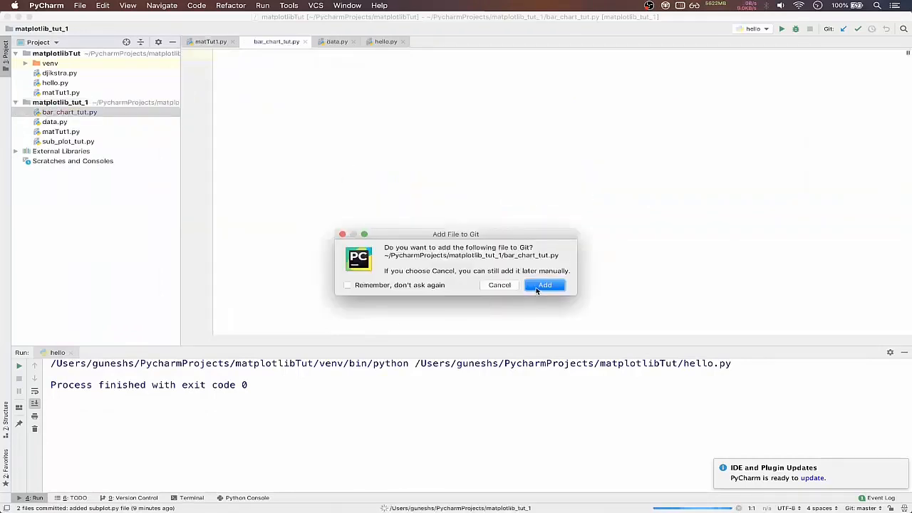
left_click(545, 285)
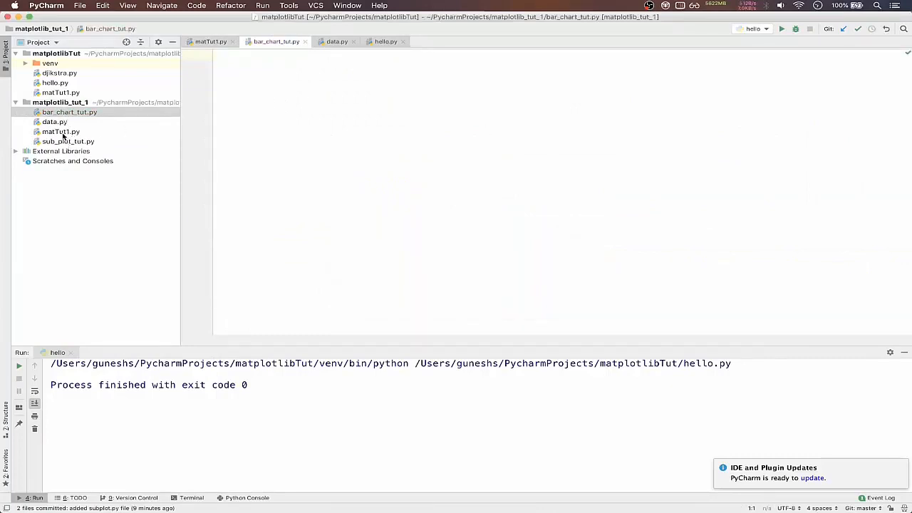
Copy the imports, style and year/population data lines from matTut1.py into bar_chart_tut.py
double_click(68, 141)
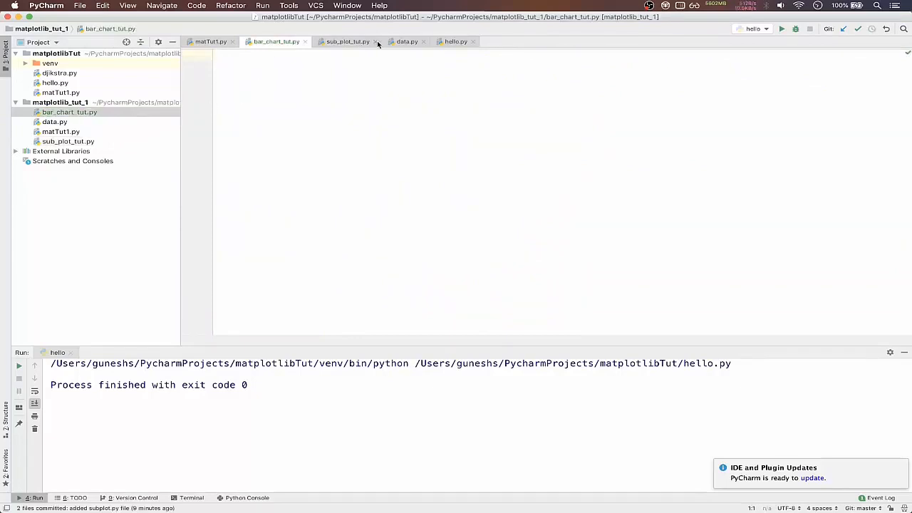
left_click(211, 39)
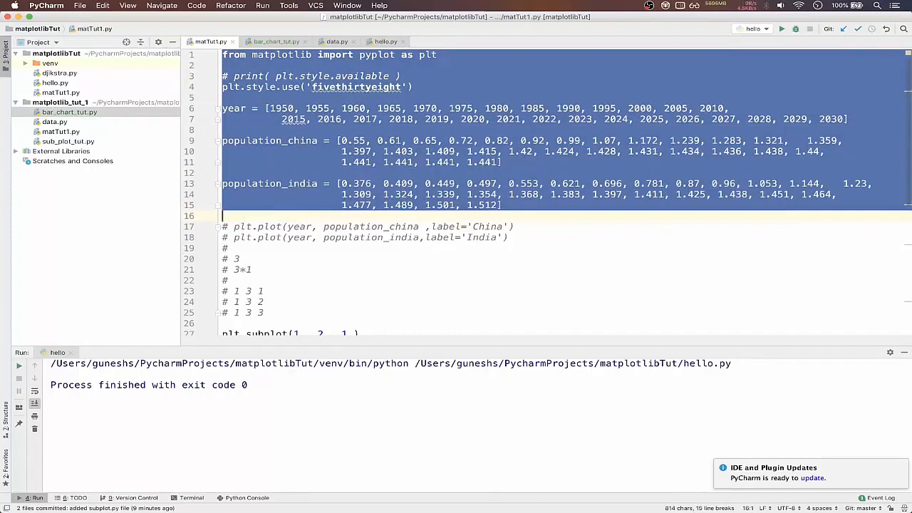
left_click(275, 39)
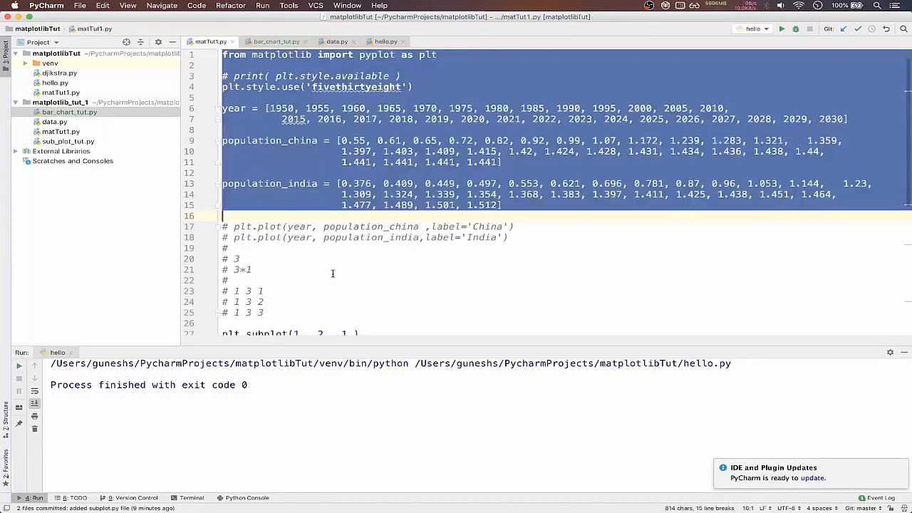
Copy the tight_layout, grid and show lines from matTut1.py and return to bar_chart_tut.py to paste them
scroll("down", 3)
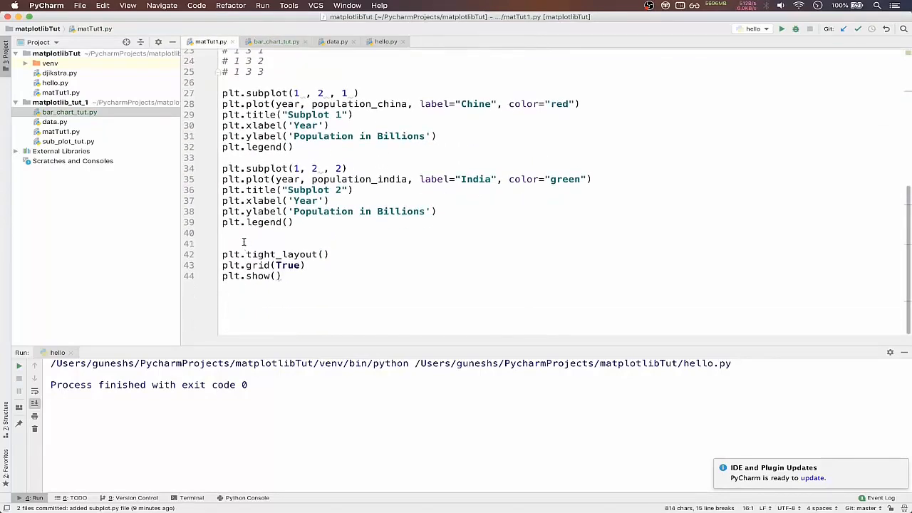
left_click_drag(223, 243, 282, 277)
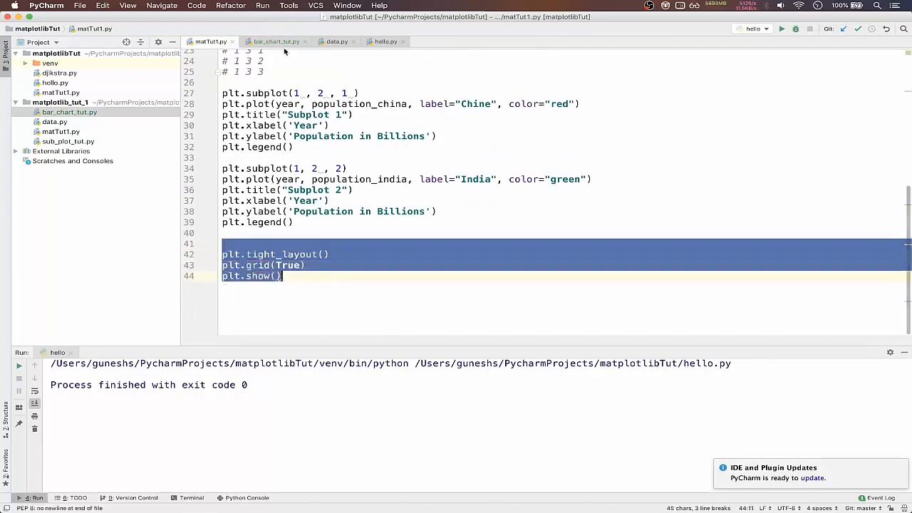
left_click(274, 42)
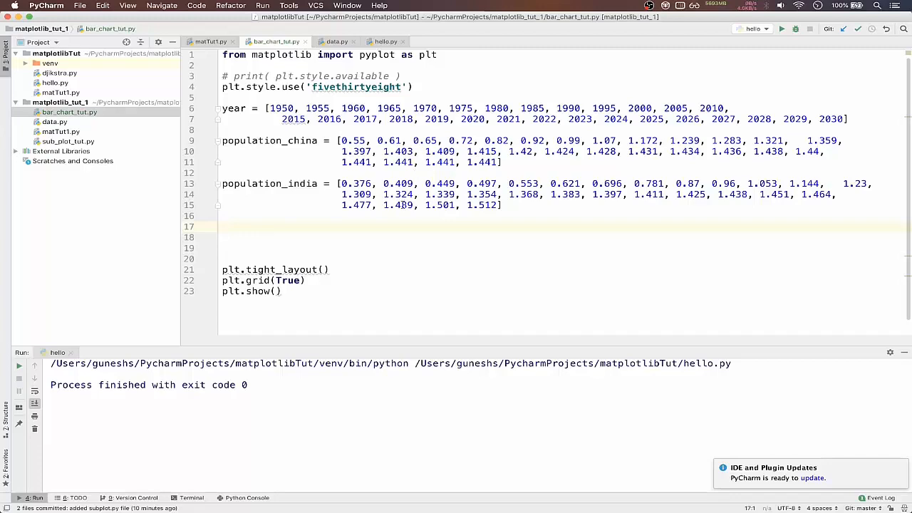
Add plt.bar(year, population_india, label="India", color="green") on line 17
type("plt.")
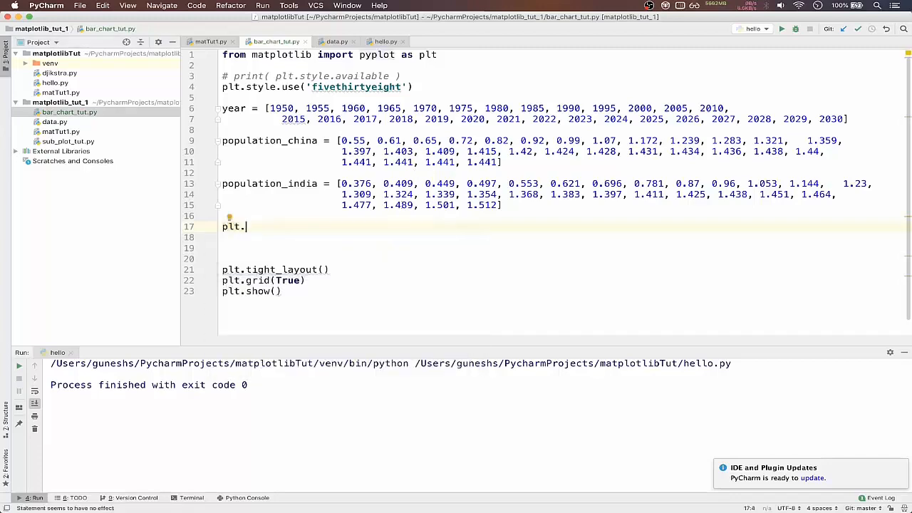
type("bar")
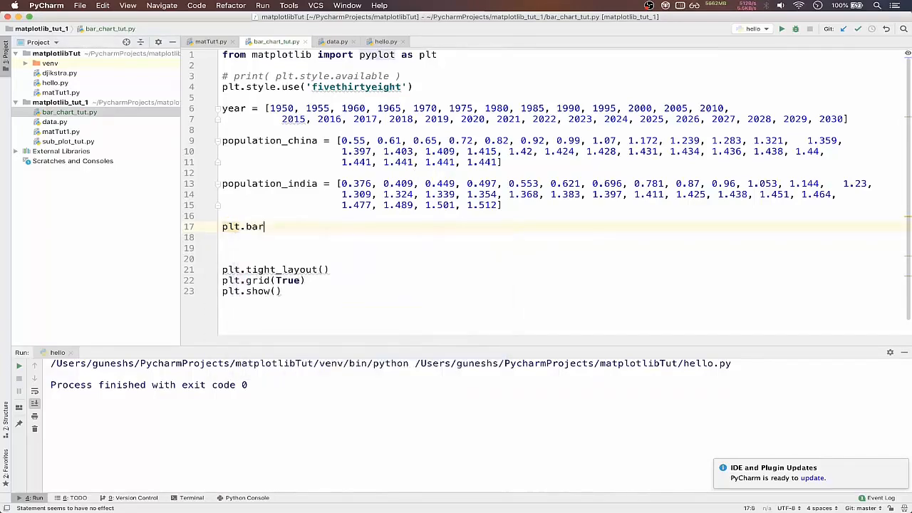
type("()")
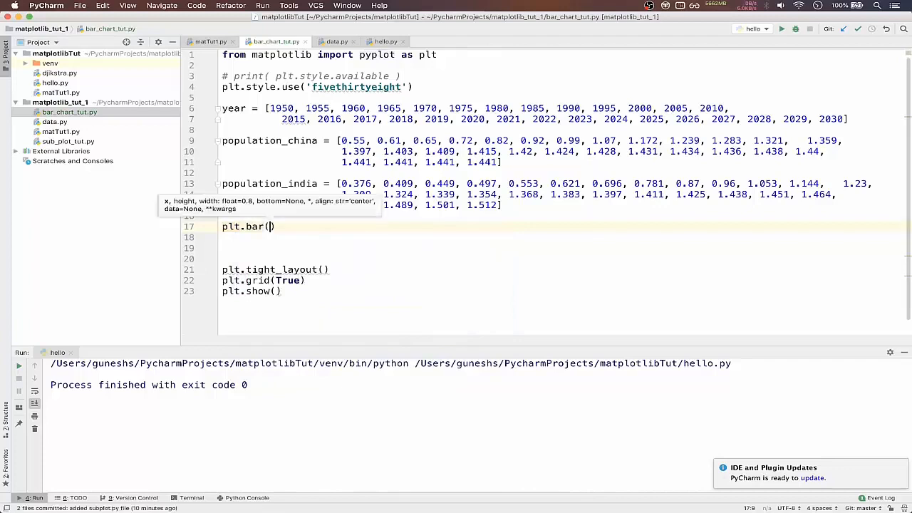
type("year")
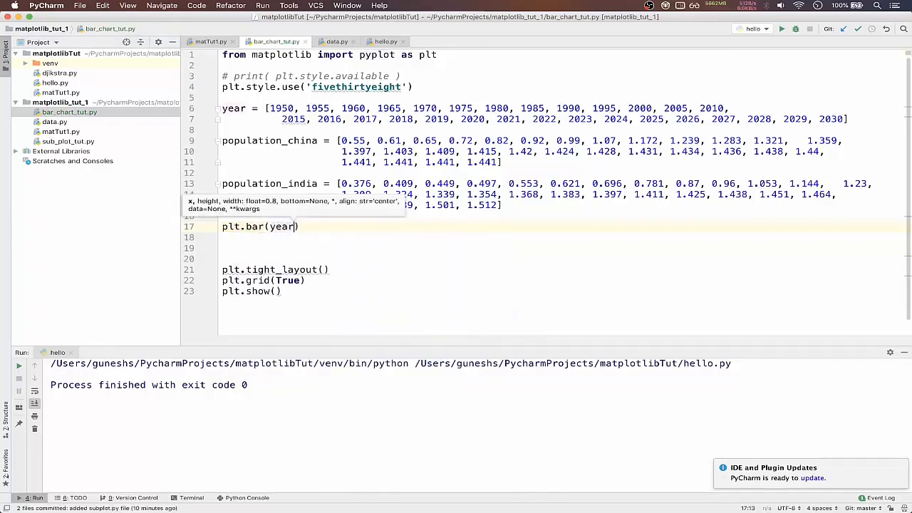
type(", population_india")
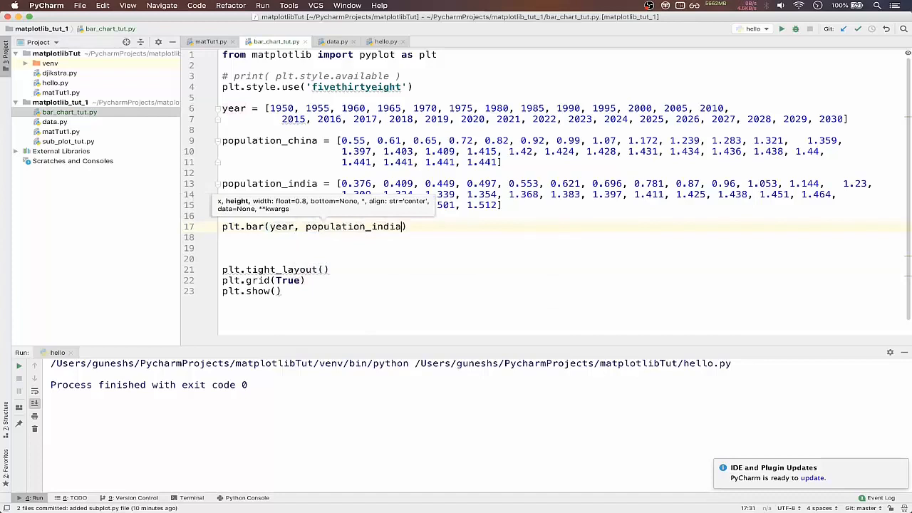
type(",")
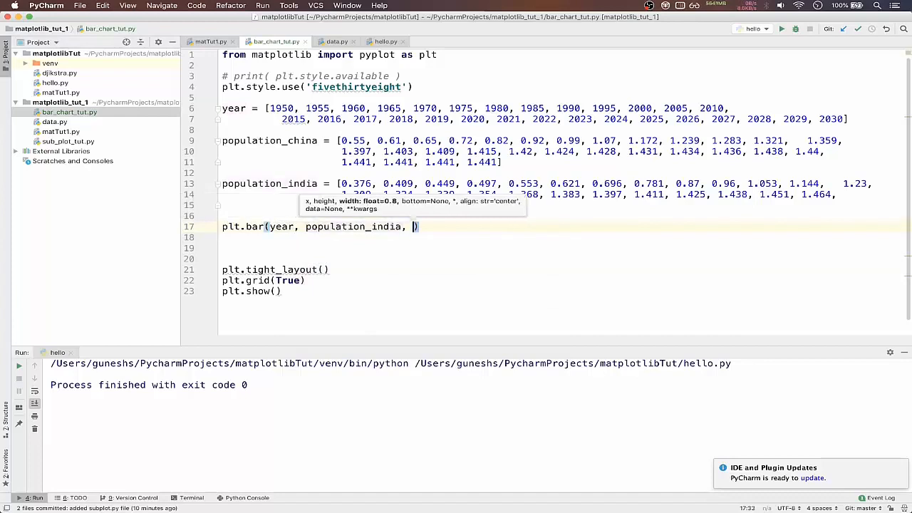
type("label")
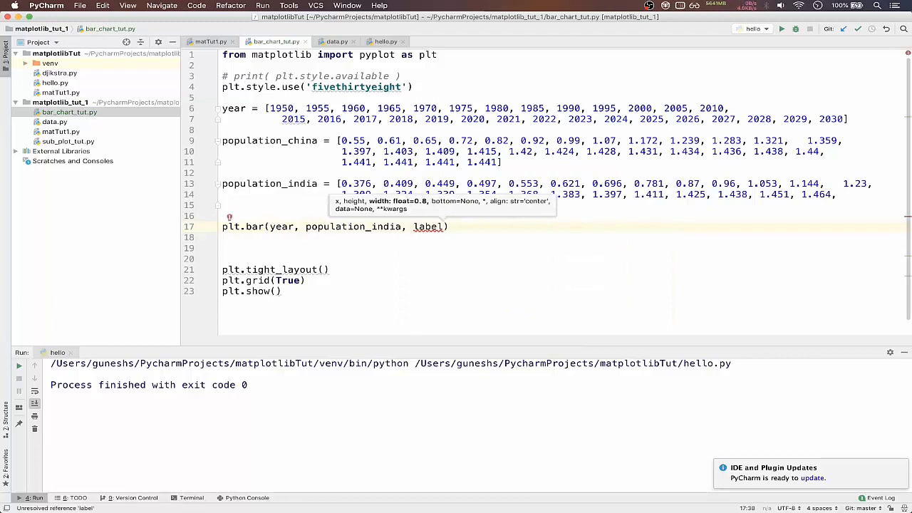
type("+")
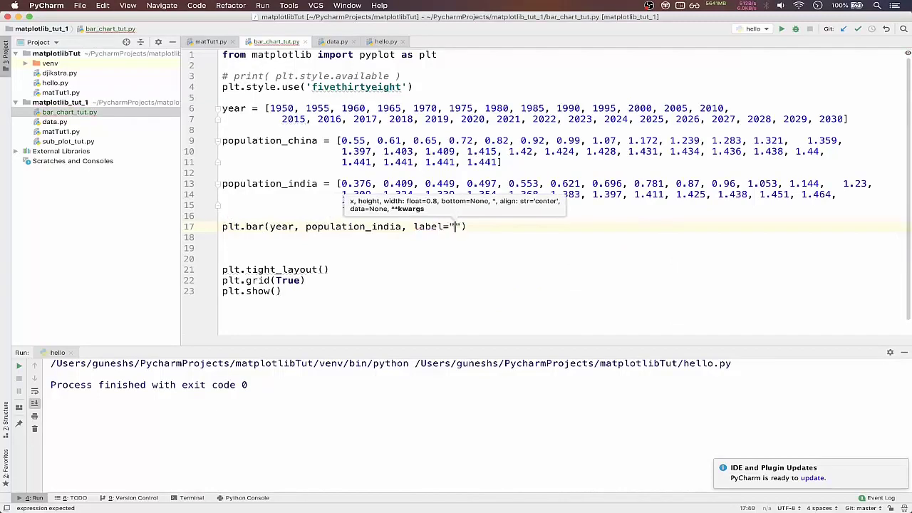
type("India")
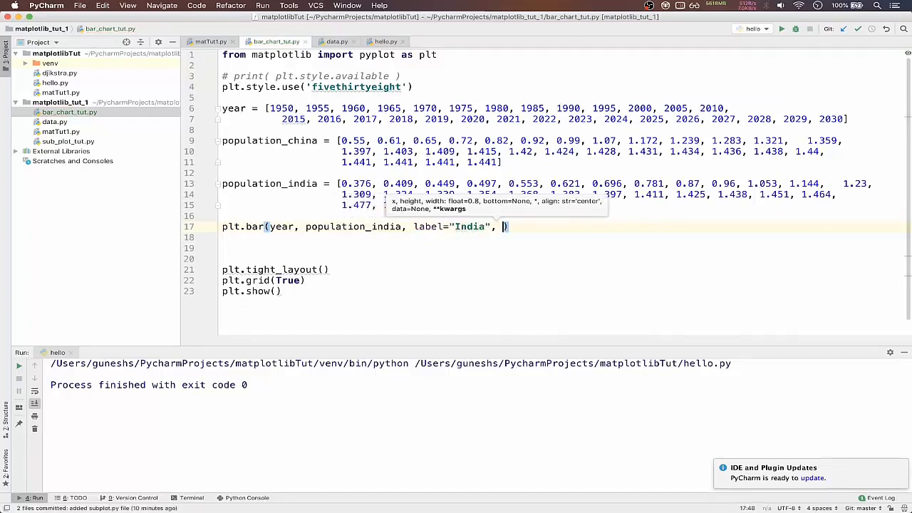
type("color=\"")
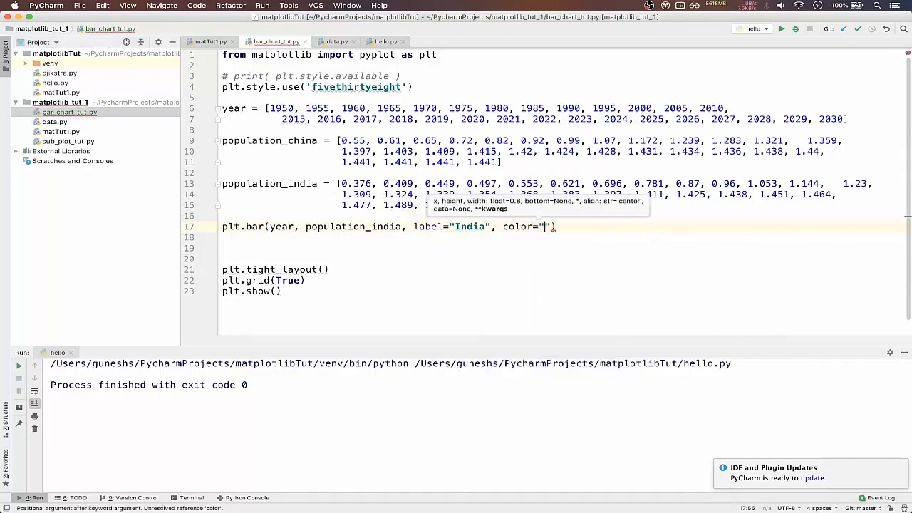
type("green")
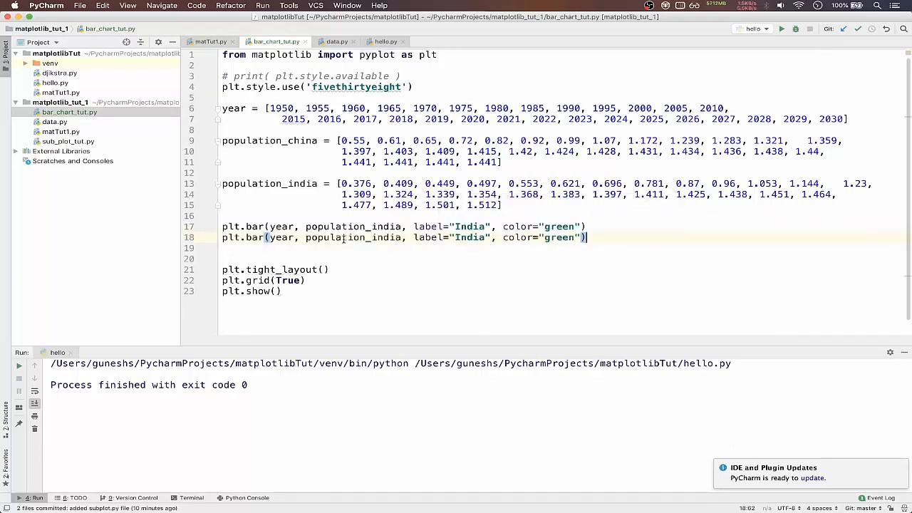
Duplicate the bar call for population_china with label "China" and color "red"
type("pop")
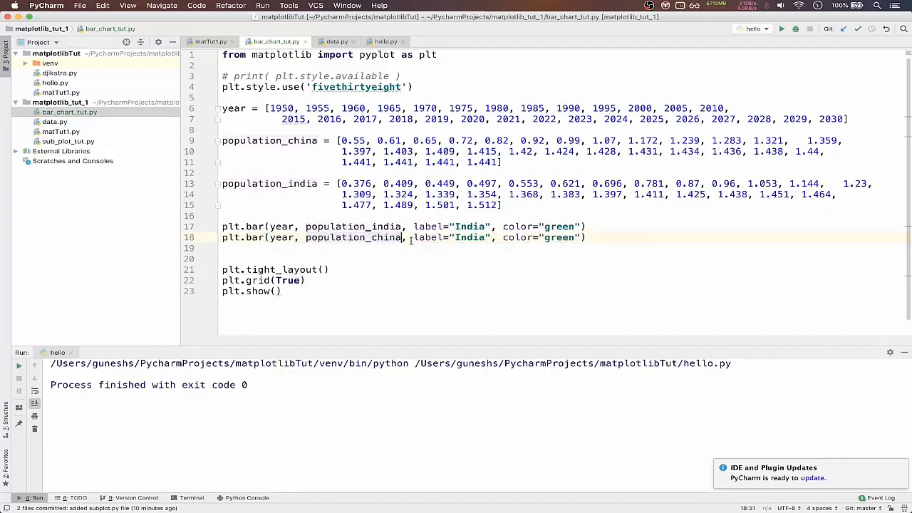
type("Chi")
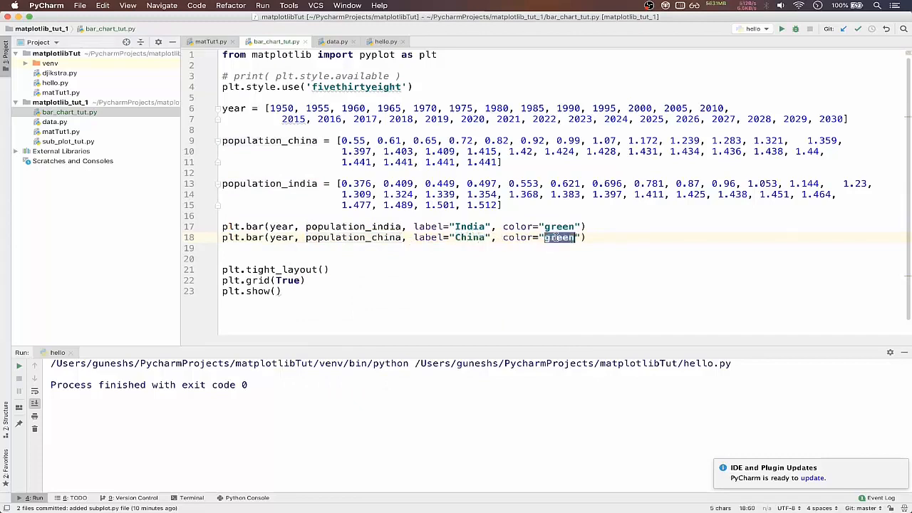
type("red")
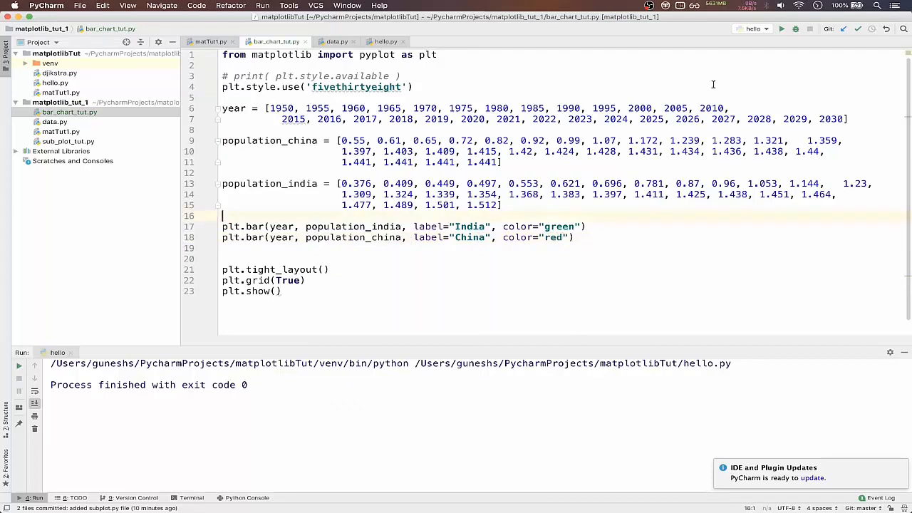
Check the run configuration, then run bar_chart_tut.py from the Project panel context menu
left_click(751, 29)
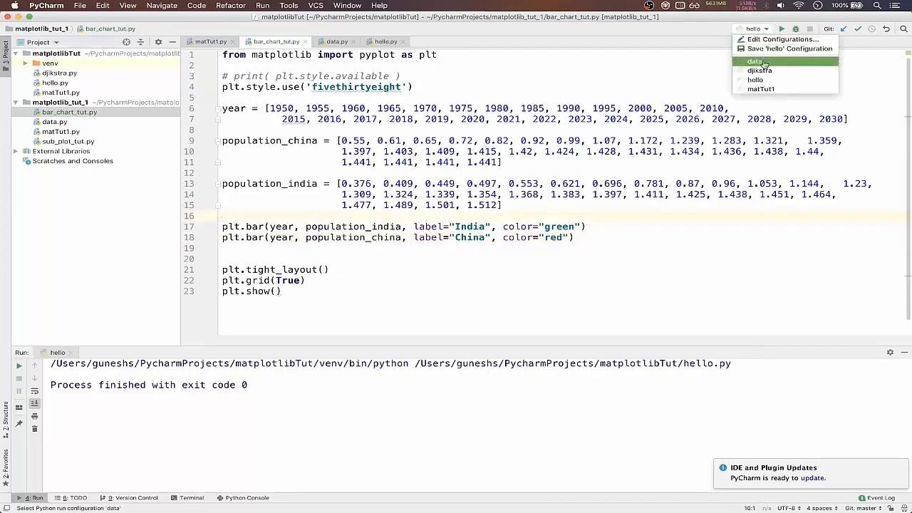
mouse_move(744, 74)
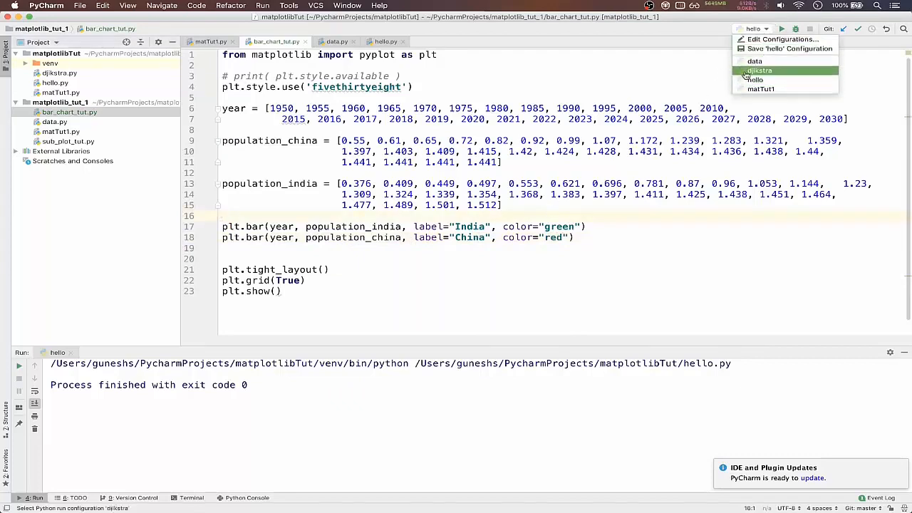
left_click(761, 88)
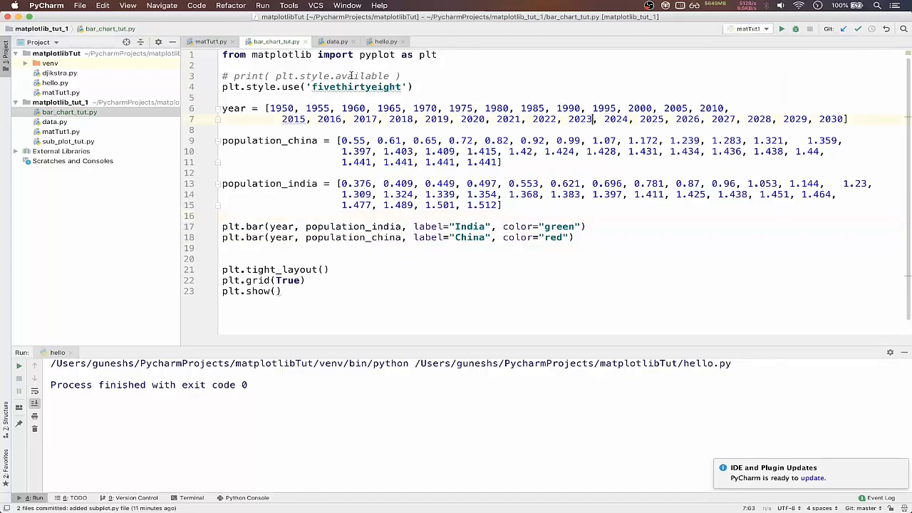
right_click(69, 111)
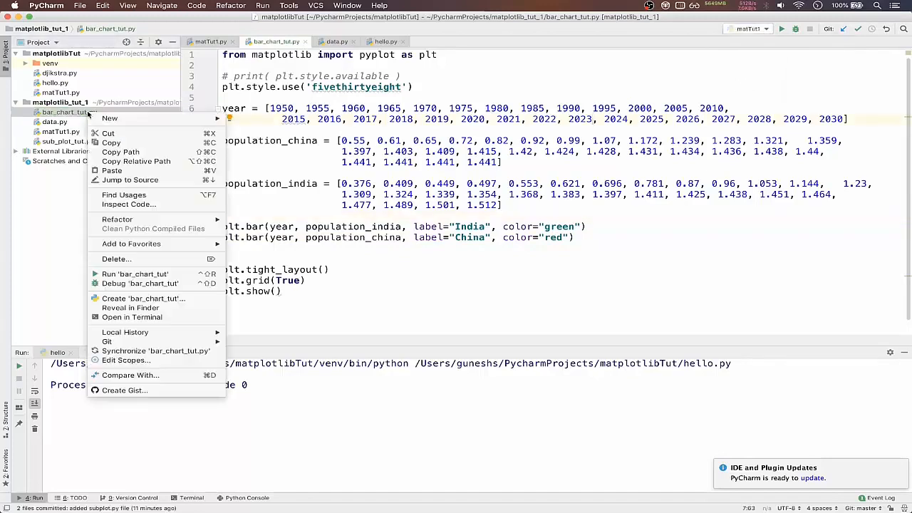
mouse_move(135, 274)
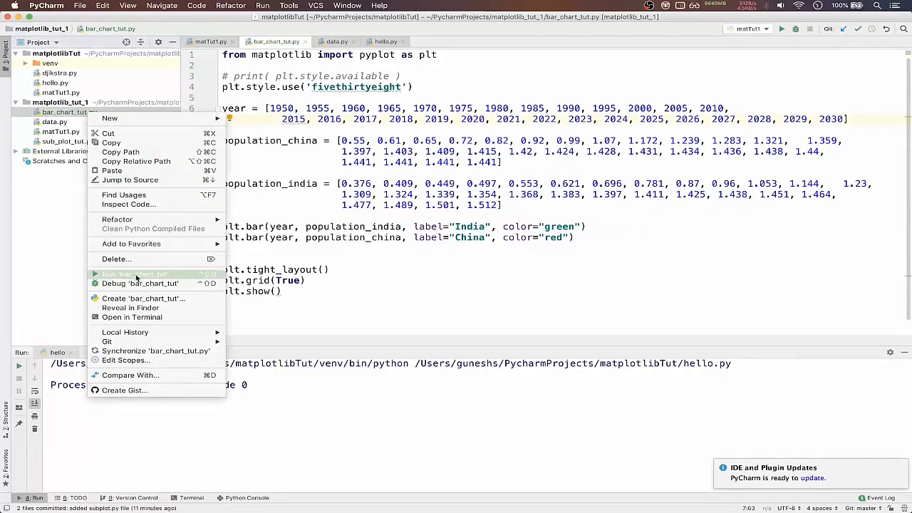
left_click(134, 274)
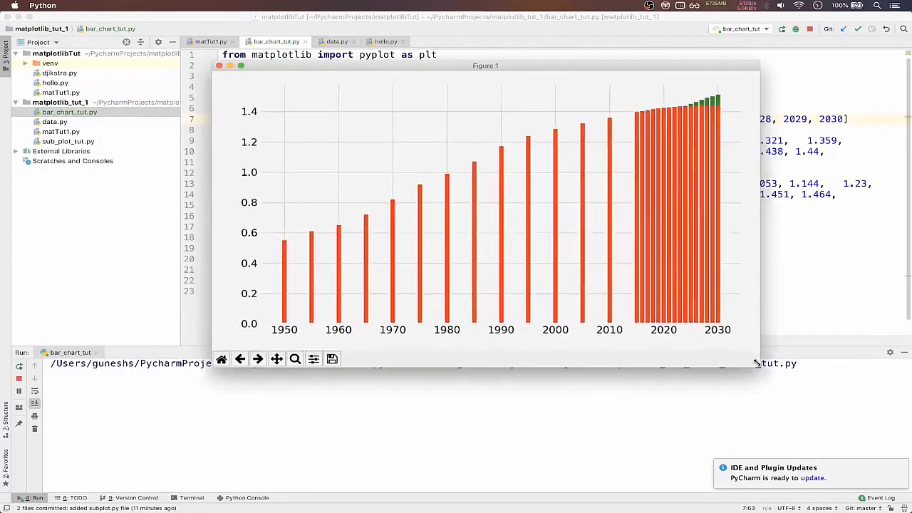
mouse_move(670, 171)
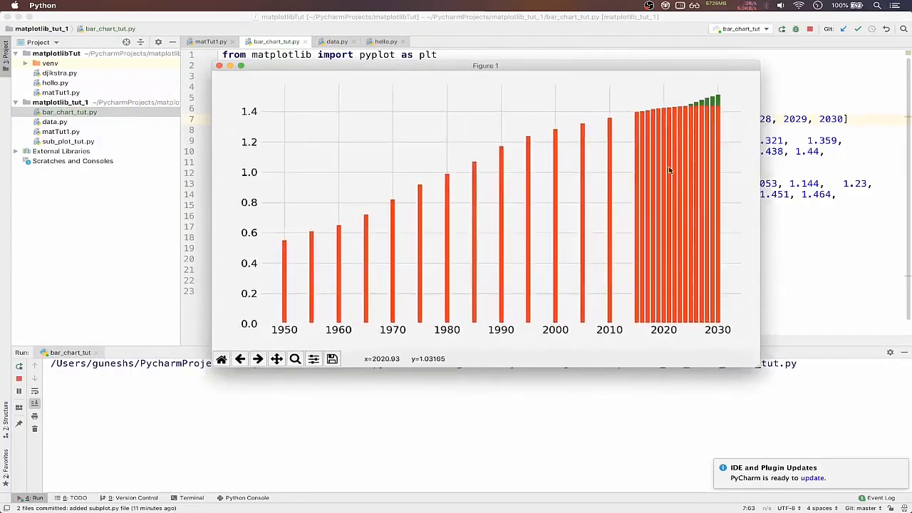
mouse_move(693, 110)
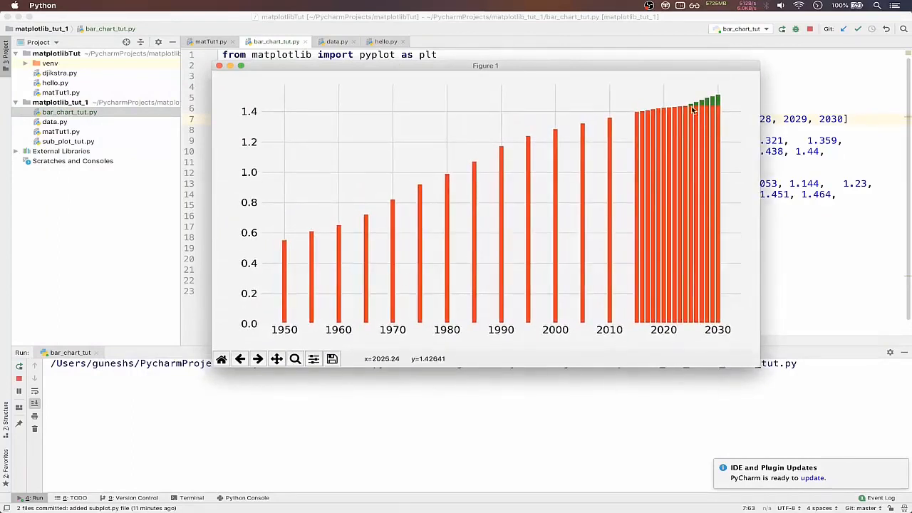
mouse_move(693, 106)
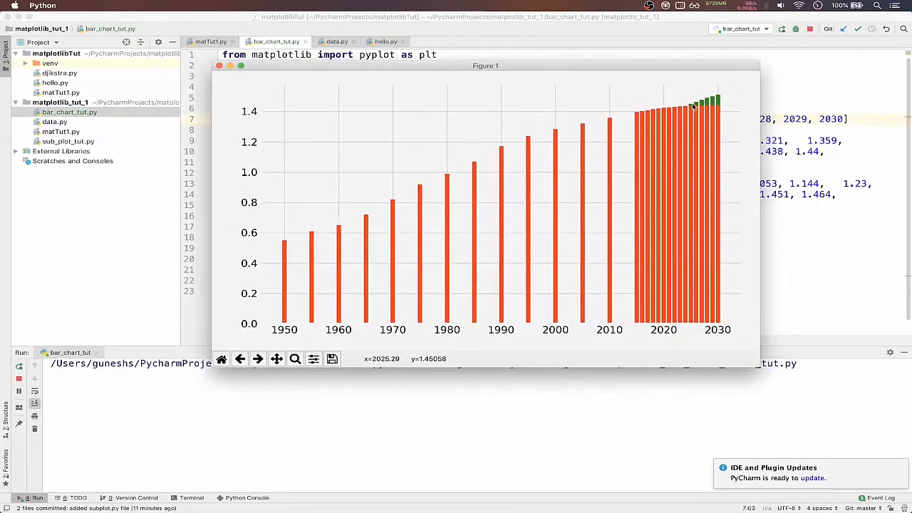
mouse_move(710, 102)
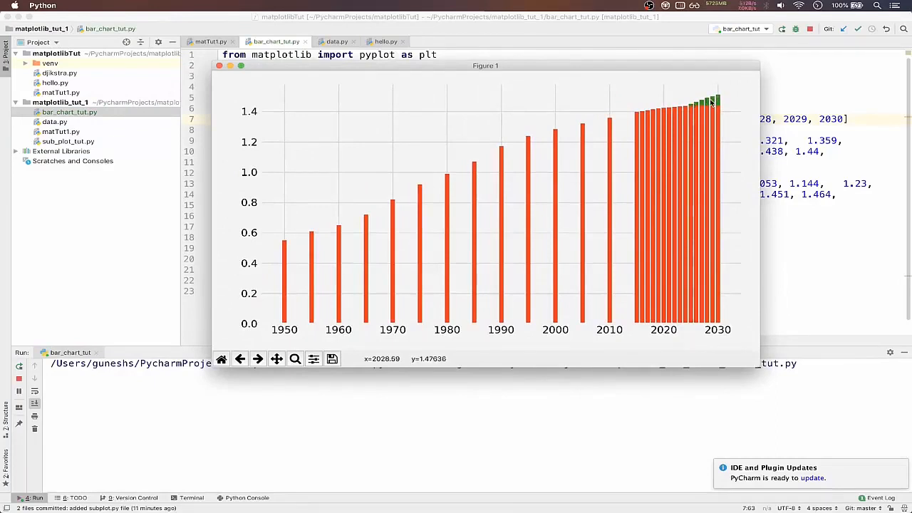
mouse_move(720, 102)
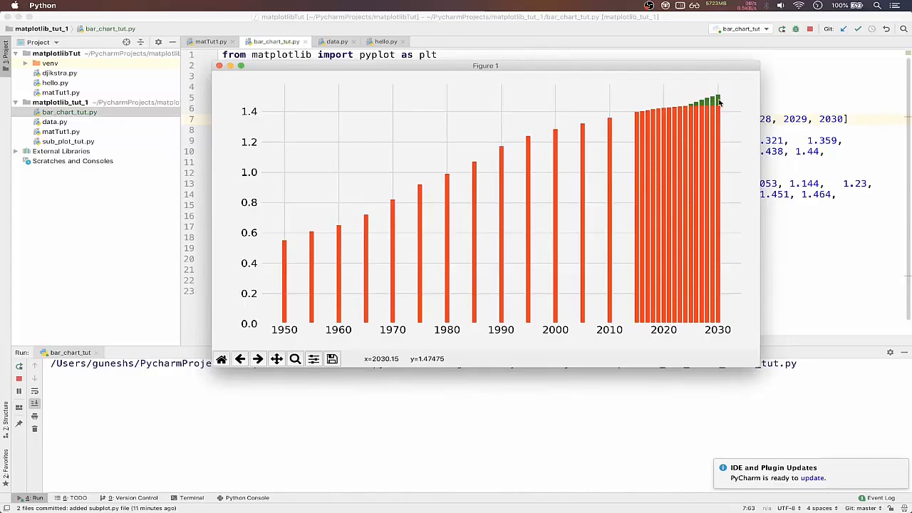
mouse_move(647, 154)
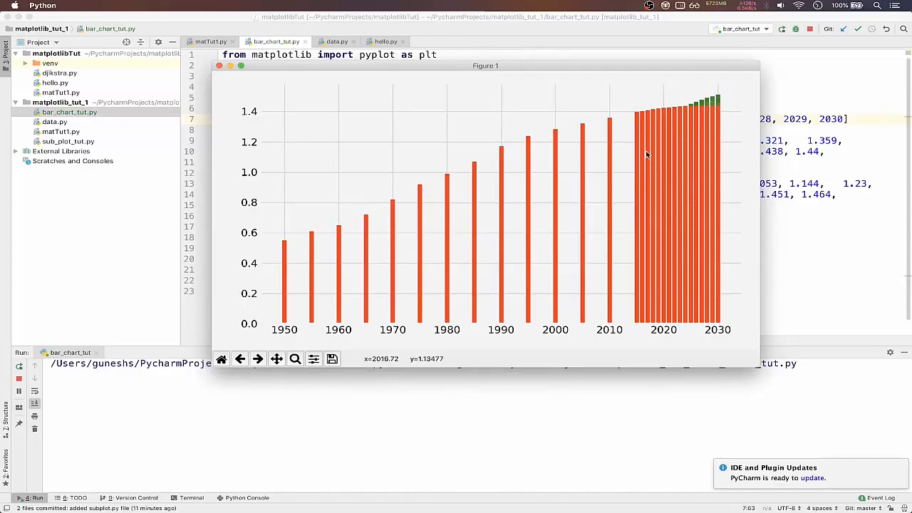
mouse_move(730, 94)
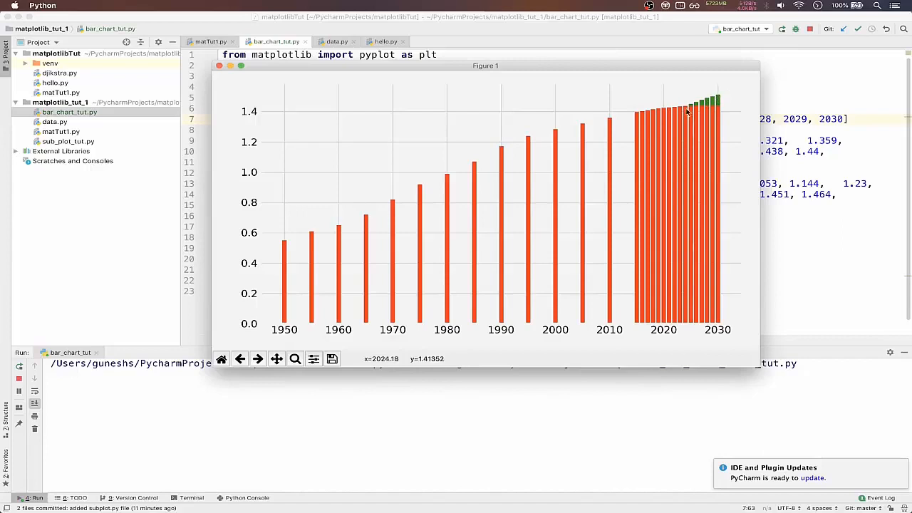
mouse_move(693, 111)
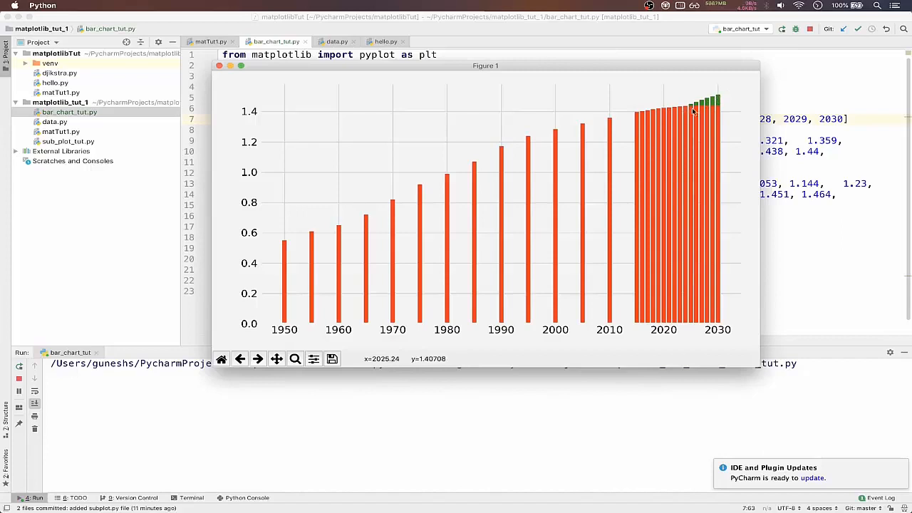
mouse_move(718, 102)
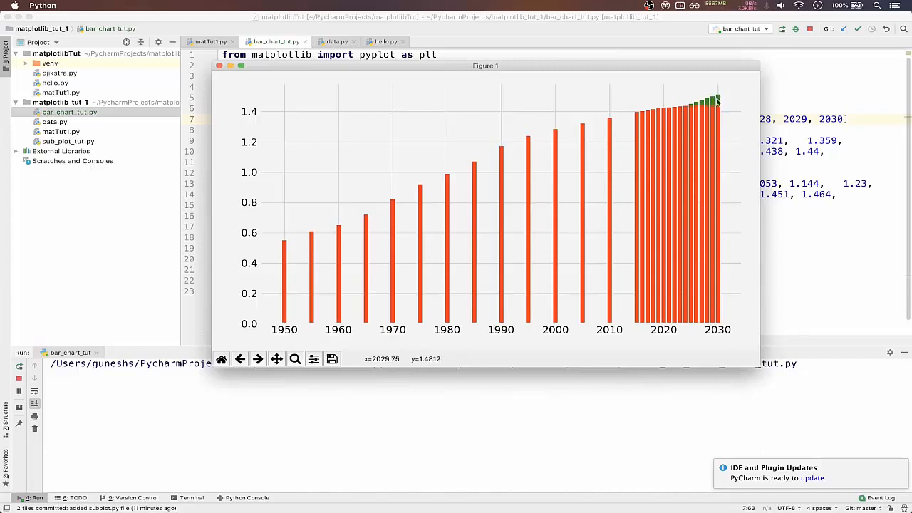
mouse_move(677, 98)
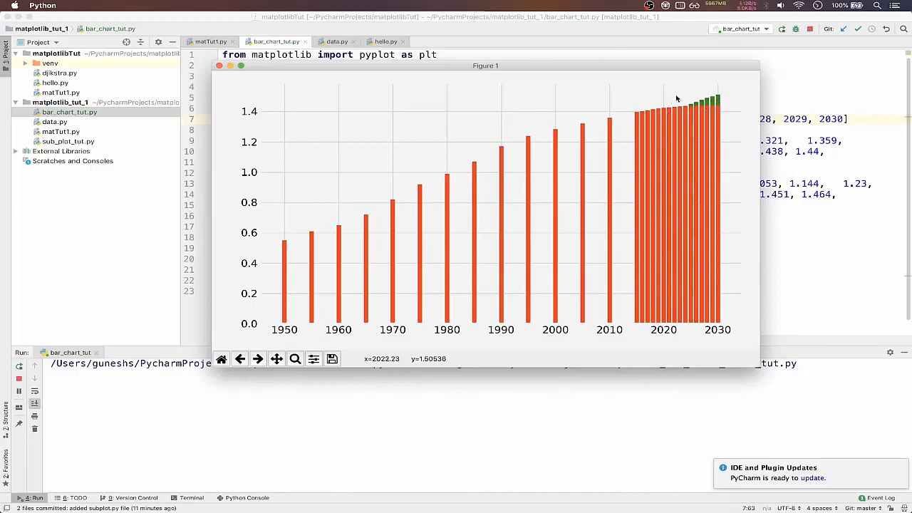
Close the Figure 1 window showing the overlapping population bars
left_click(220, 66)
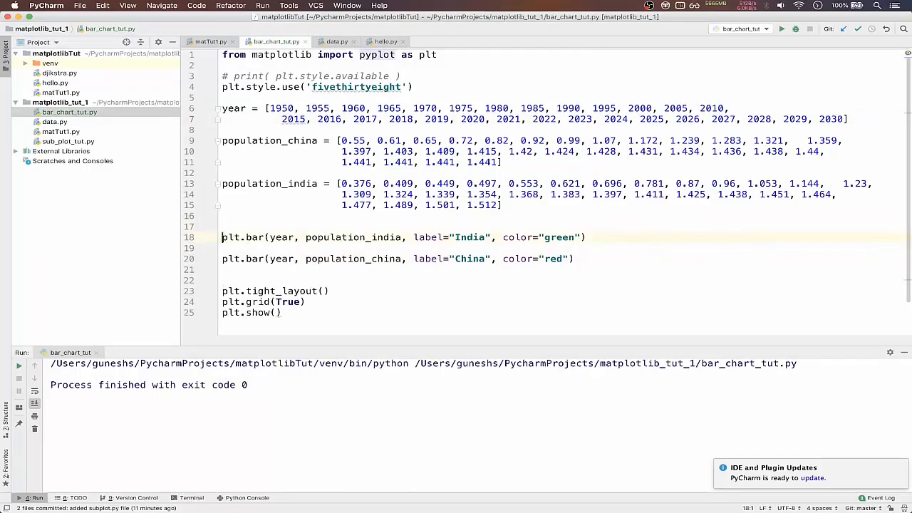
Delete the blank line above the India bar call and select the pre-2015 years in the year list
left_click(263, 226)
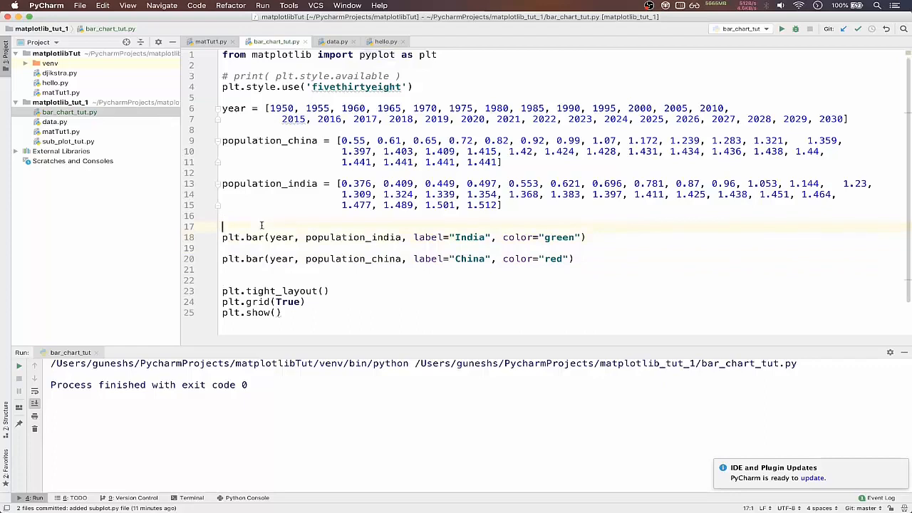
key("Backspace")
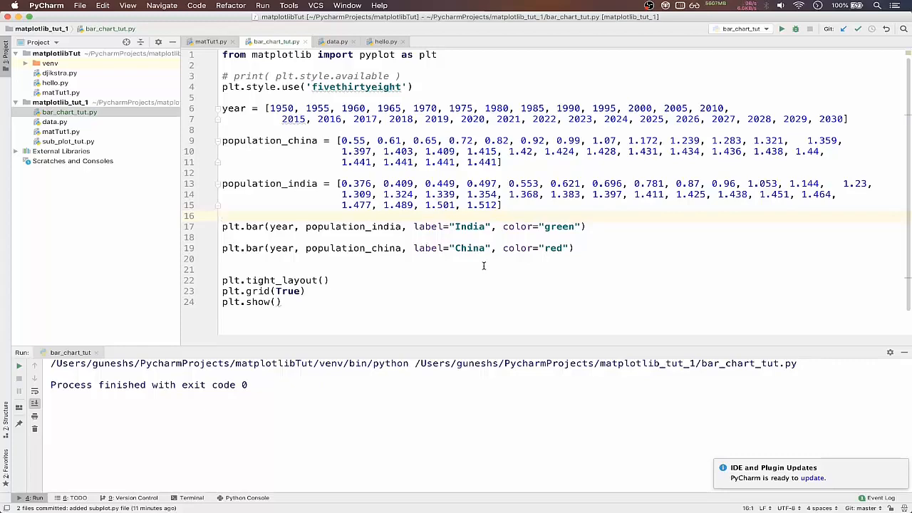
scroll("down", 3)
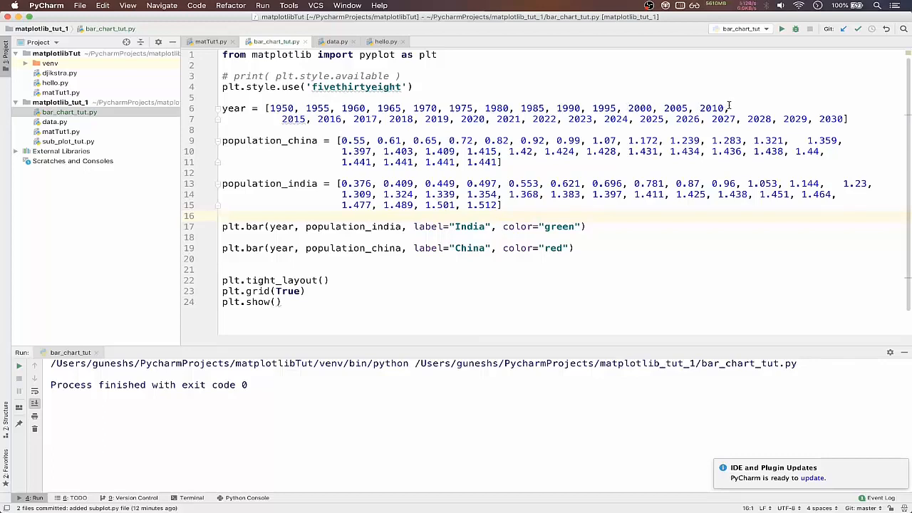
left_click_drag(730, 109, 384, 120)
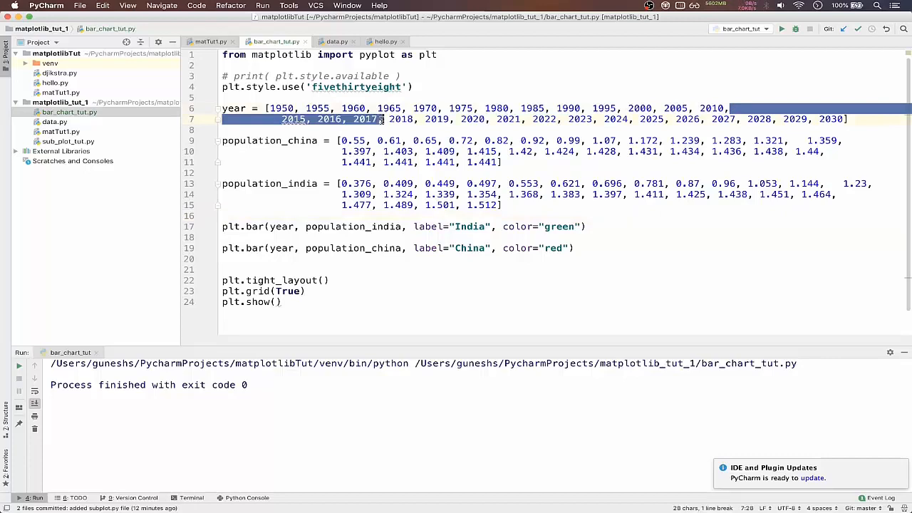
Remove a stray backslash left in the year list after trimming the data
type("\\")
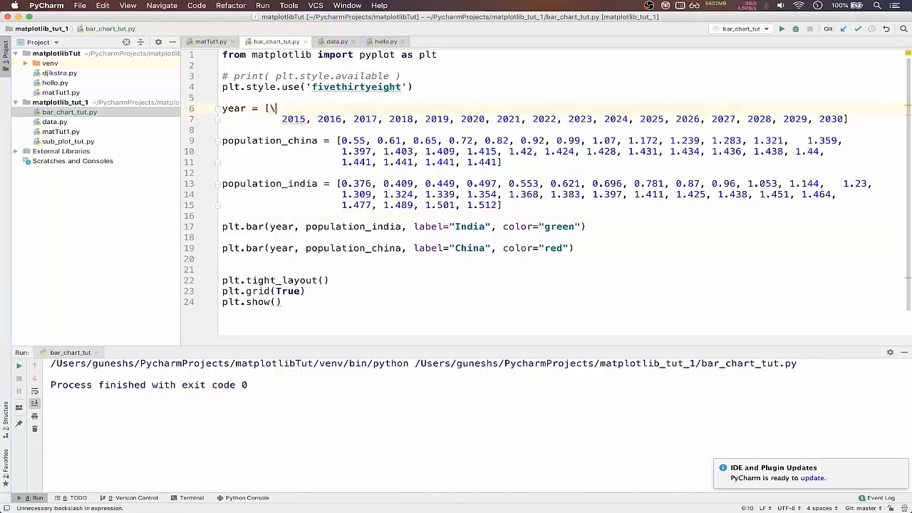
key("BackSpace")
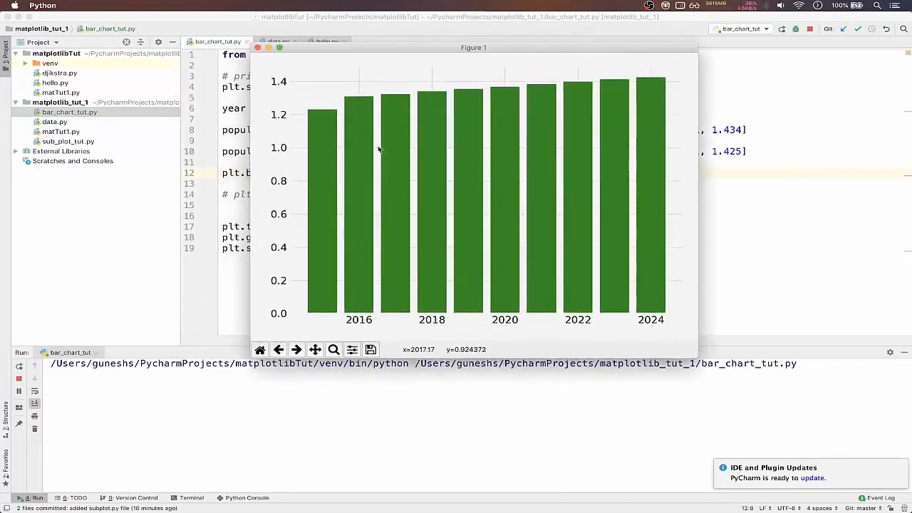
Close the figure, rerun the script, move the 2015–2024 chart beside the code, then close it
left_click(259, 48)
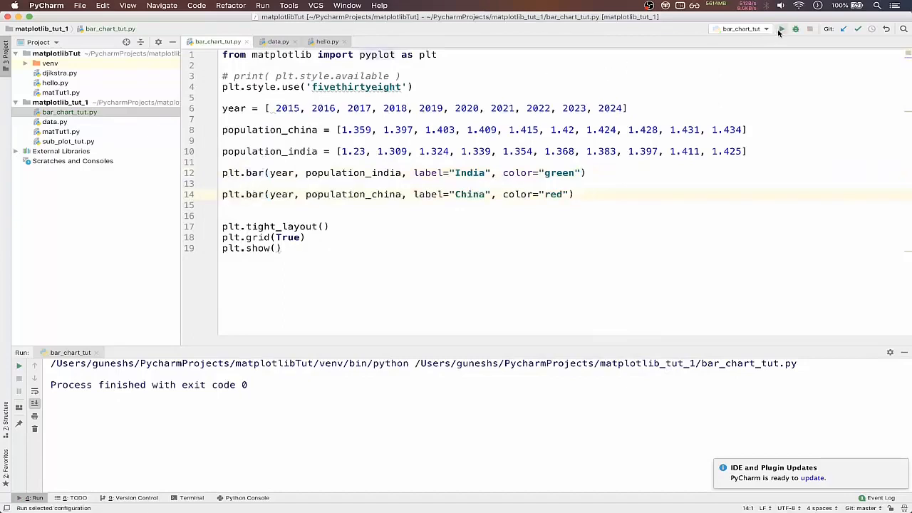
left_click(787, 28)
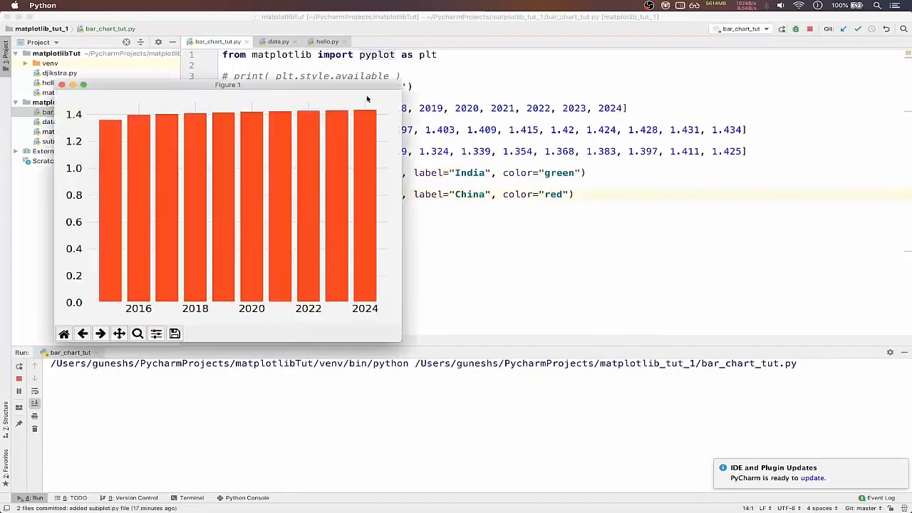
left_click_drag(228, 85, 660, 48)
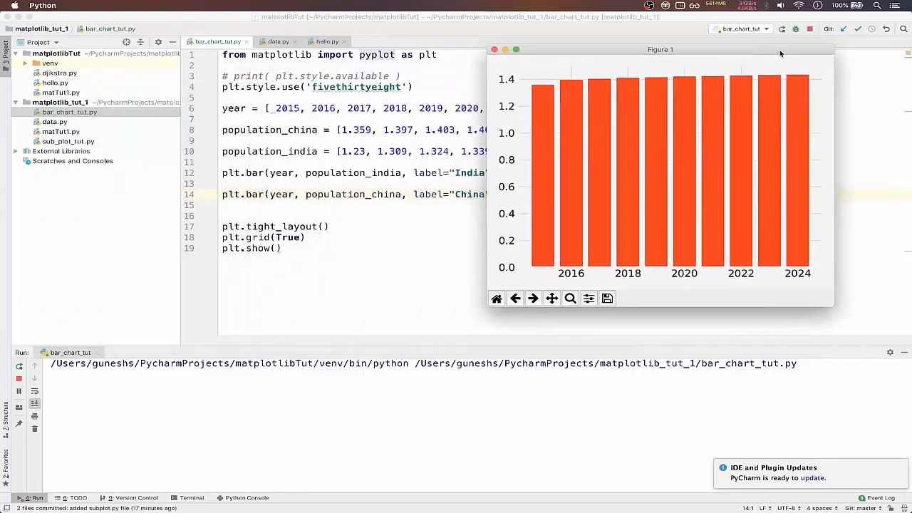
mouse_move(683, 116)
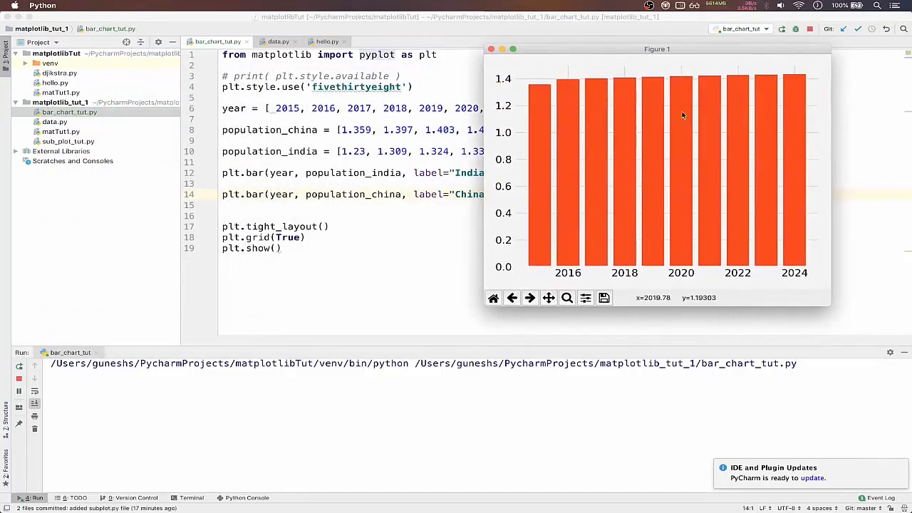
mouse_move(594, 227)
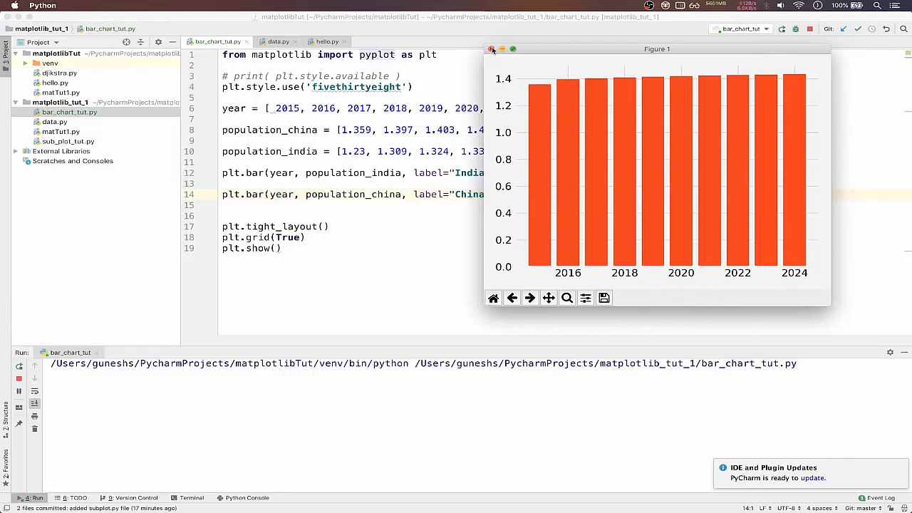
left_click(492, 49)
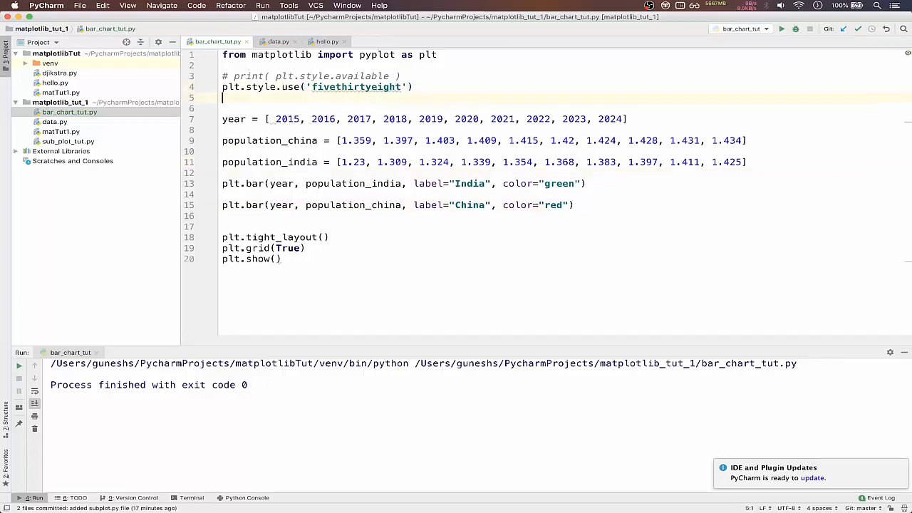
Define width = 0.25 in bar_chart_tut.py
type("width =")
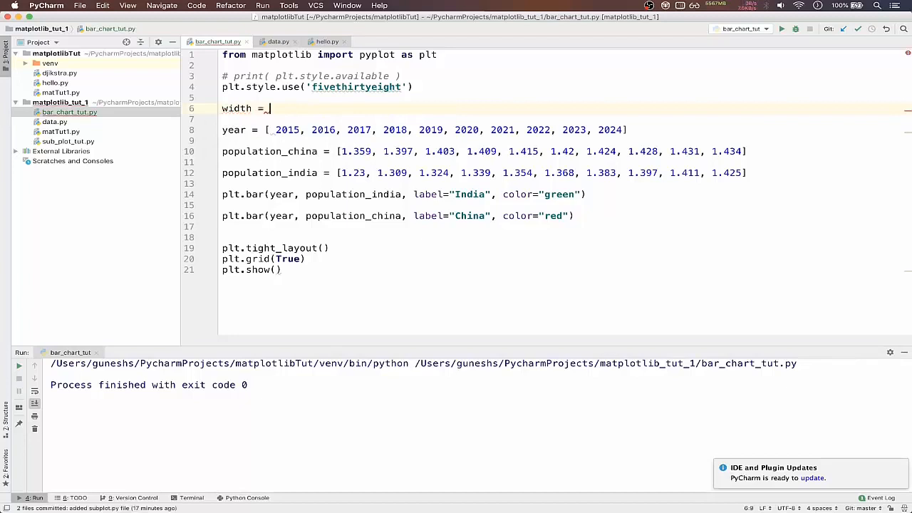
type("0.")
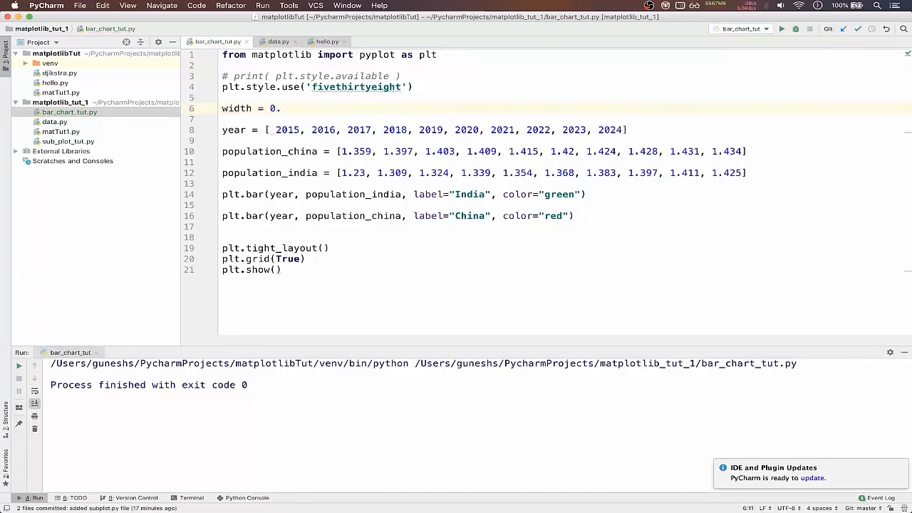
type("25")
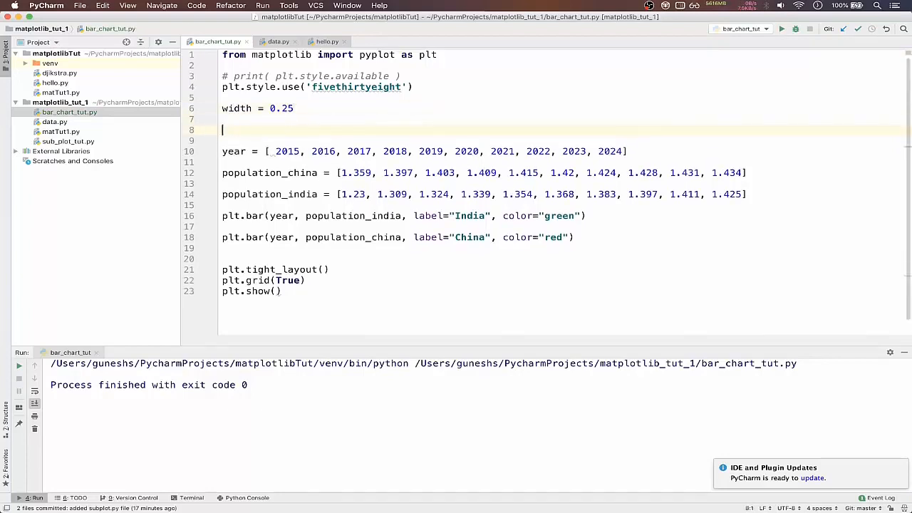
Start indices = np.arange(len()) below the width line
type("indi")
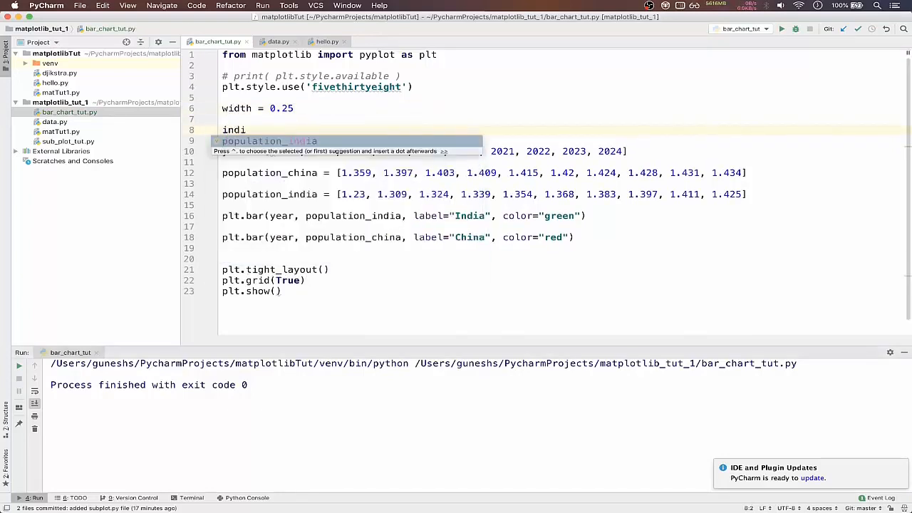
type("ces")
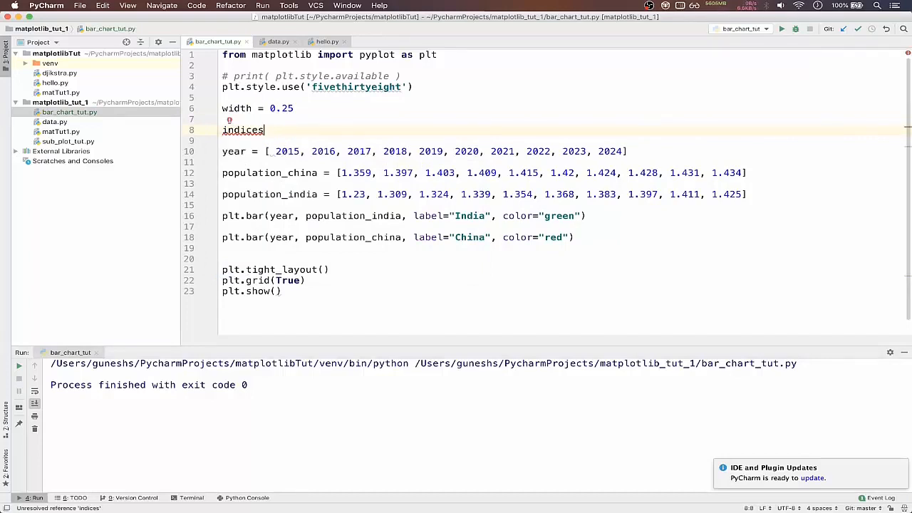
type("=")
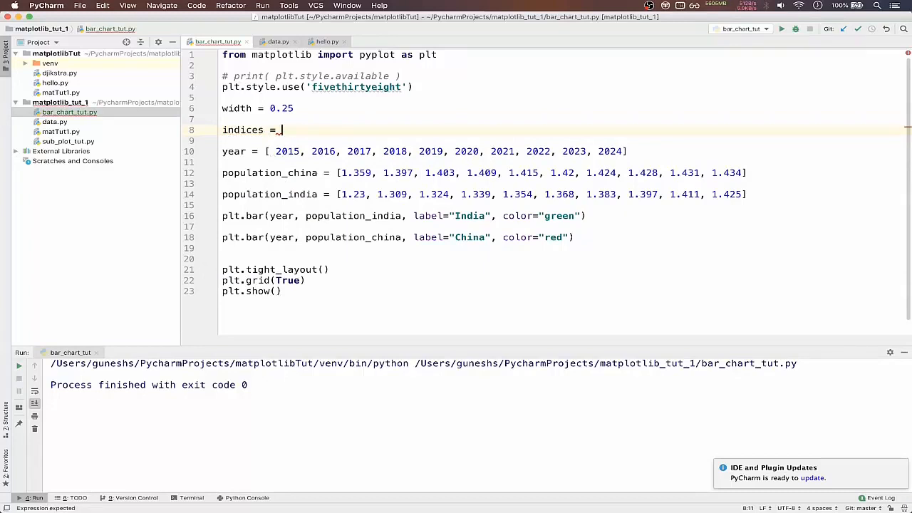
type("n")
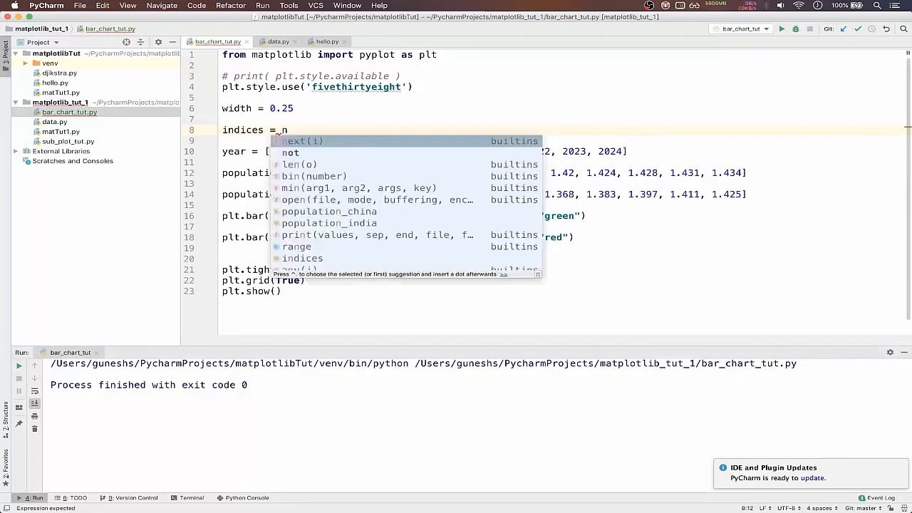
type("p.a")
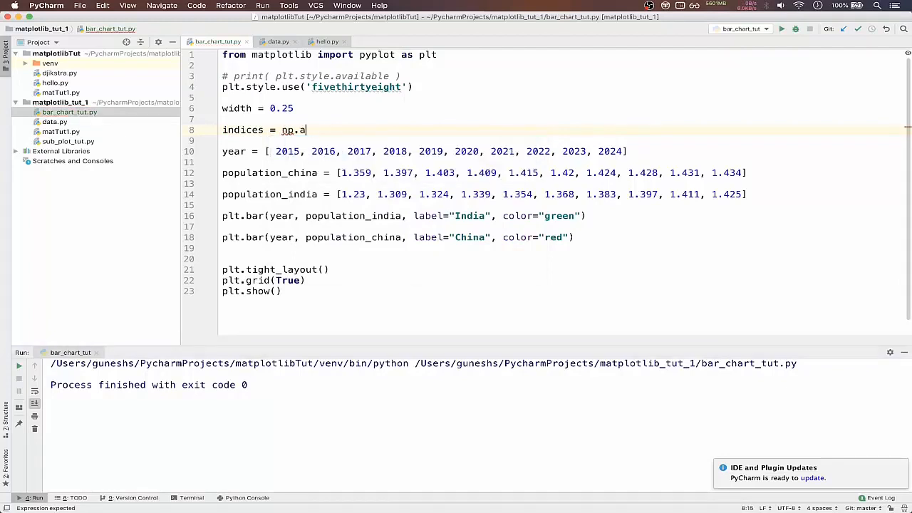
type("ran")
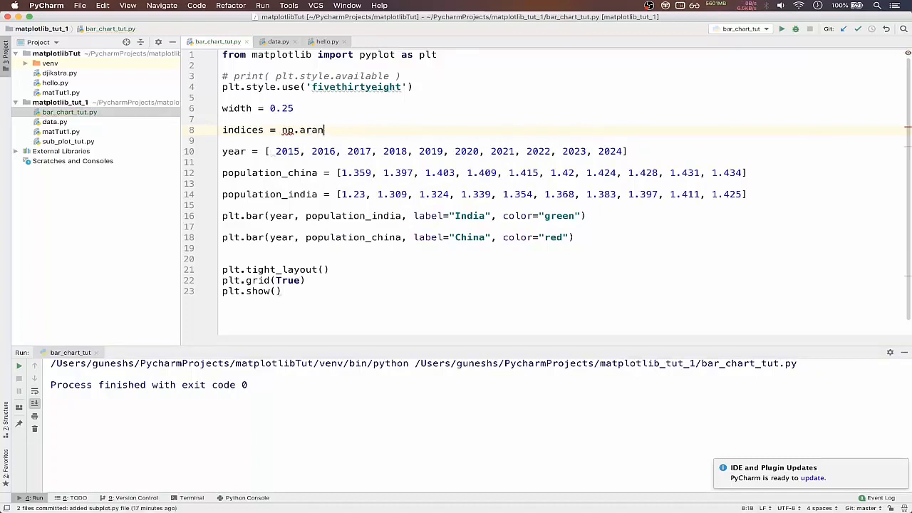
type("ge()")
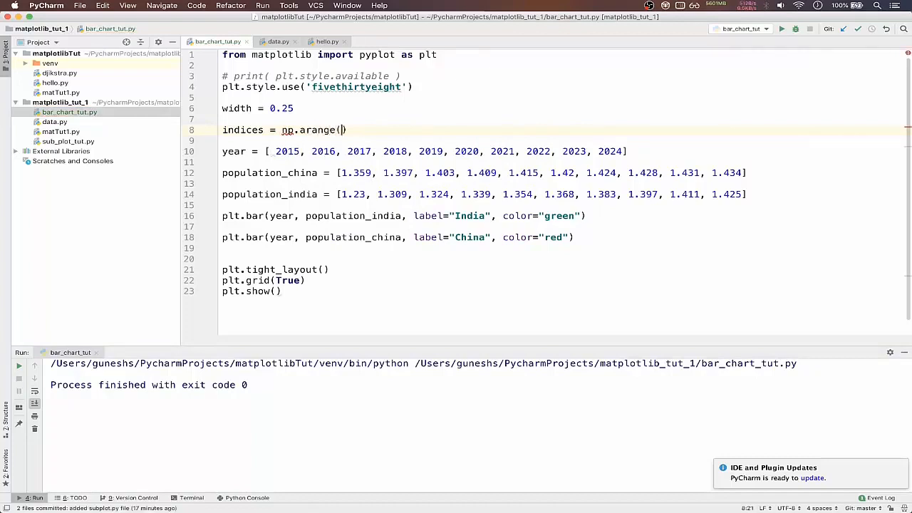
type("len(")
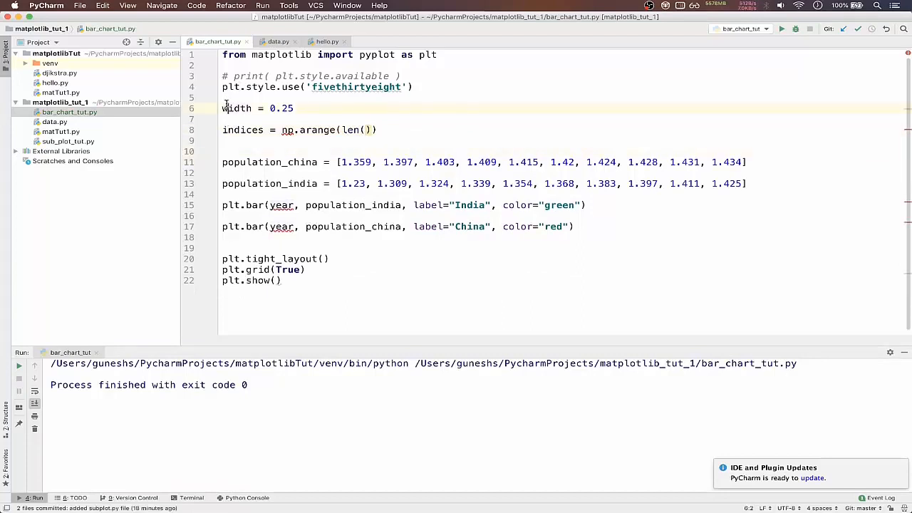
Paste the 2015–2024 year list on a new line above width = 0.25
left_click(237, 108)
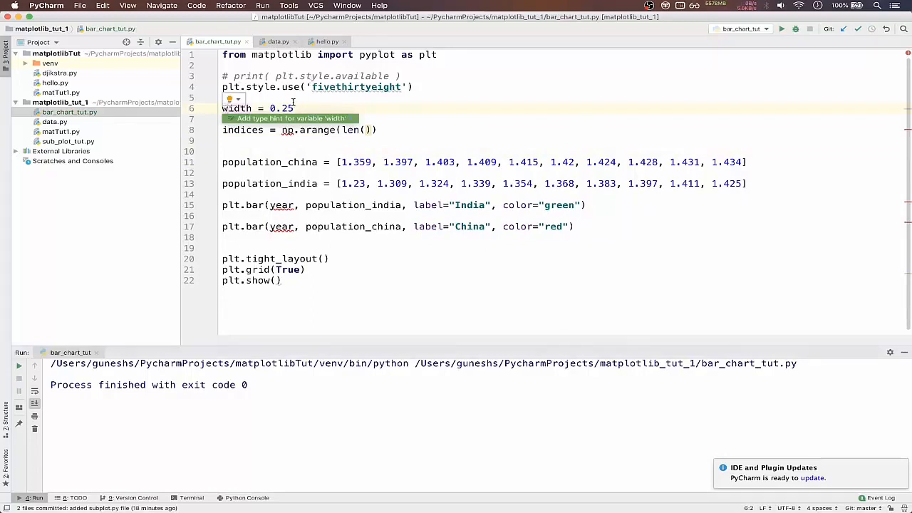
key("Enter")
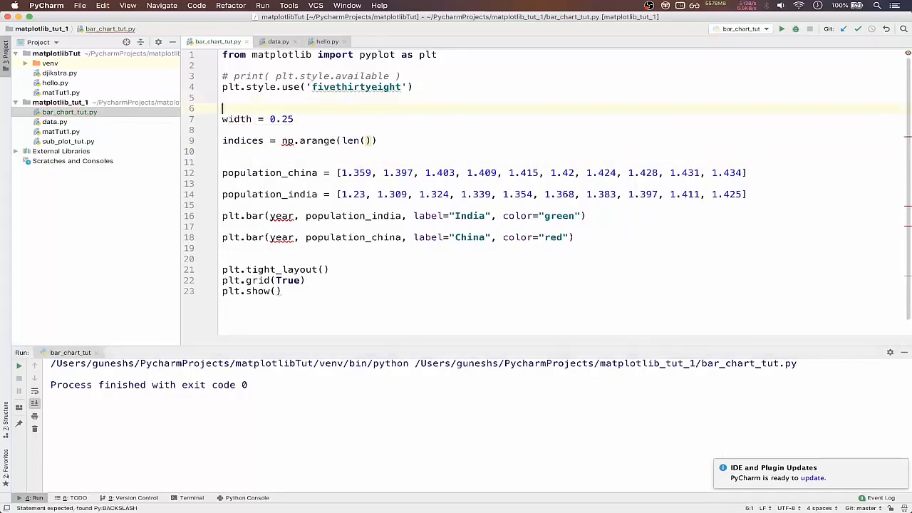
type("year = [ 2015, 2016, 2017, 2018, 2019, 2020, 2021, 2022, 2023, 2024]")
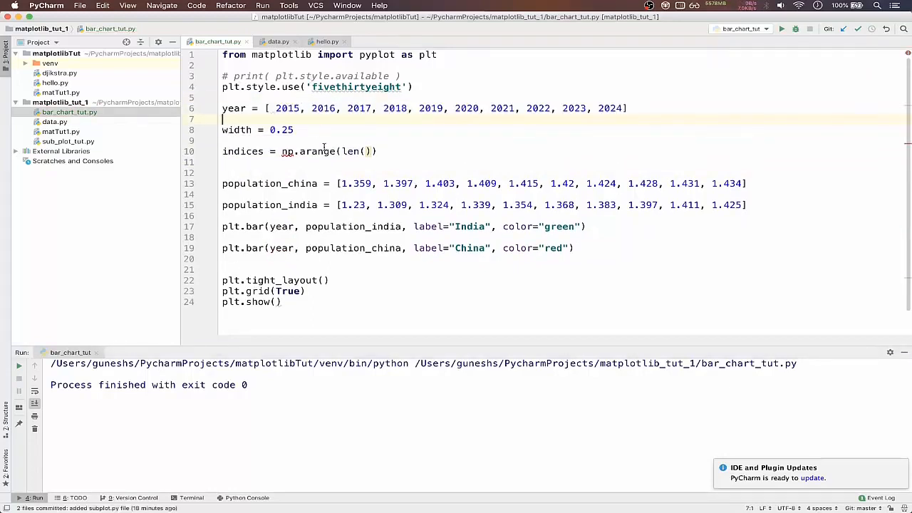
Complete indices = np.arange(len(year)) via autocomplete and place the caret on the unresolved np reference
type("ye")
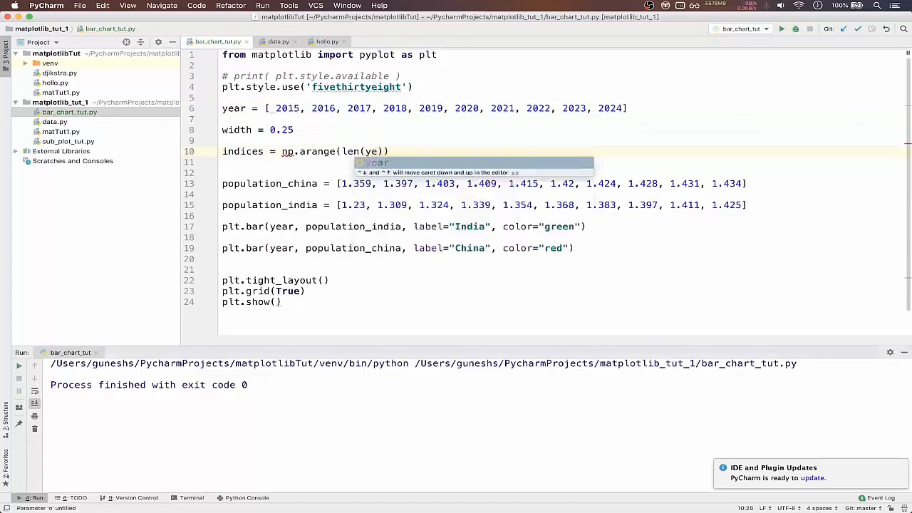
key("Tab")
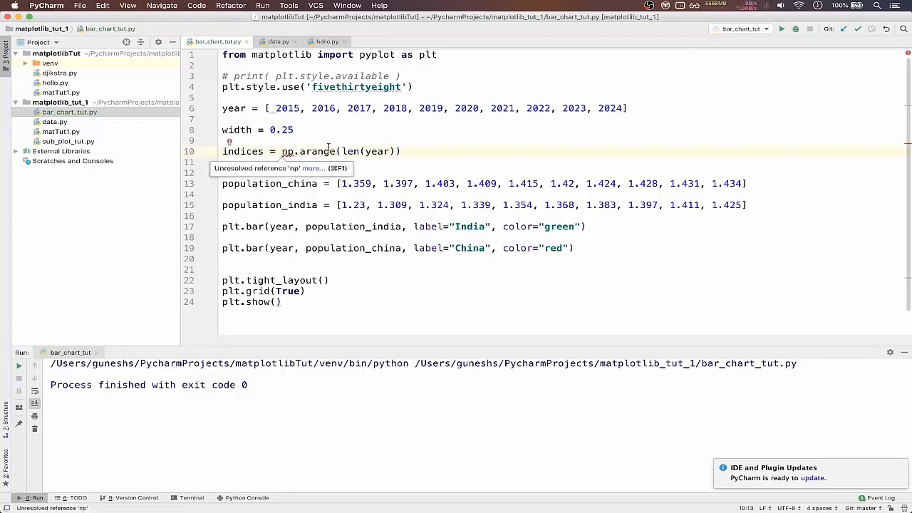
key("cmd+f")
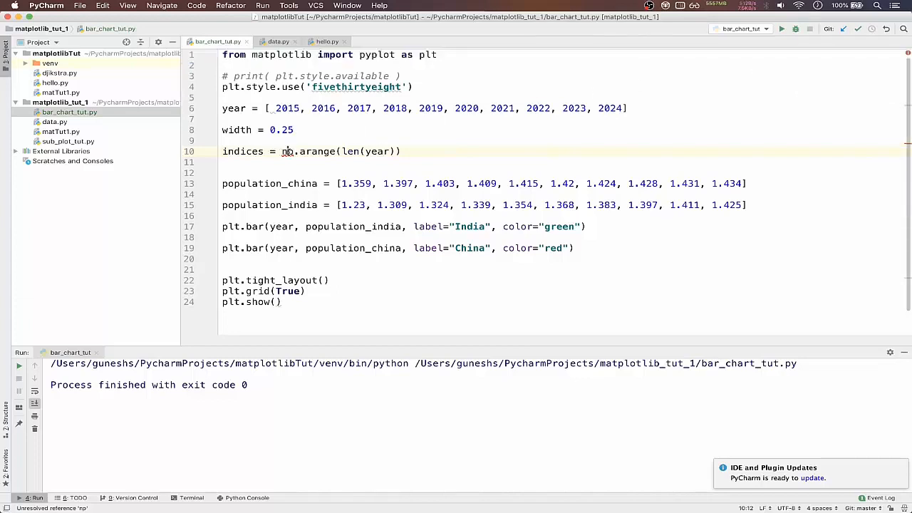
left_click(235, 141)
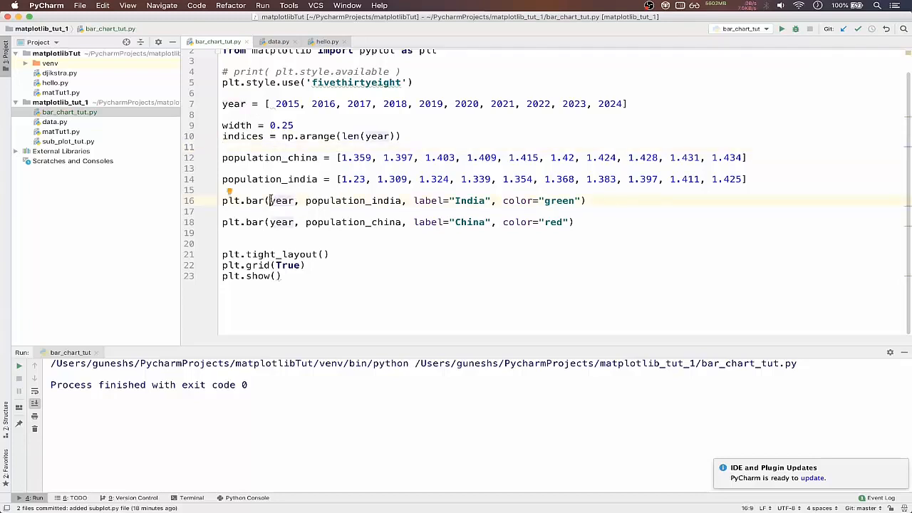
Pass indices as the first argument to the India and China bar calls
type("indices,")
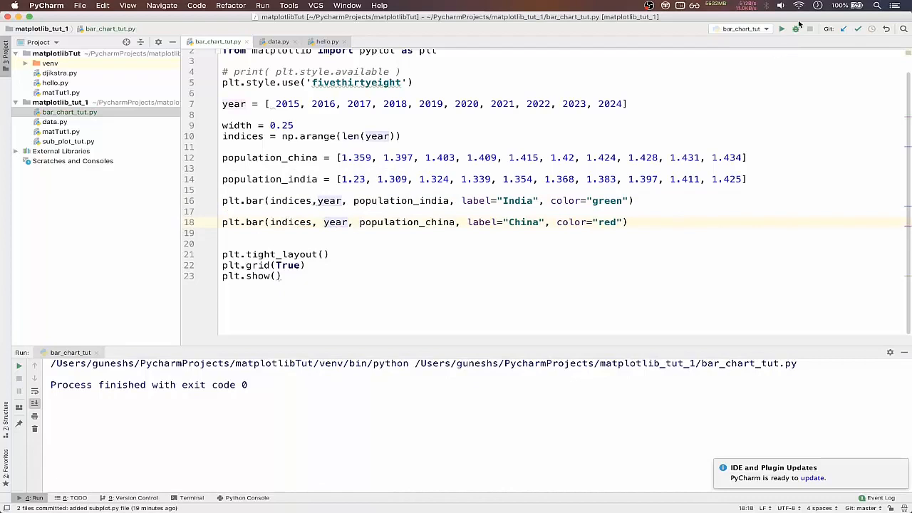
Run the script to see the solid block chart, then close the figure window
left_click(781, 28)
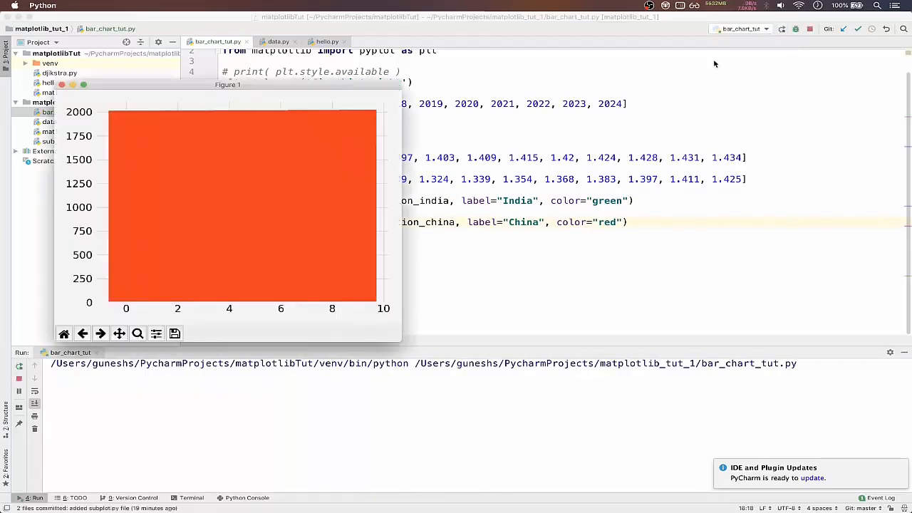
mouse_move(194, 143)
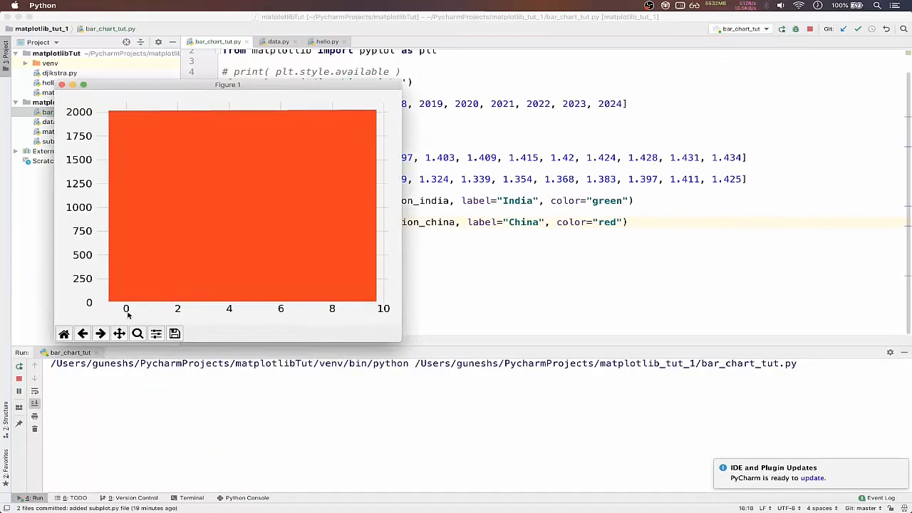
mouse_move(322, 146)
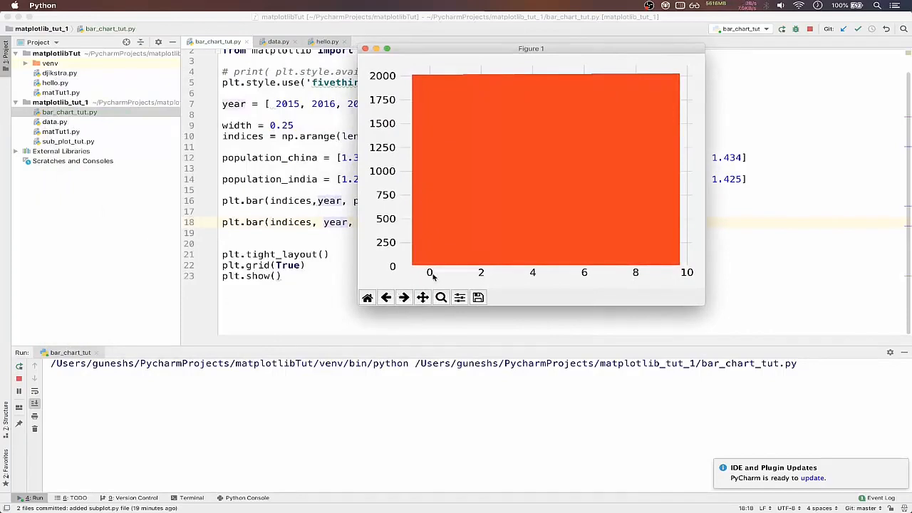
mouse_move(432, 179)
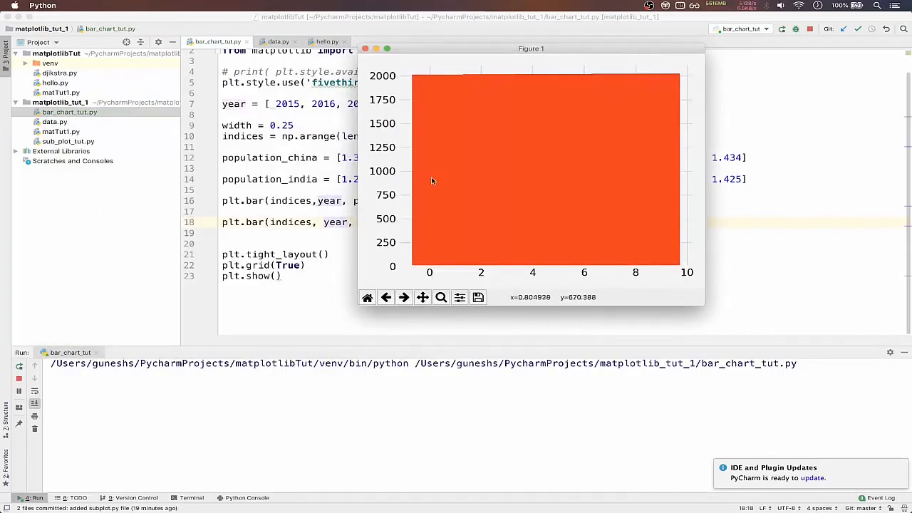
mouse_move(430, 276)
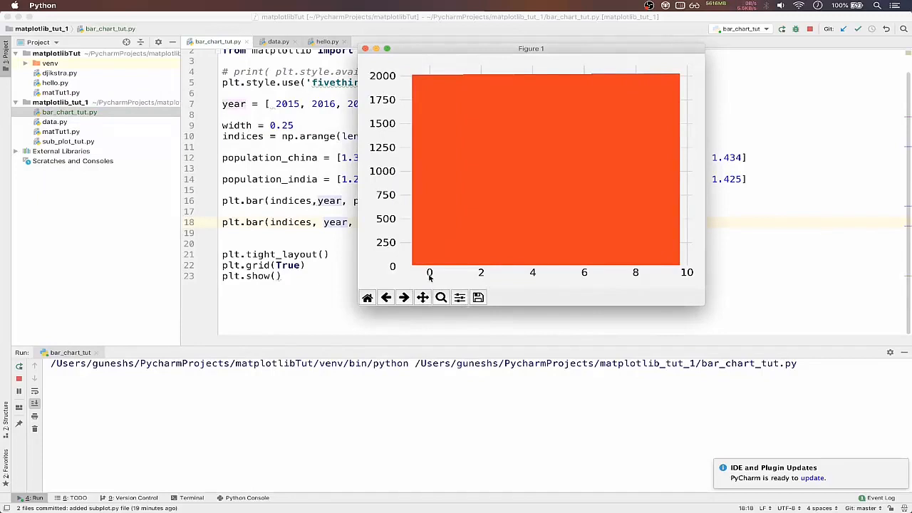
mouse_move(652, 277)
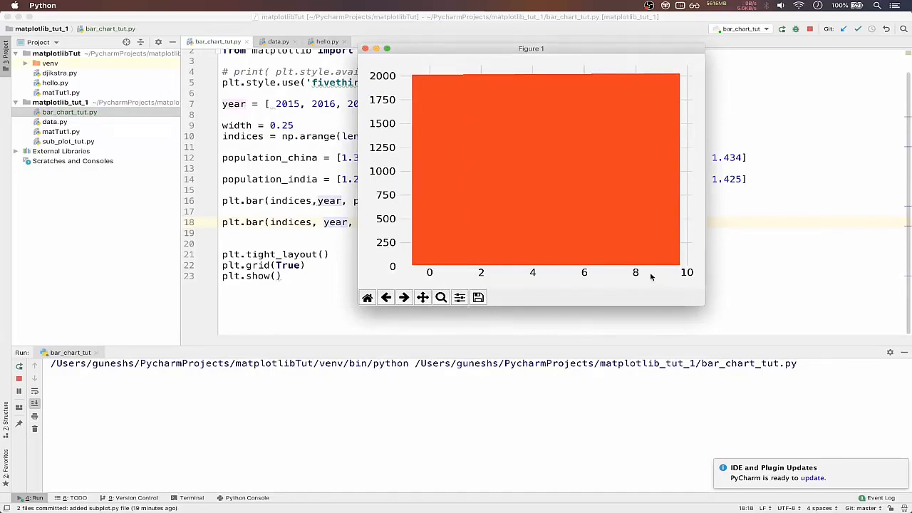
left_click(366, 48)
type(" -")
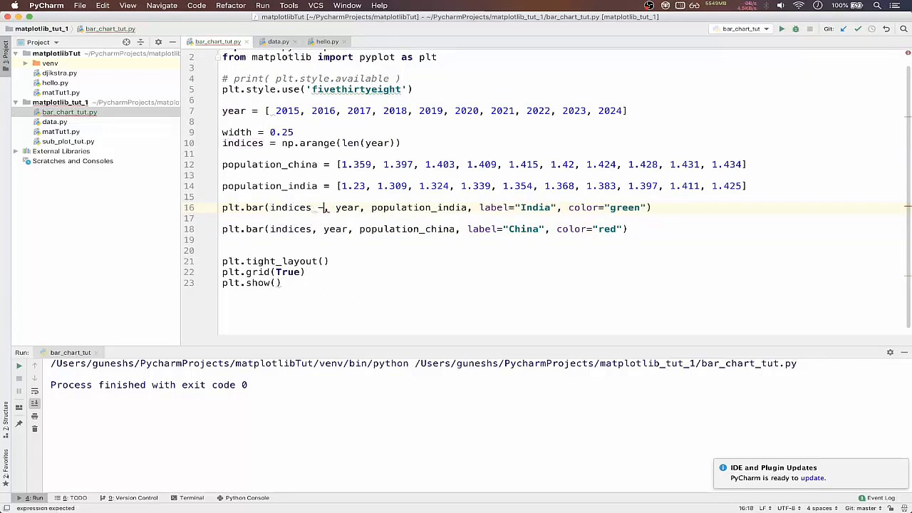
Offset the India bars by indices - width and pass width=width to both plt.bar calls
type("width")
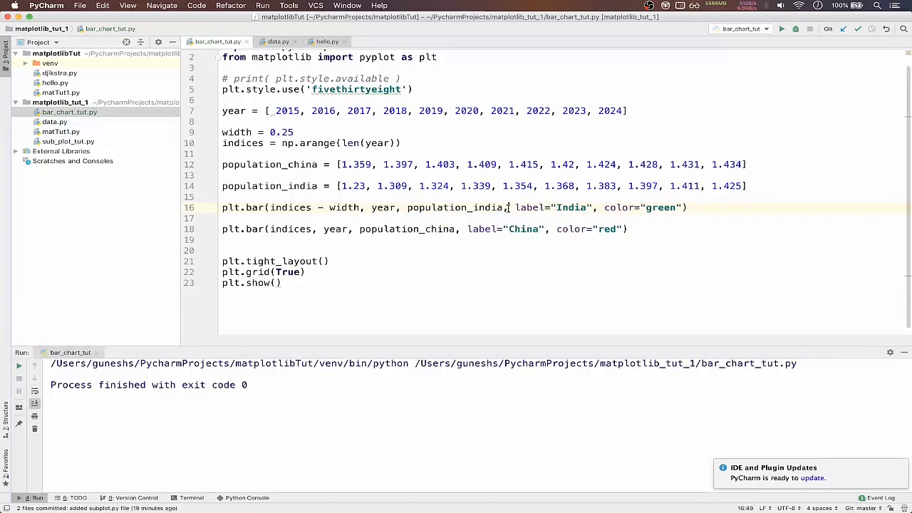
type("wi")
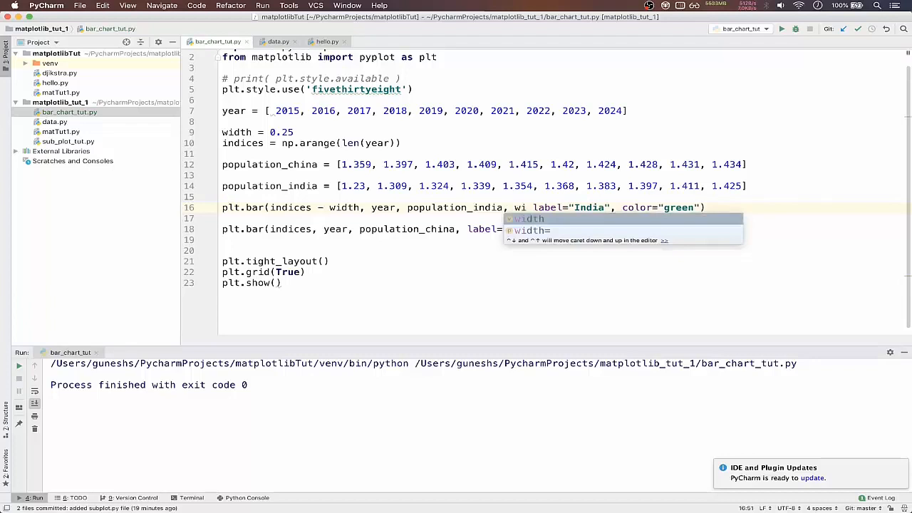
key("Tab")
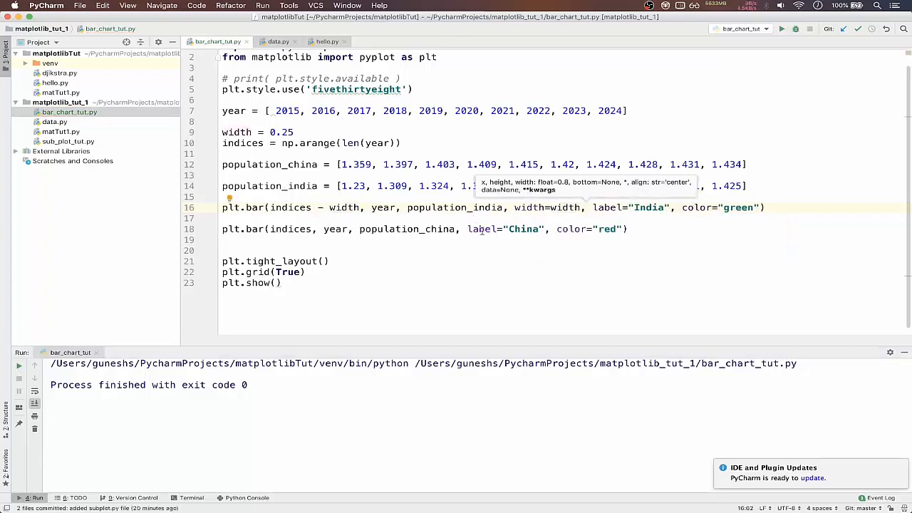
type("wi")
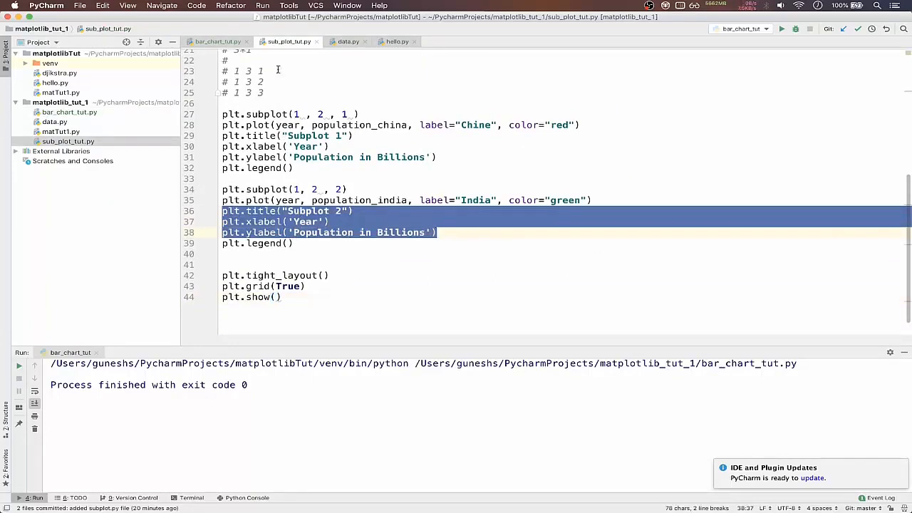
Back in bar_chart_tut.py, clear the pasted placeholder title and label text
left_click(217, 40)
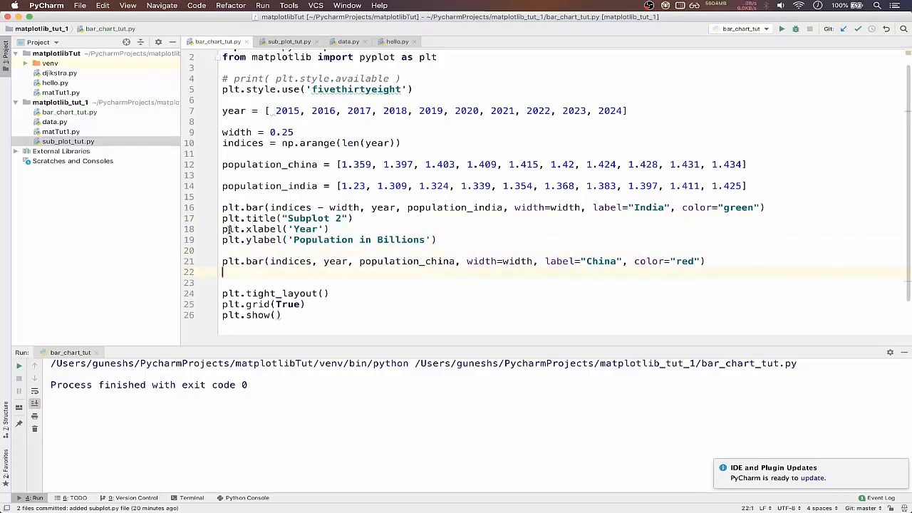
left_click_drag(223, 219, 223, 239)
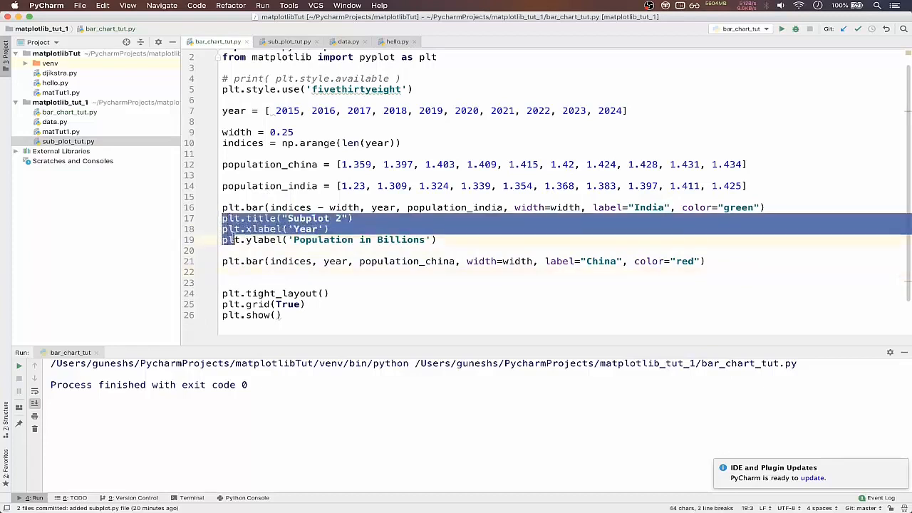
key("Delete")
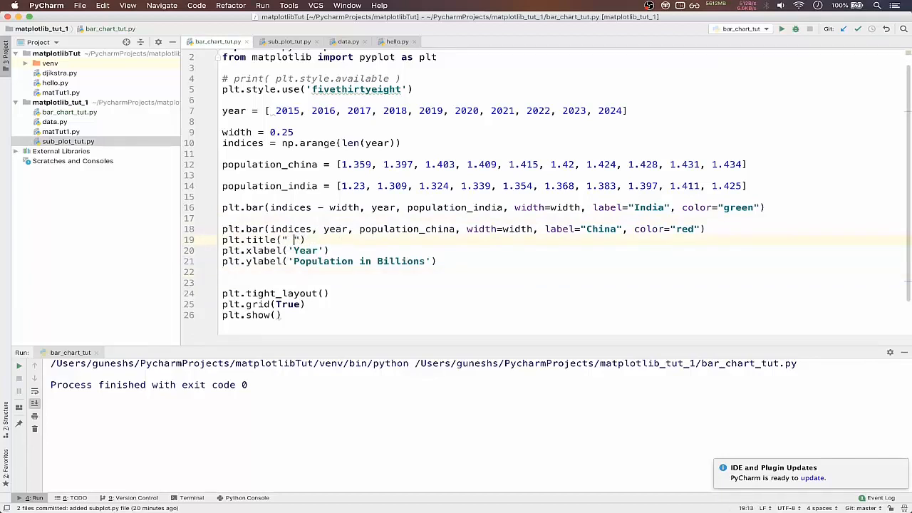
Title the chart "Population Comparison between India and China"
type("Polp")
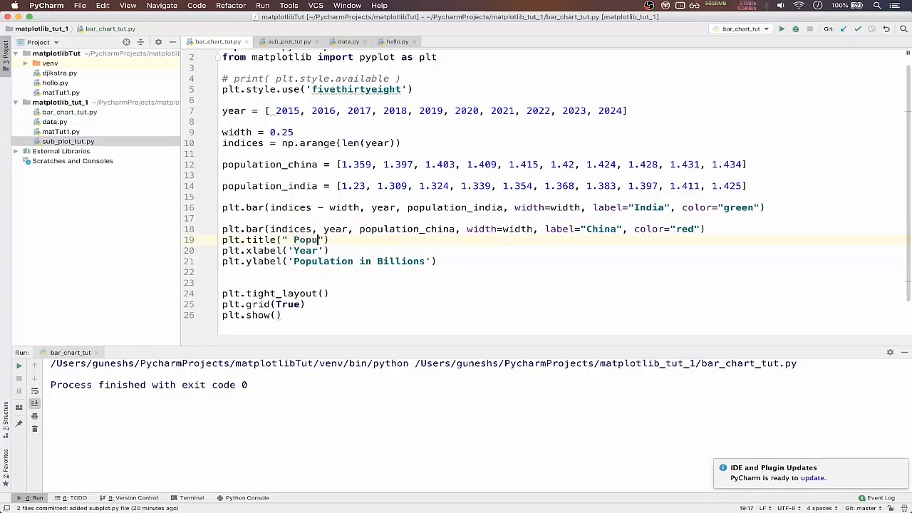
type("lation C")
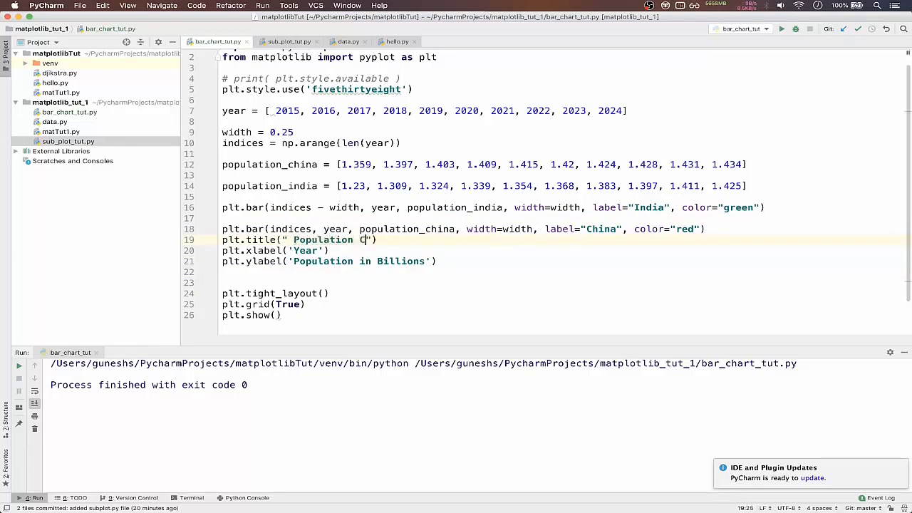
type("ompariso")
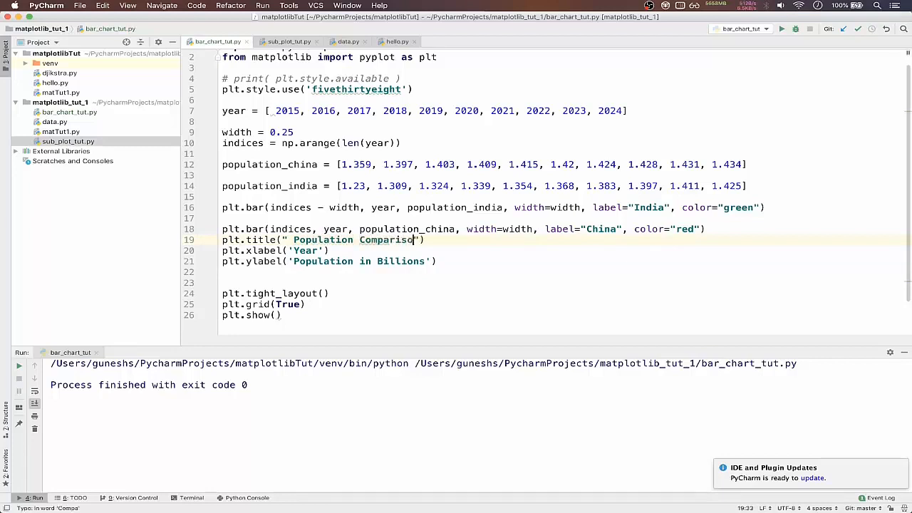
type("bet")
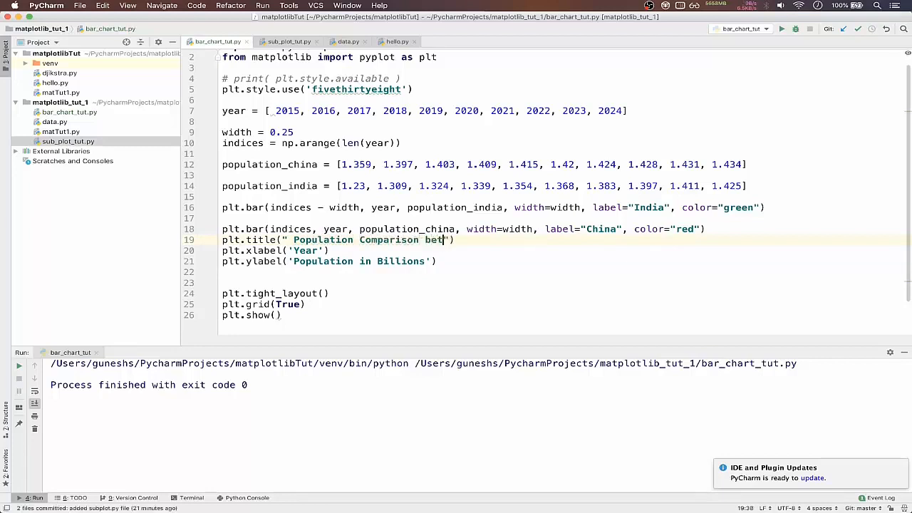
type("ween")
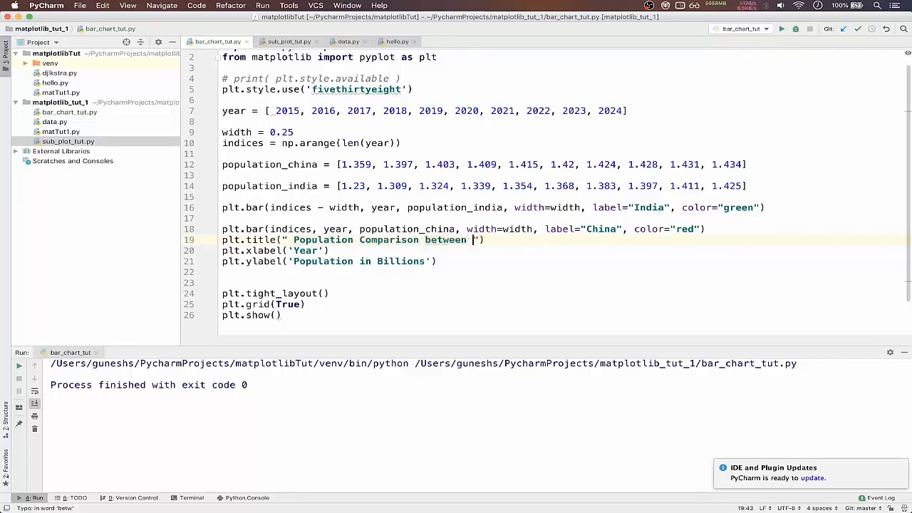
type("India an")
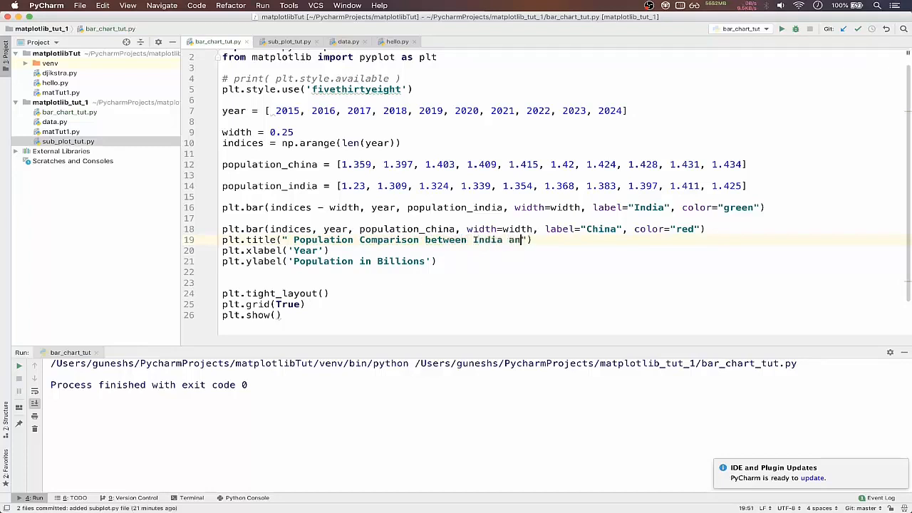
type("d China")
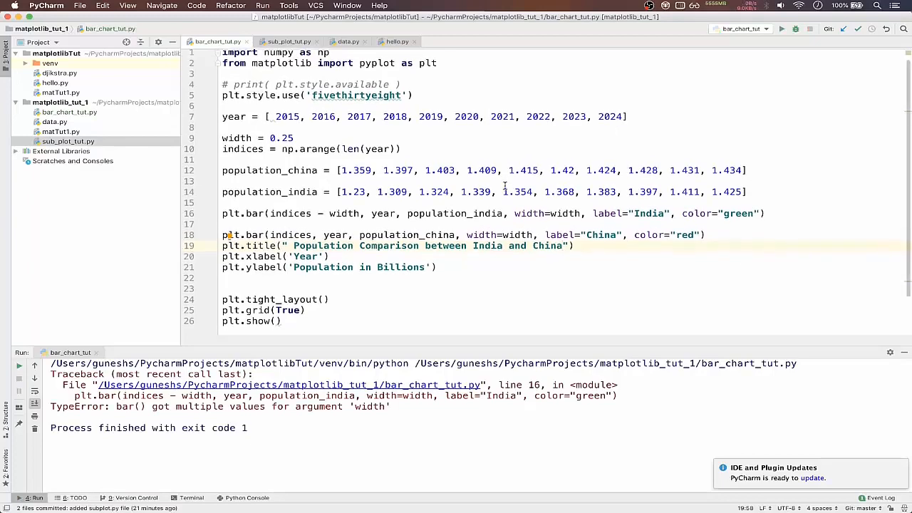
Delete the extra year argument from both plt.bar calls and rerun the script
scroll("down", 3)
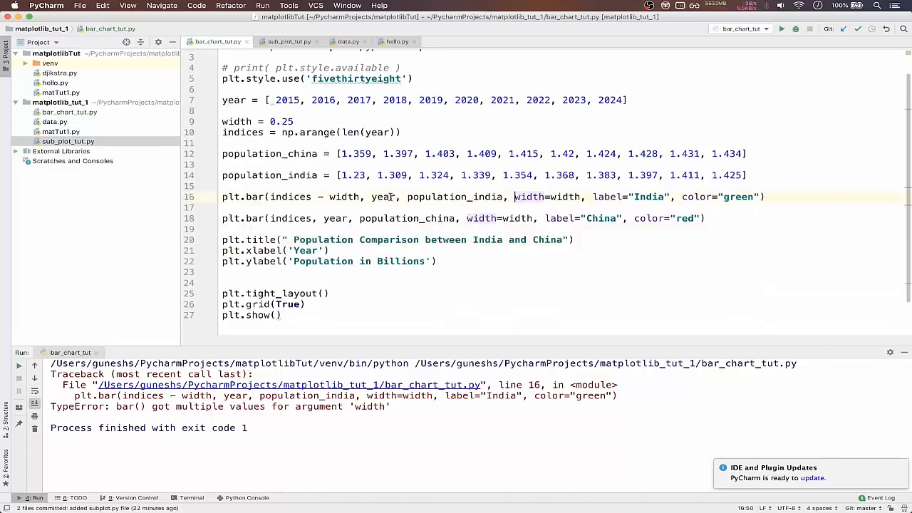
double_click(383, 197)
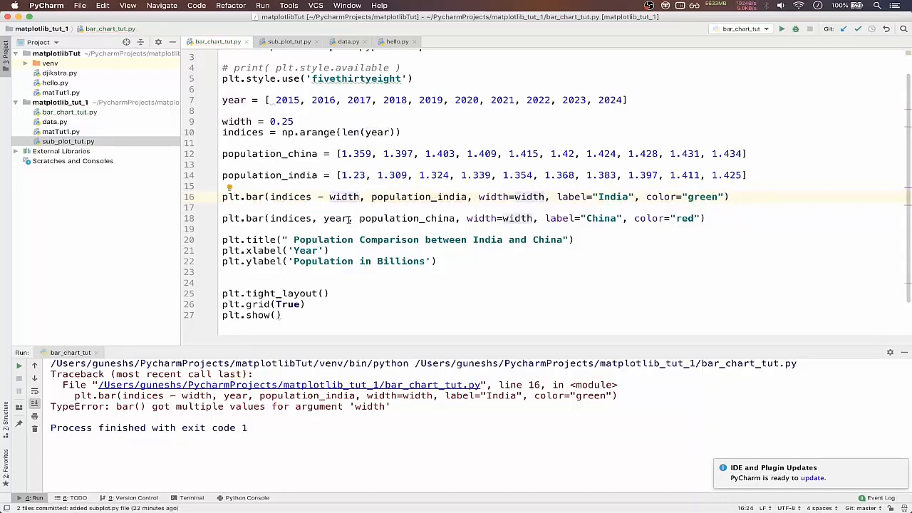
double_click(332, 218)
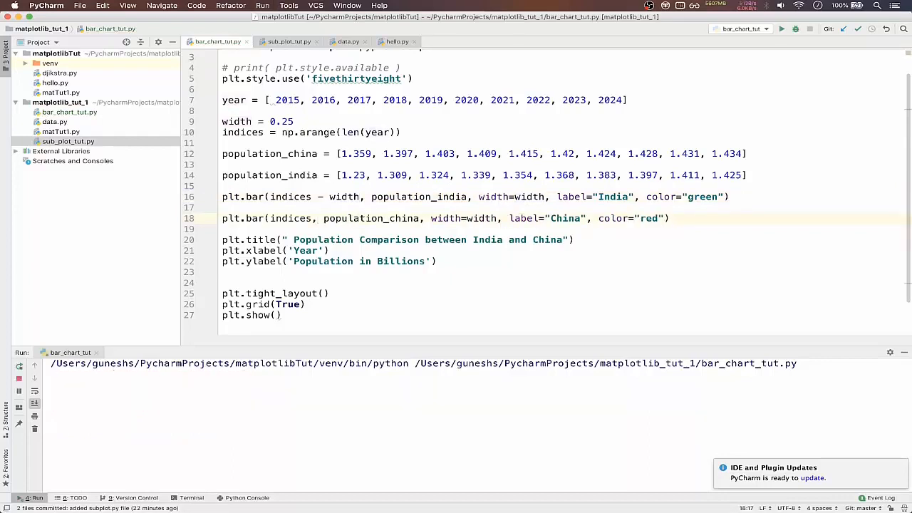
left_click(781, 28)
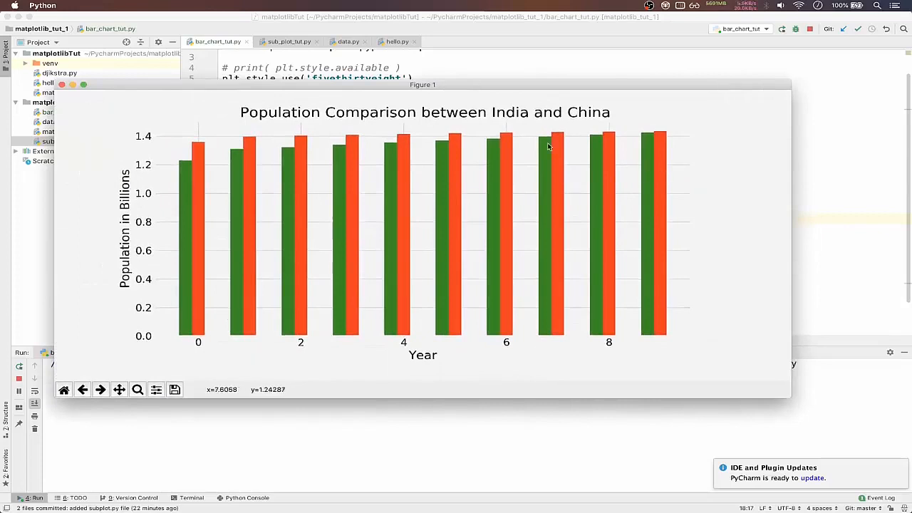
mouse_move(299, 358)
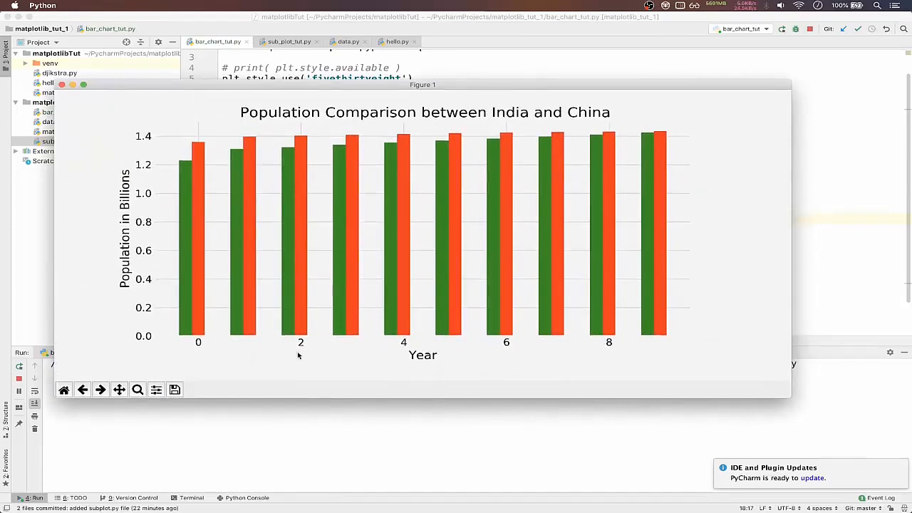
mouse_move(178, 348)
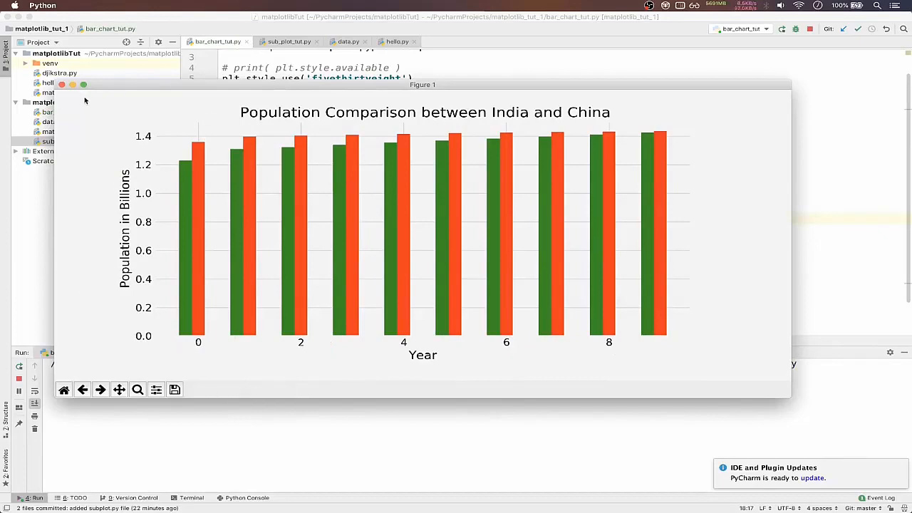
left_click(61, 84)
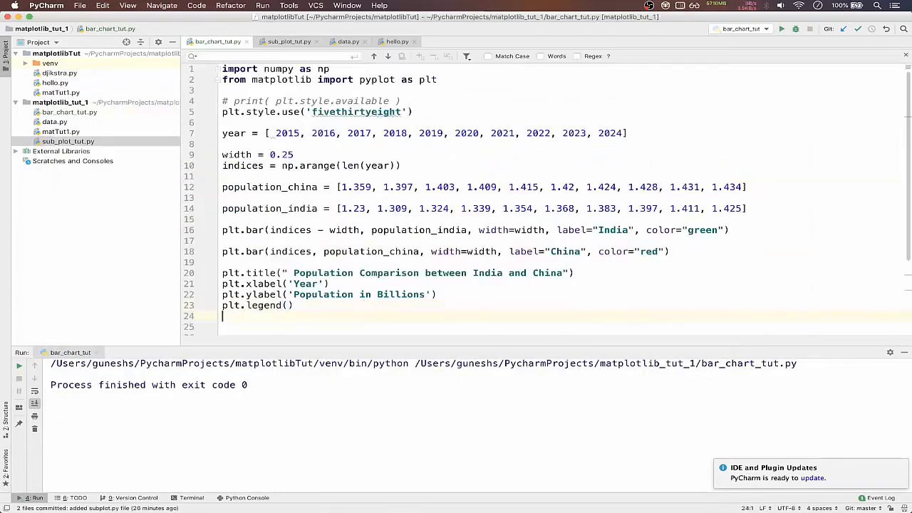
Add plt.xticks(ticks=indices, labels=year) so the bars are labelled by year
type("plt")
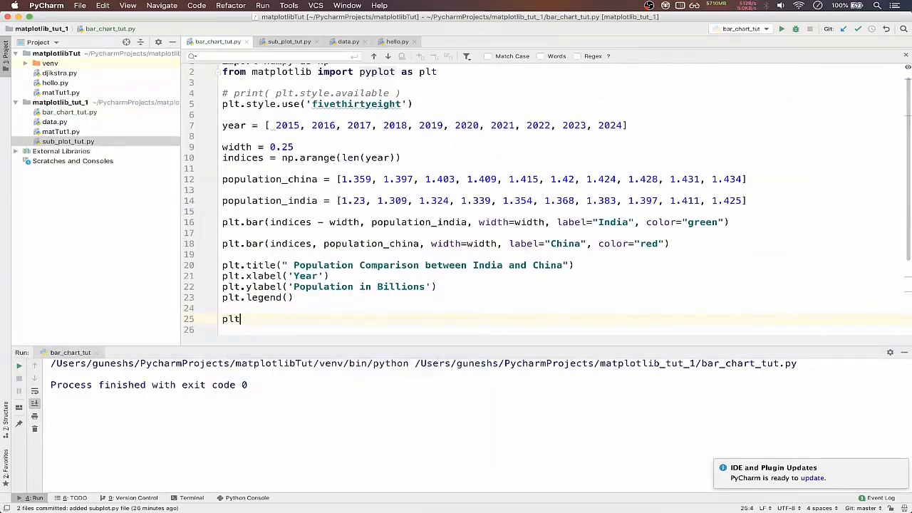
type(".x")
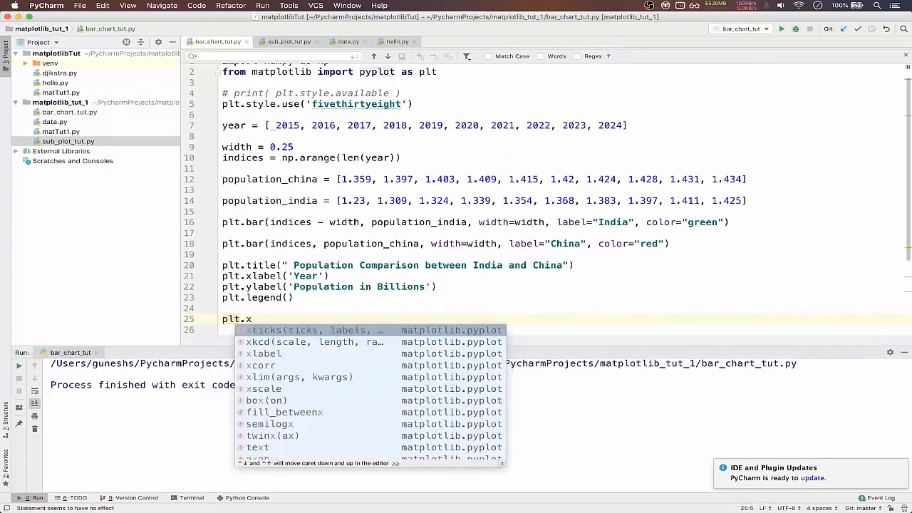
type("icks(ticks=")
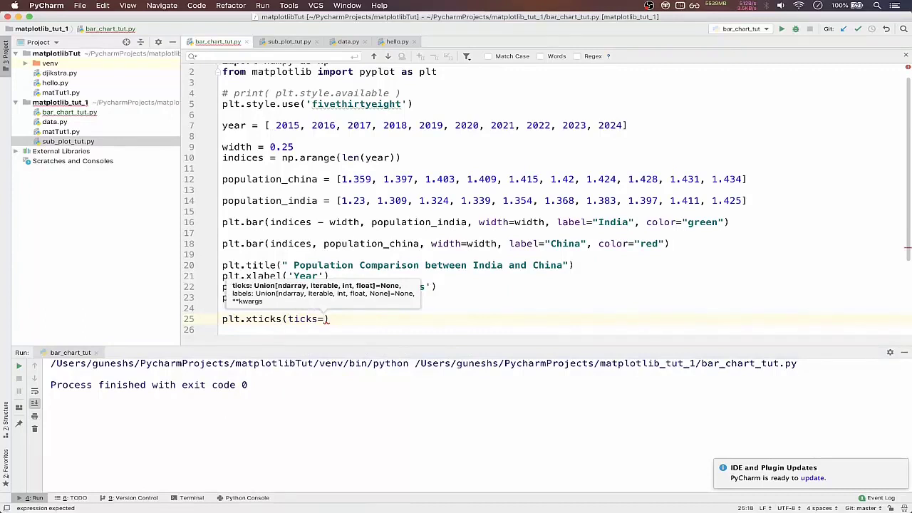
type("indices,")
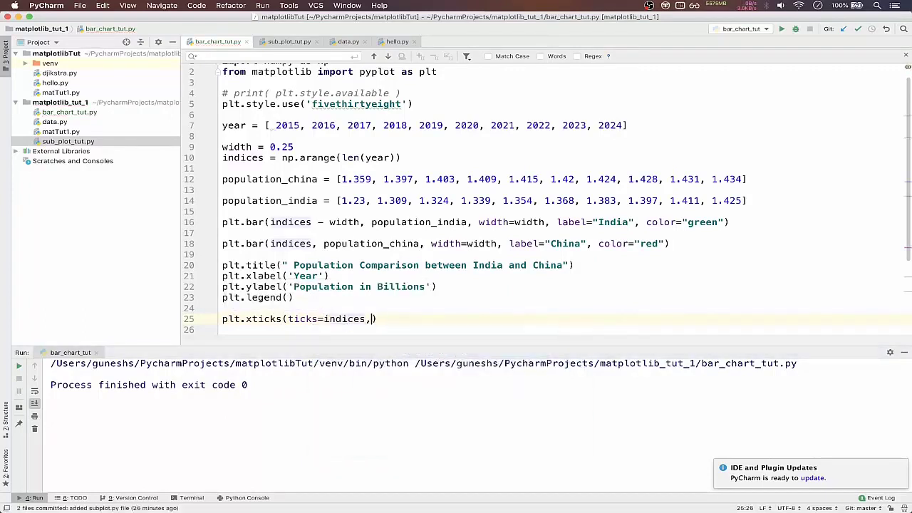
type("\" \"")
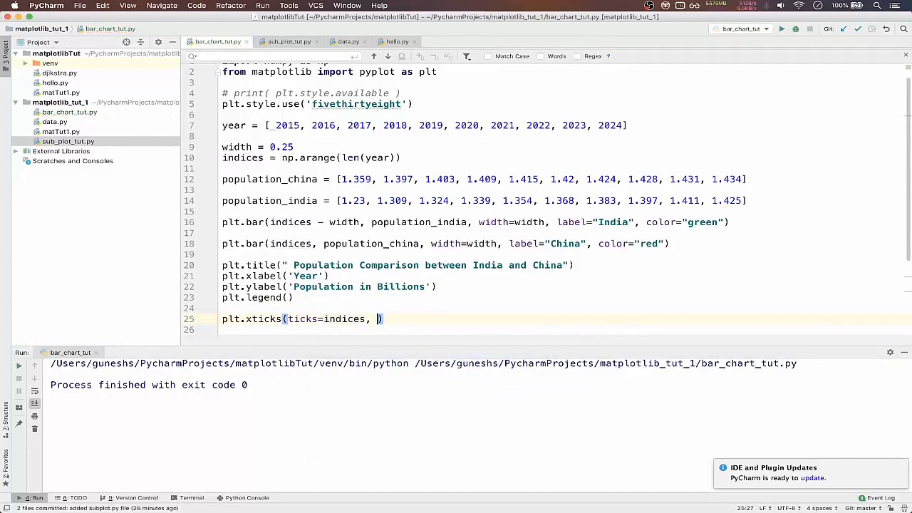
type("labels=")
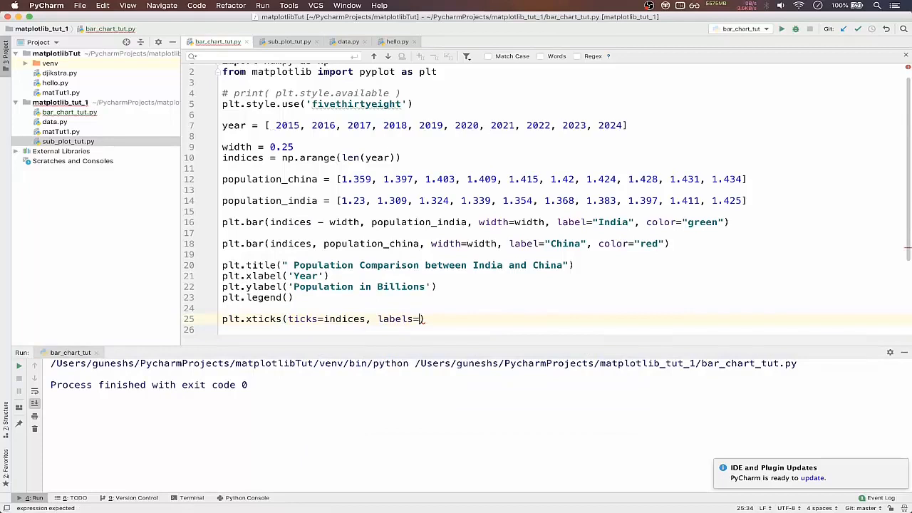
type("year")
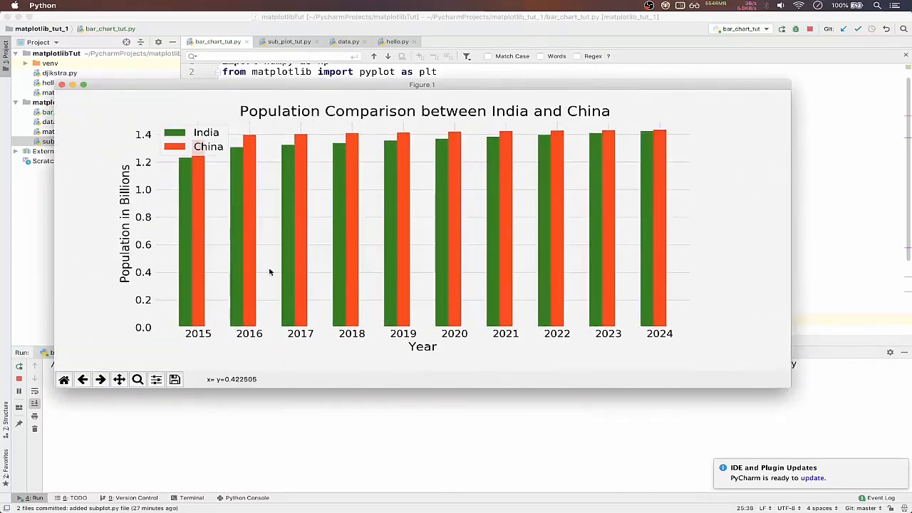
mouse_move(307, 340)
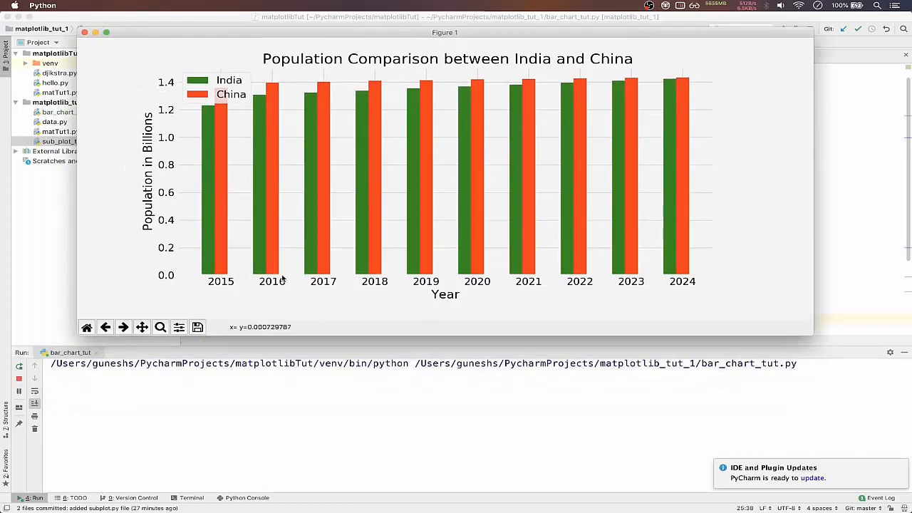
mouse_move(131, 299)
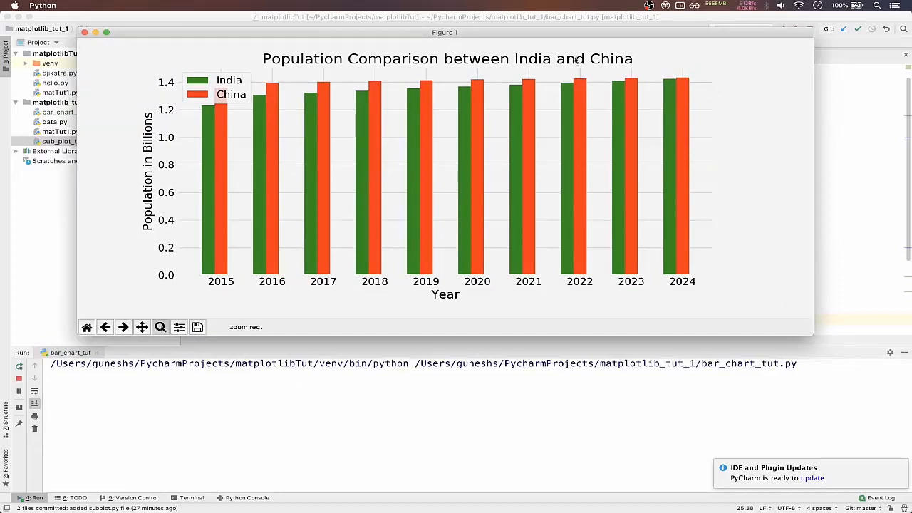
Zoom the figure onto the 2022–2024 bars, then restore the full 2015–2024 view
left_click_drag(556, 78, 712, 108)
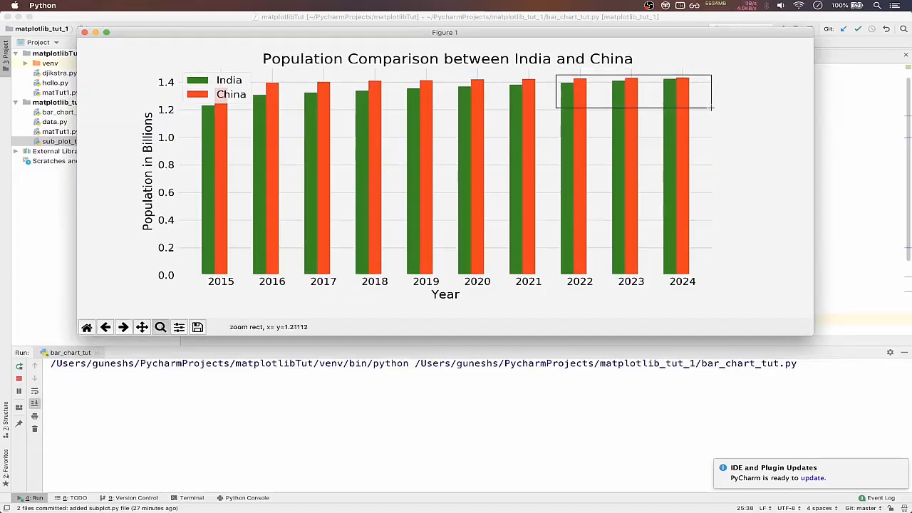
left_click_drag(556, 79, 713, 111)
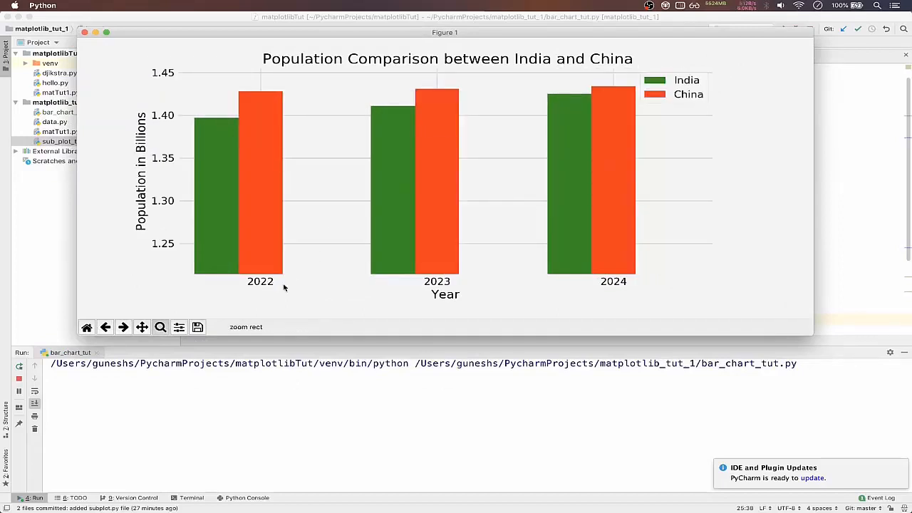
mouse_move(607, 156)
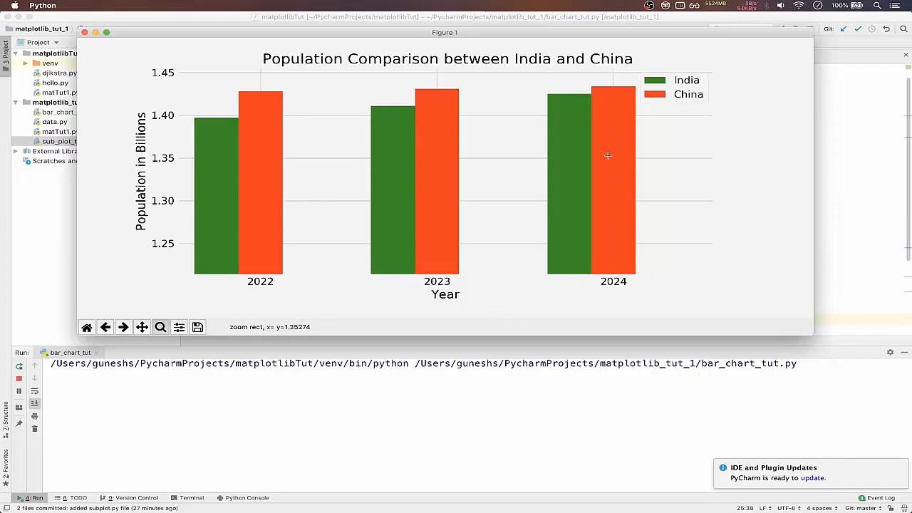
mouse_move(583, 94)
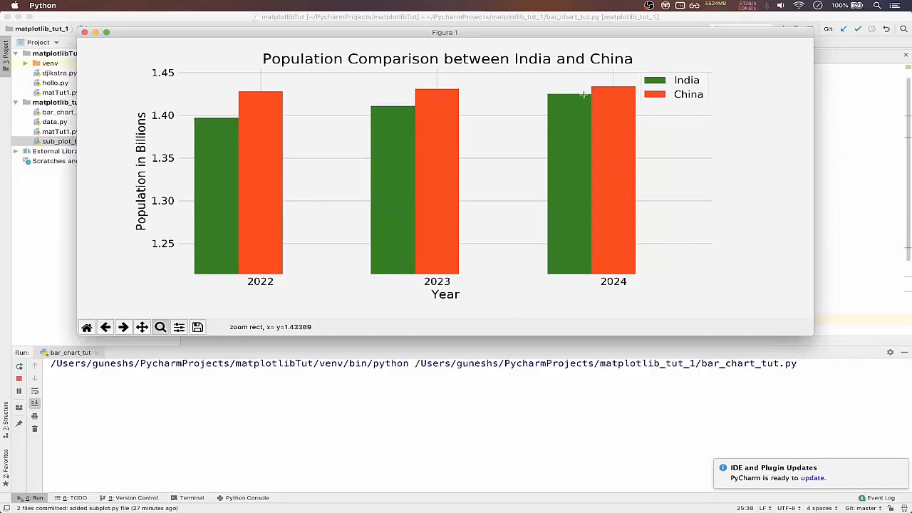
mouse_move(455, 127)
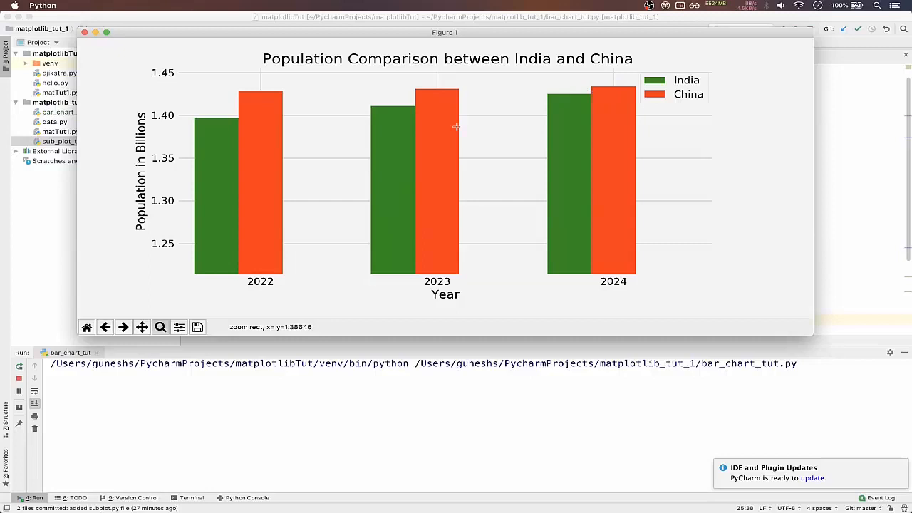
mouse_move(489, 103)
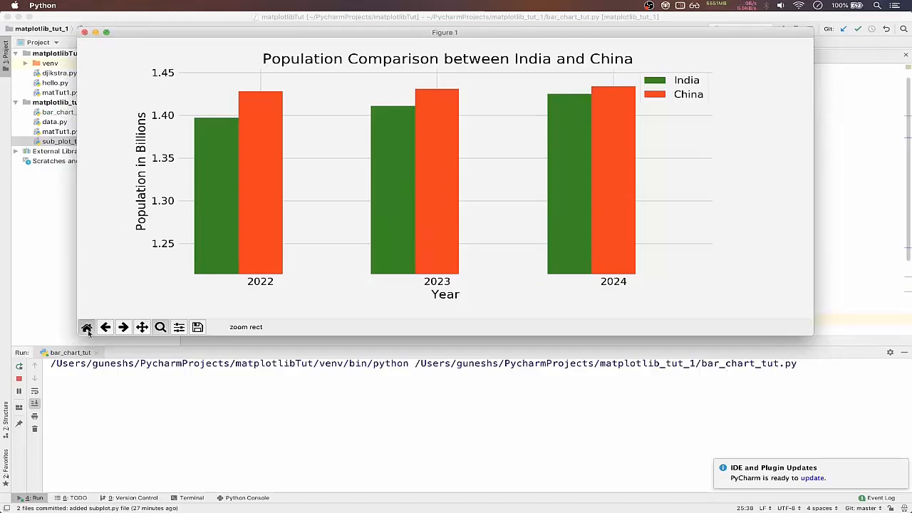
left_click(85, 326)
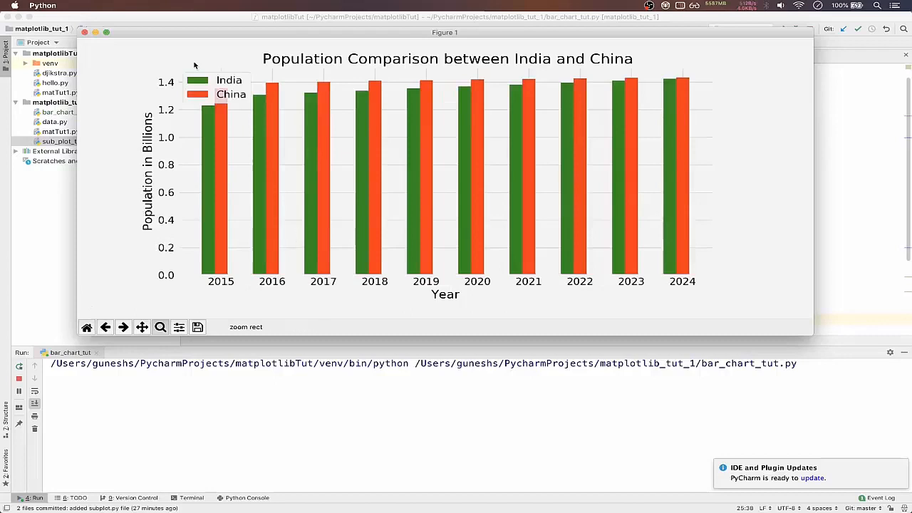